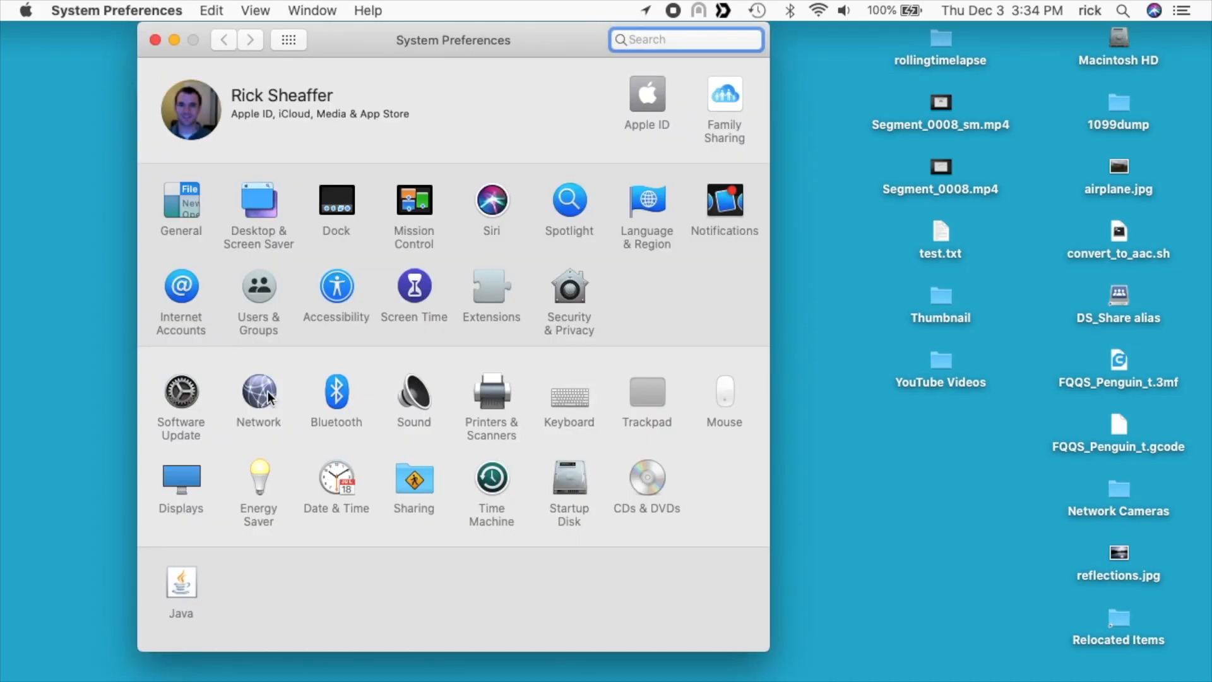
# Step: Give the Ethernet connection a manual IPv4 address of 192.168.1.10 and apply it
pyautogui.click(258, 394)
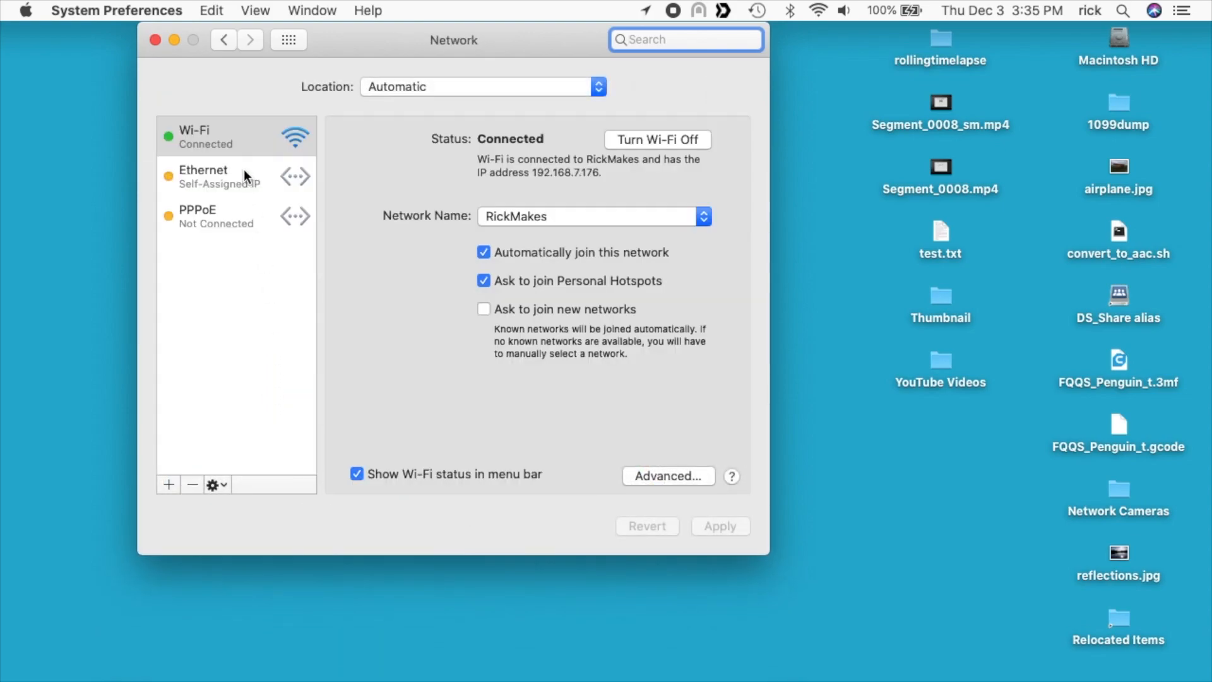
pyautogui.click(216, 177)
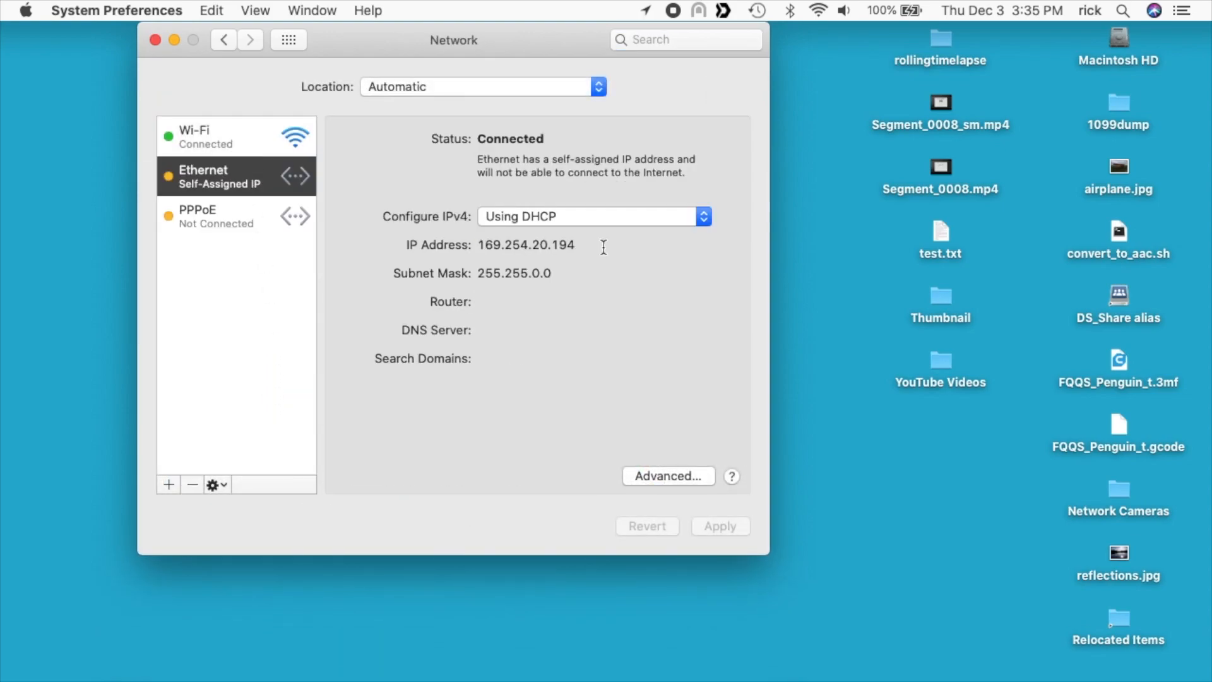
pyautogui.moveTo(570, 225)
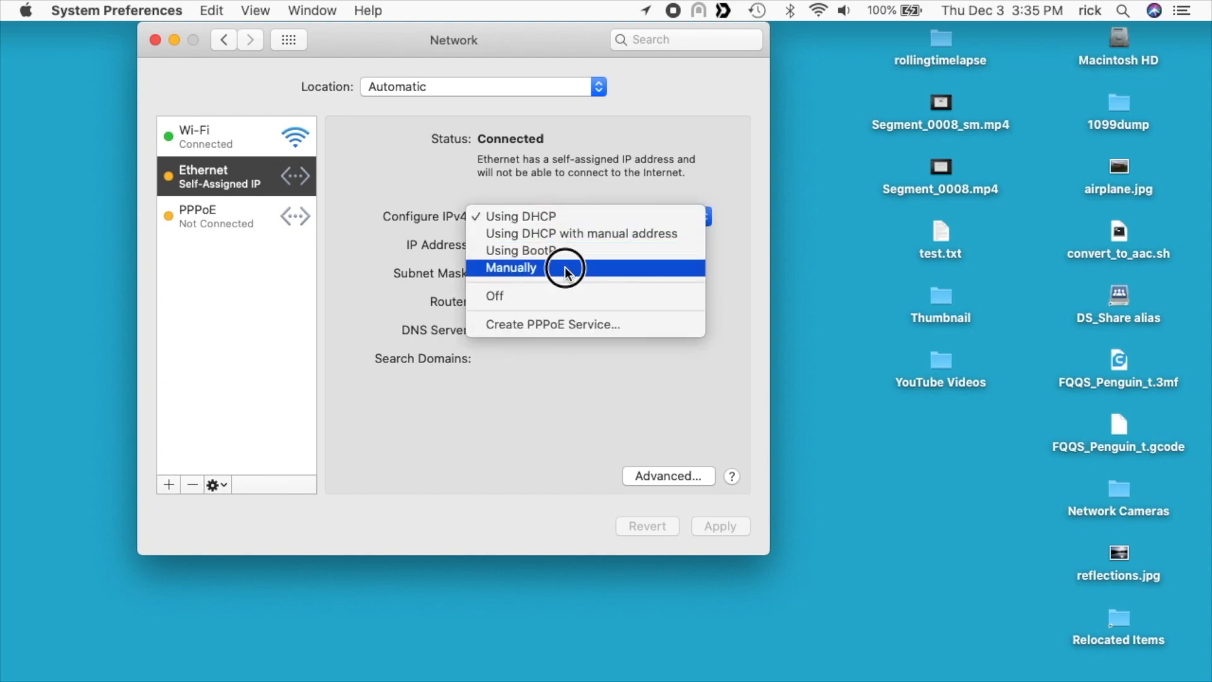
pyautogui.click(512, 268)
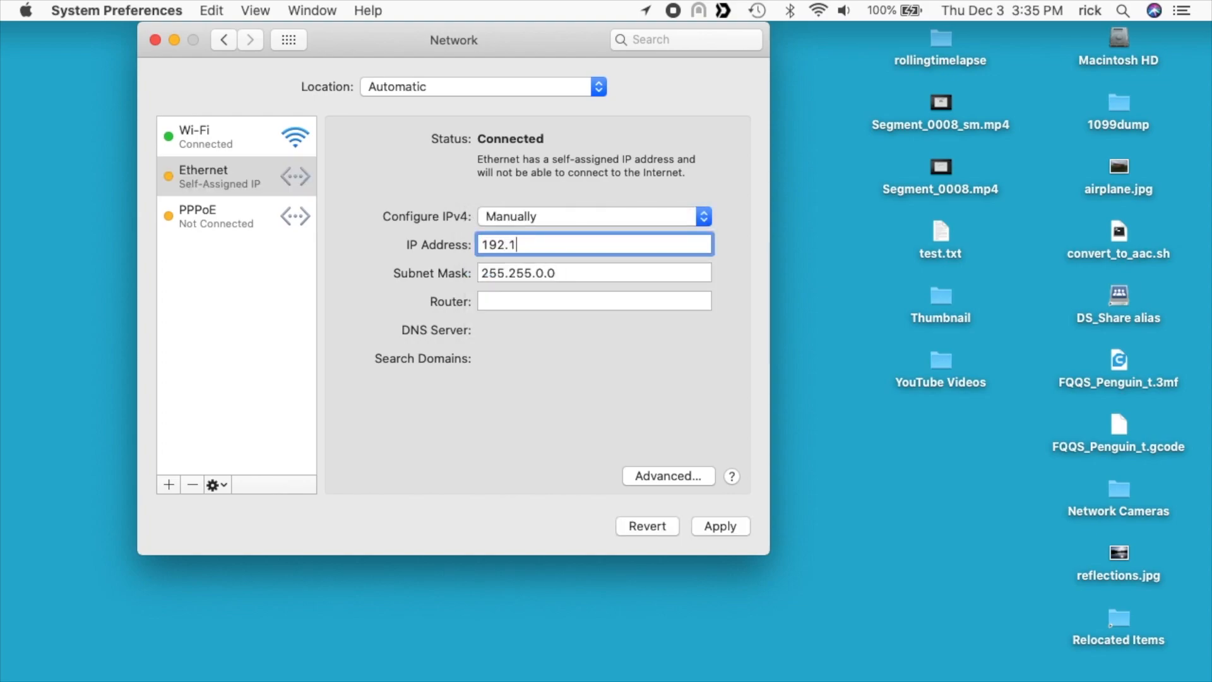
pyautogui.write('68.')
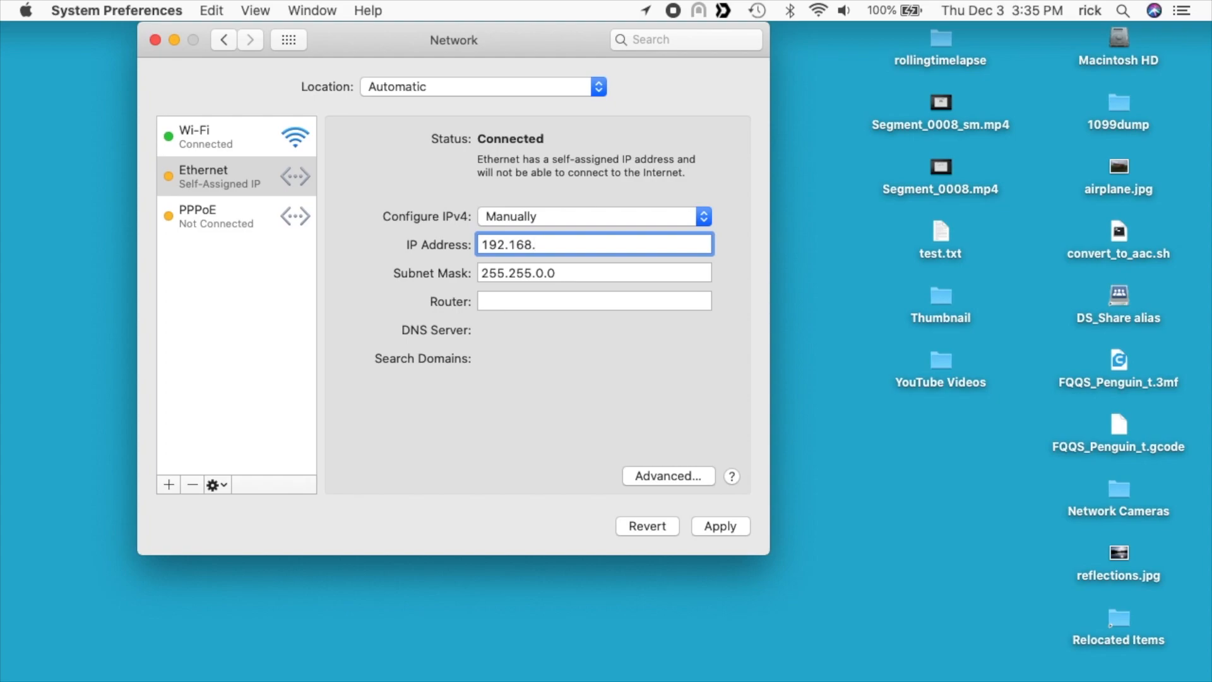
pyautogui.write('1.10')
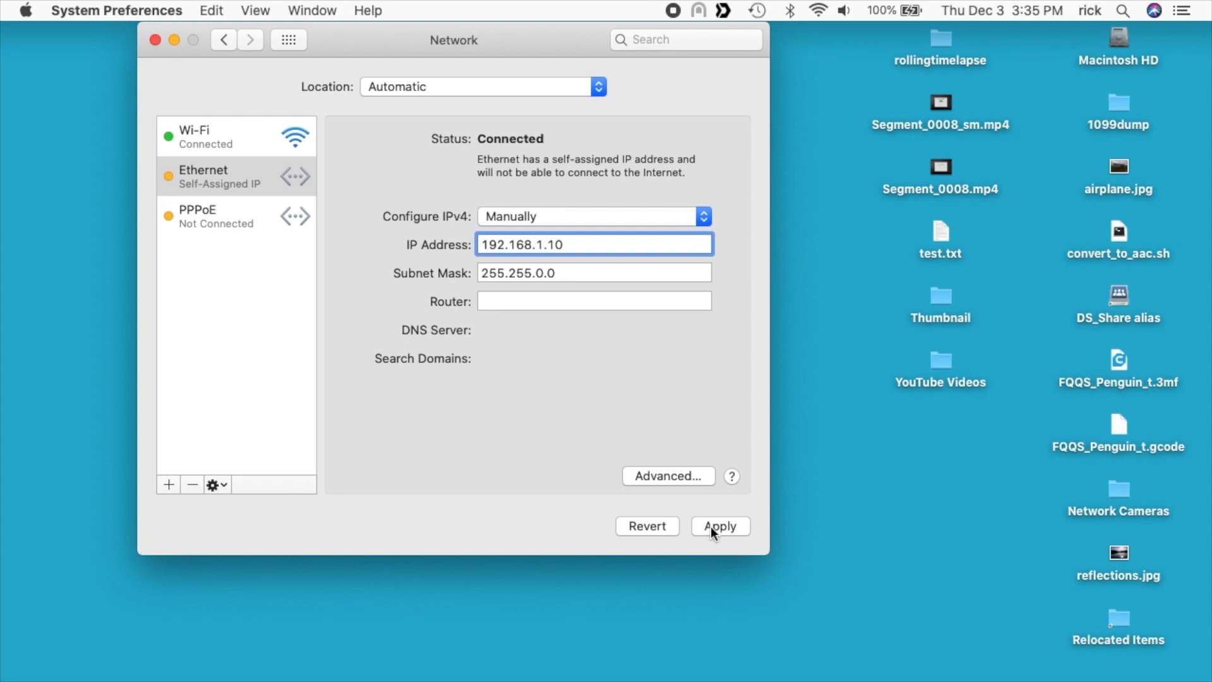
pyautogui.click(718, 526)
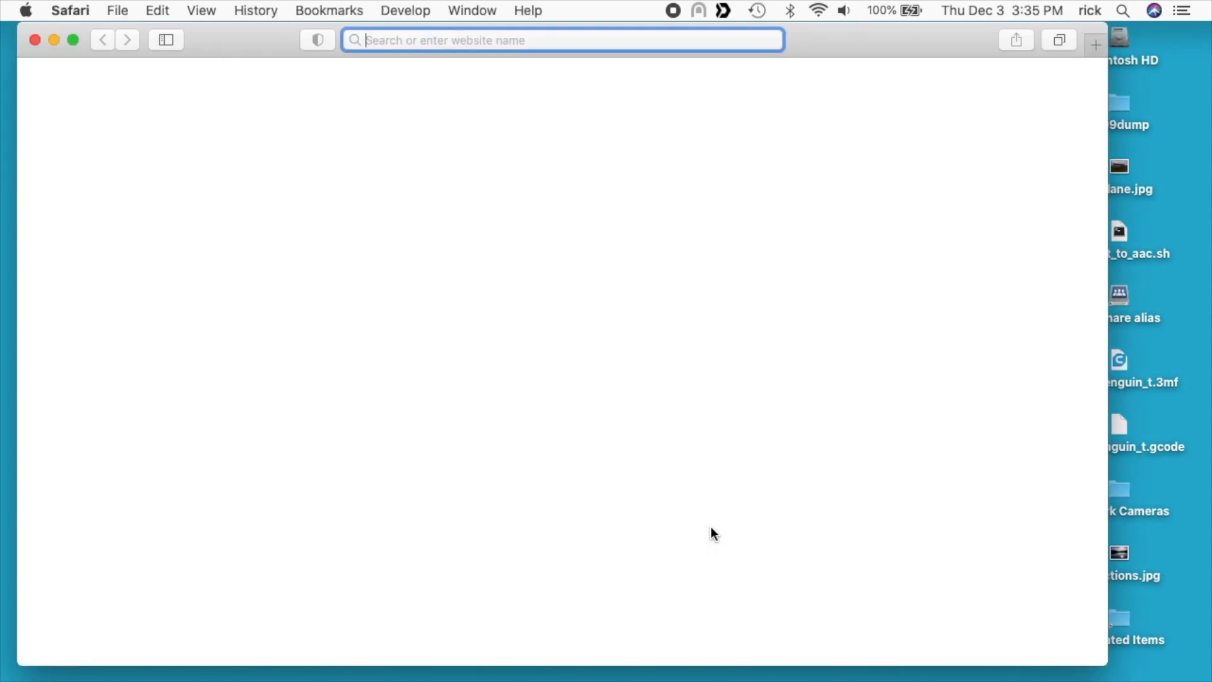
# Step: Load 192.168.1.1 in Safari and log in as admin, declining to save the password
pyautogui.write('192.168.1.1')
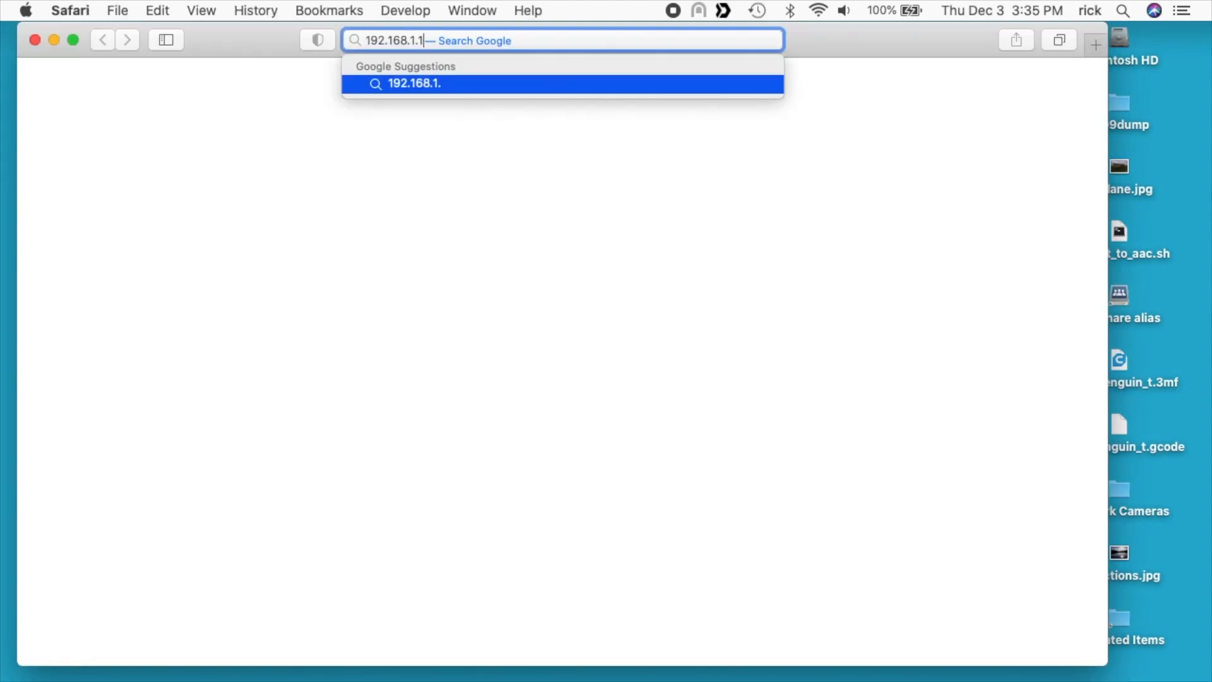
pyautogui.press('Return')
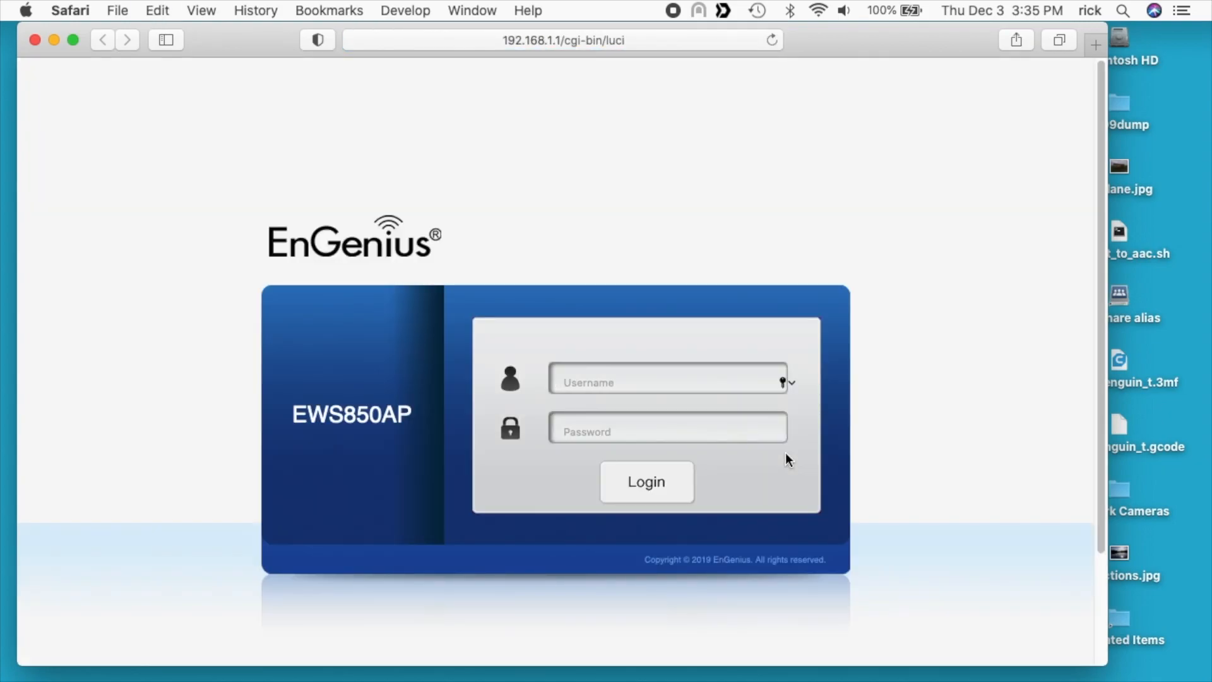
pyautogui.click(666, 381)
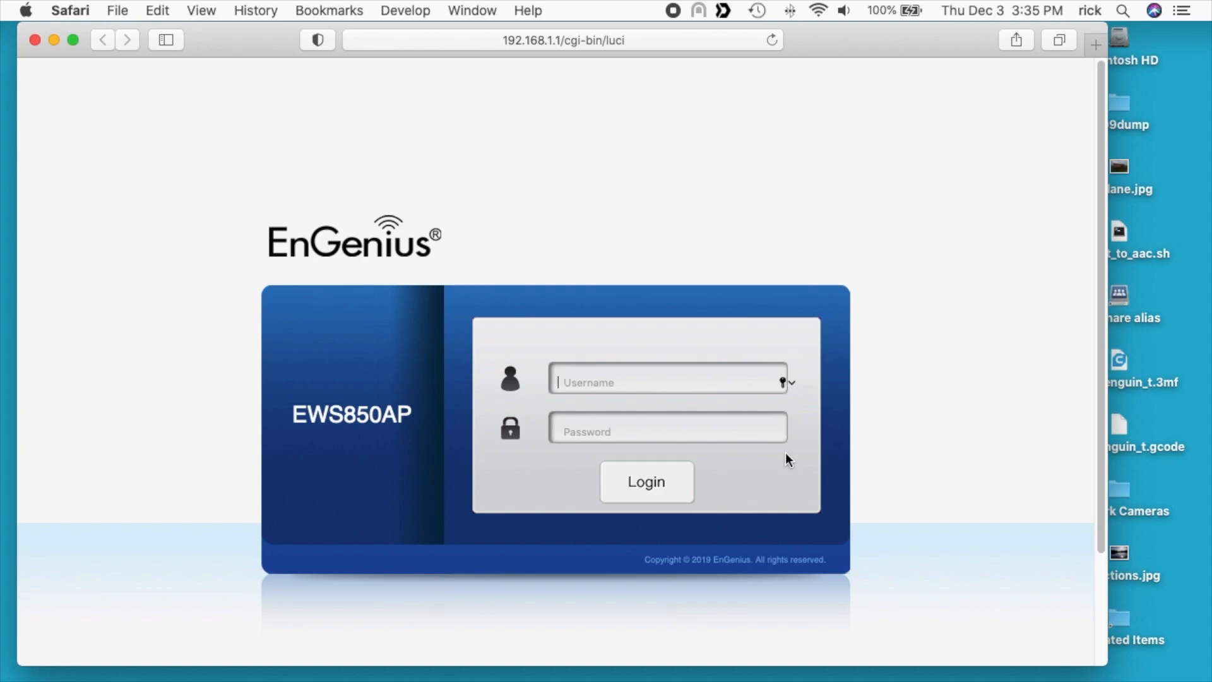
pyautogui.write('admin')
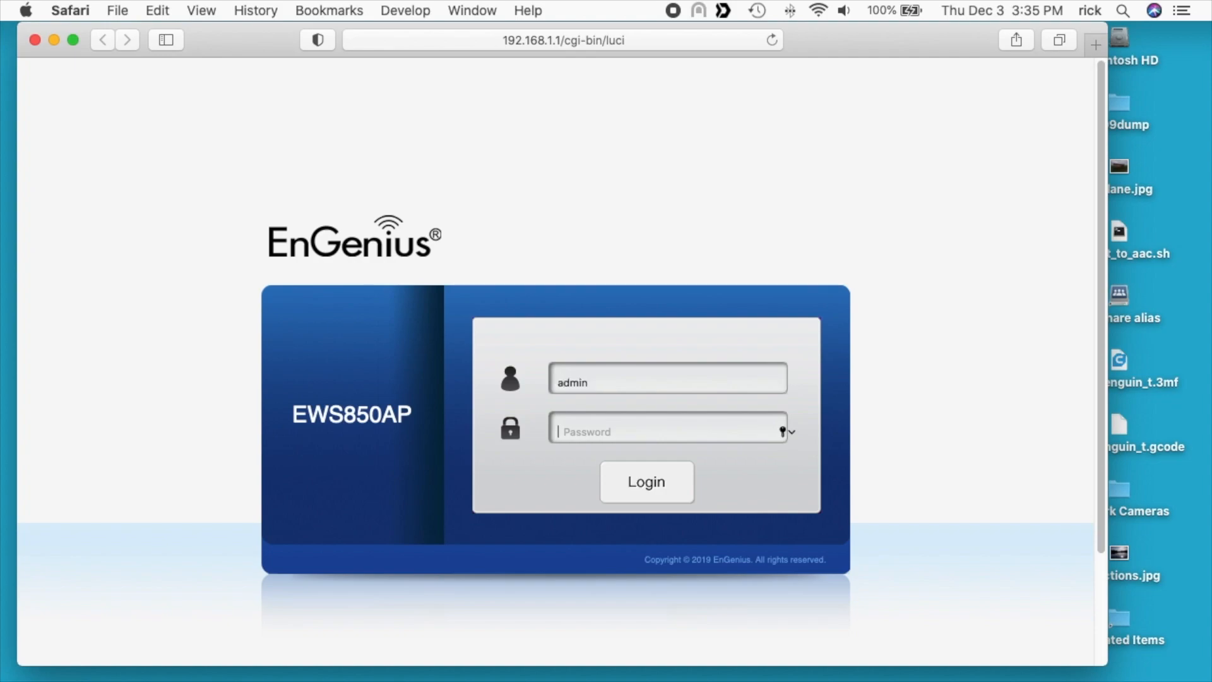
pyautogui.click(645, 480)
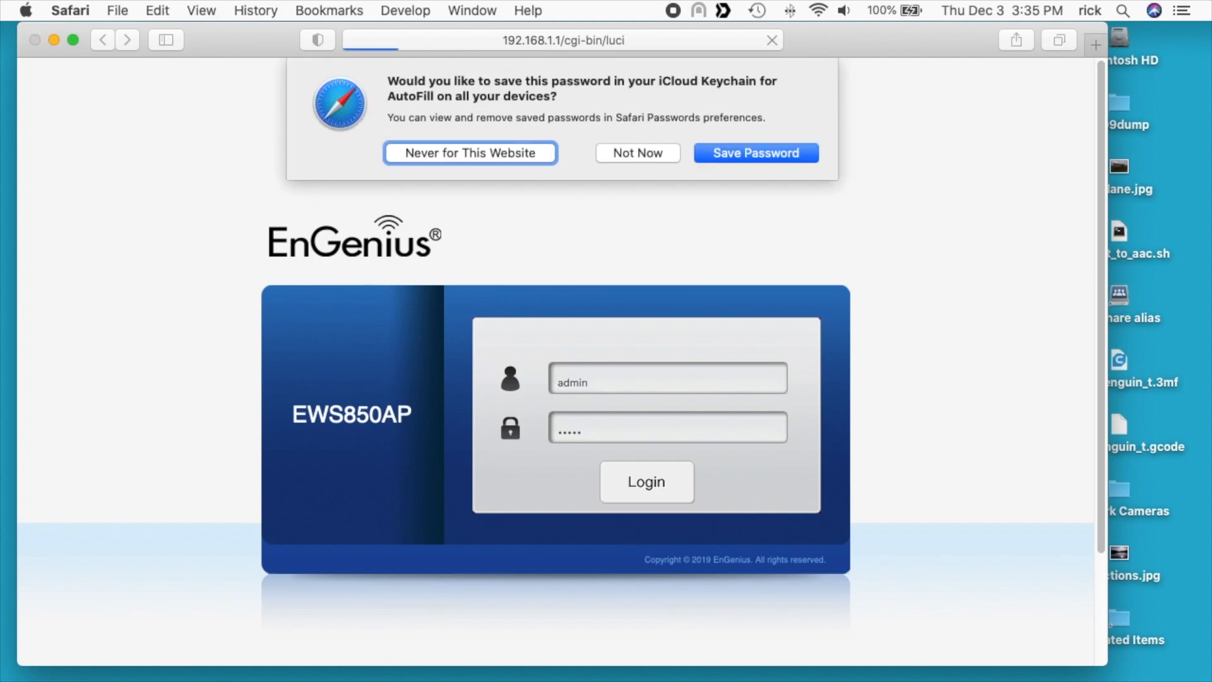
pyautogui.click(646, 481)
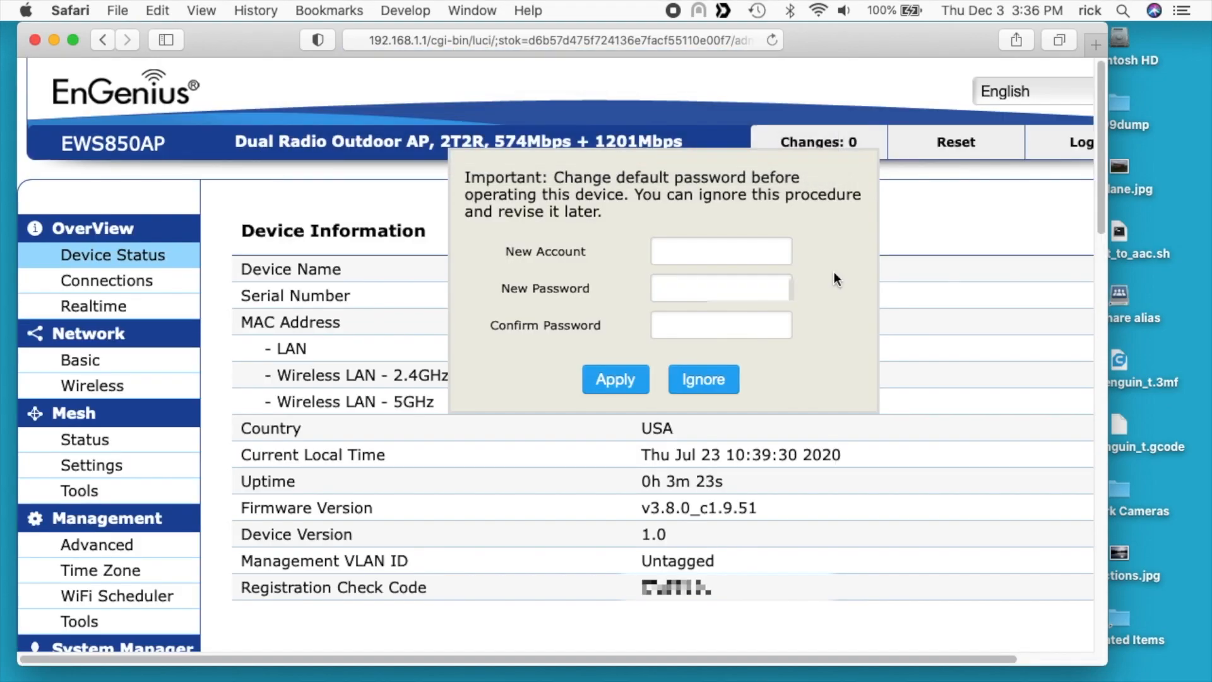
# Step: Ignore the default-password change and confirm skipping it to reach Device Information
pyautogui.click(701, 380)
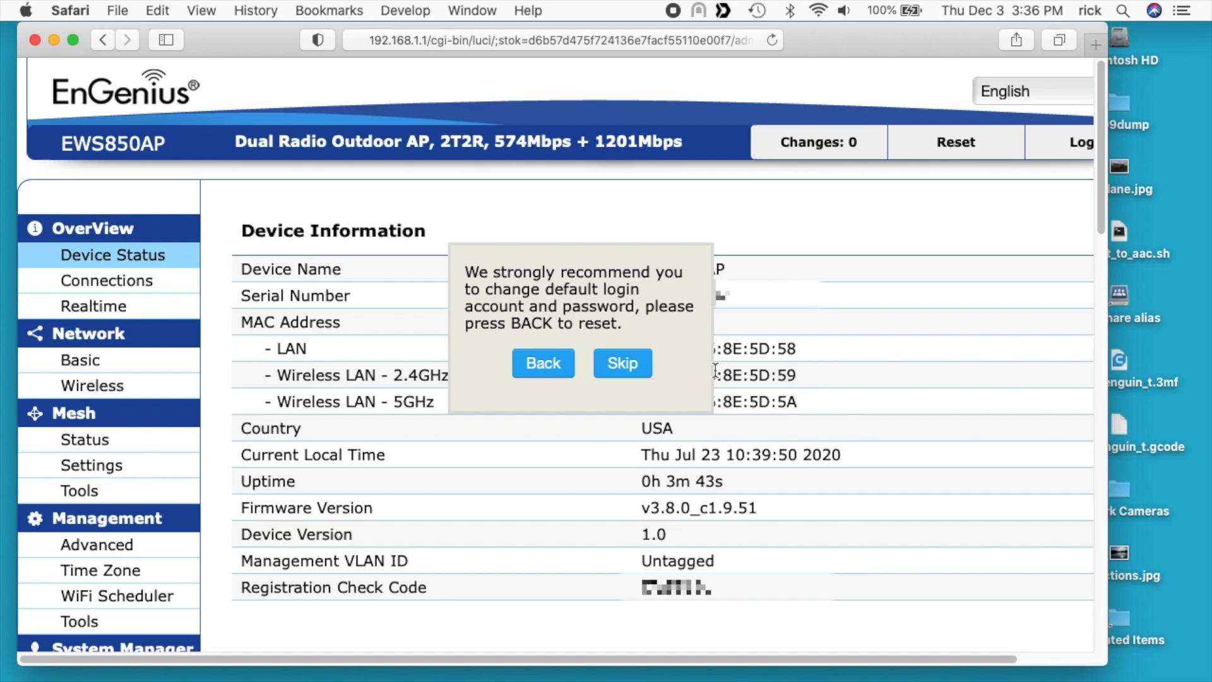
pyautogui.click(622, 363)
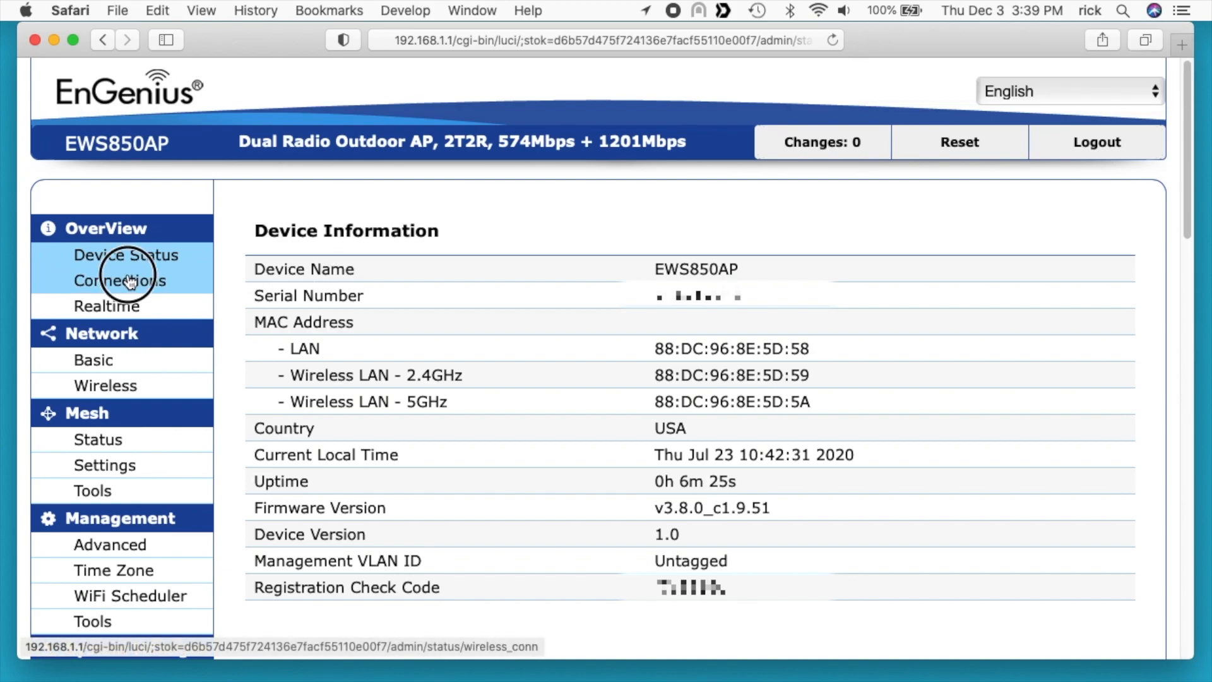
# Step: Tour Connections, Realtime and Network Basic pages, ending on Wireless Settings
pyautogui.click(120, 280)
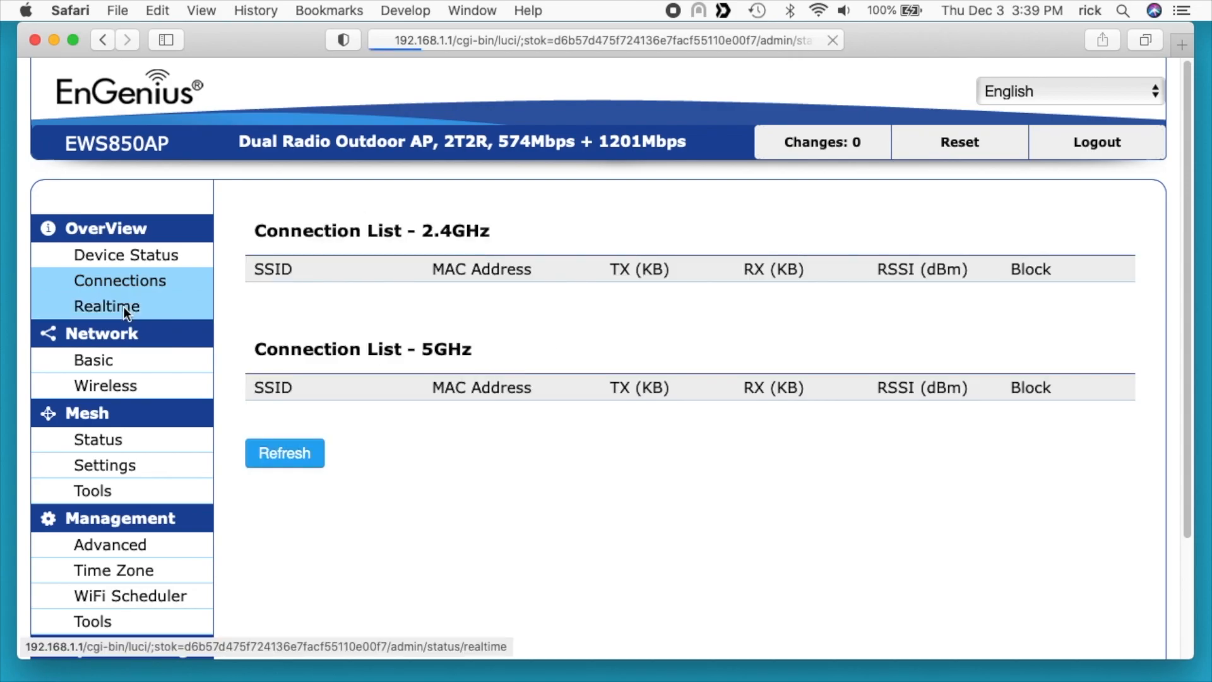
pyautogui.click(106, 306)
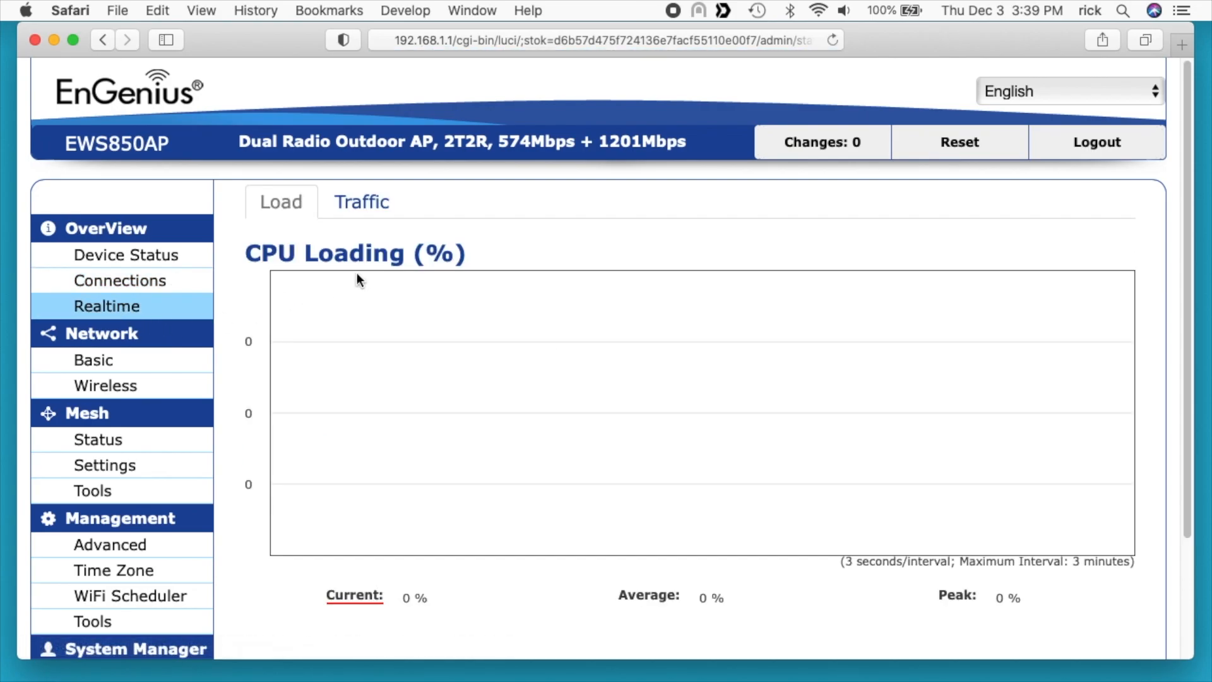
pyautogui.click(92, 359)
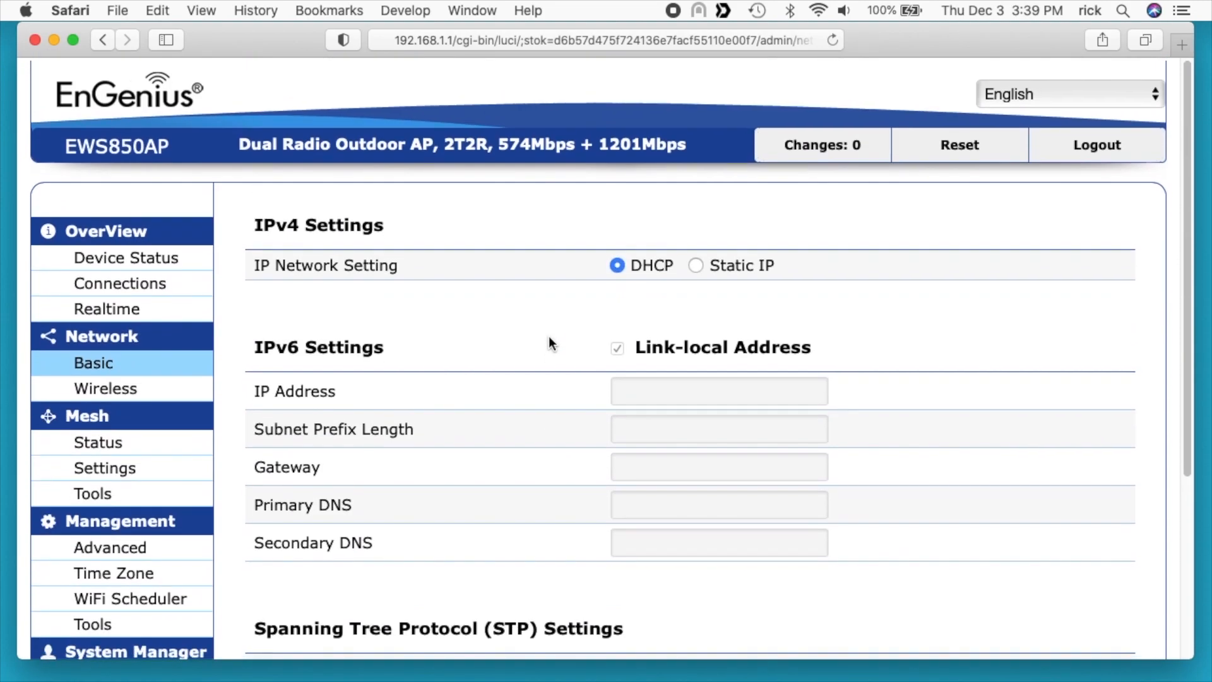
pyautogui.click(104, 385)
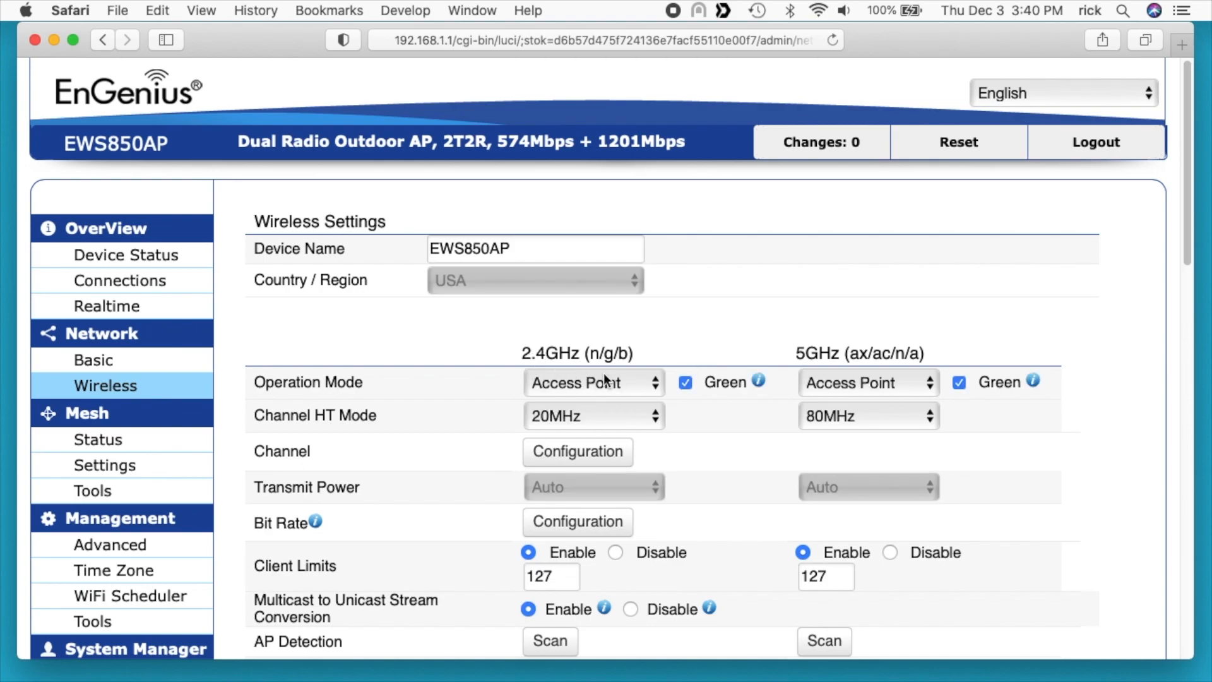
# Step: Keep both radios in Access Point mode and leave green mode enabled
pyautogui.click(591, 381)
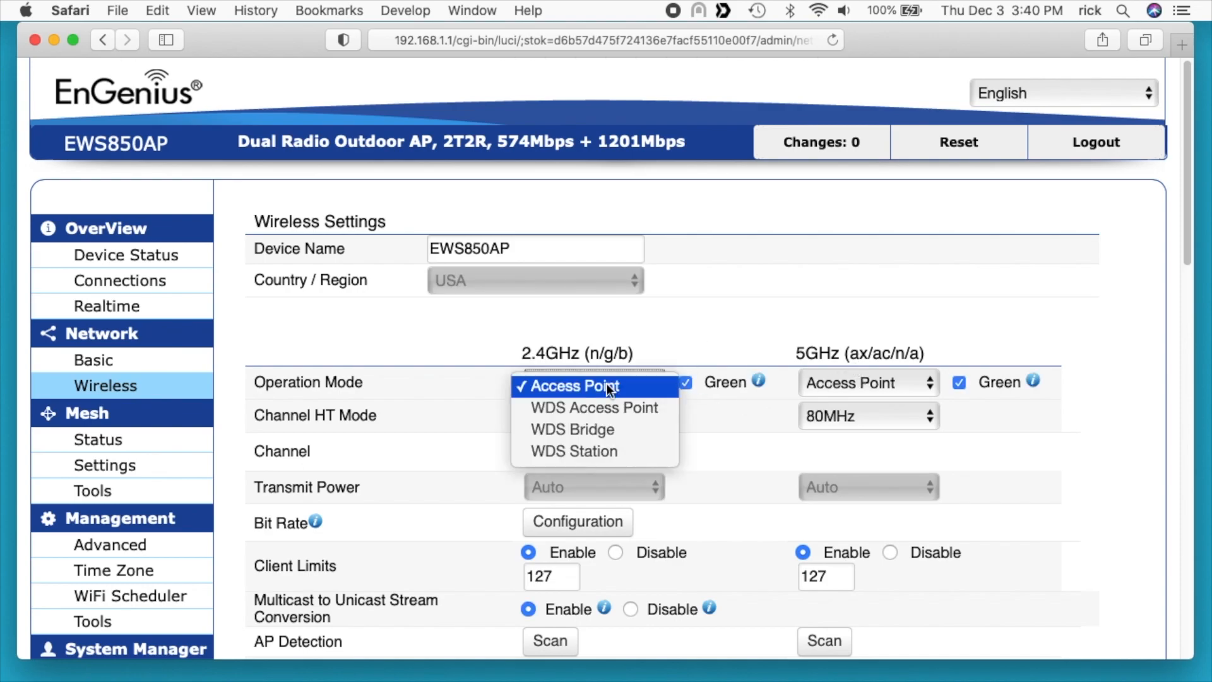
pyautogui.moveTo(593, 407)
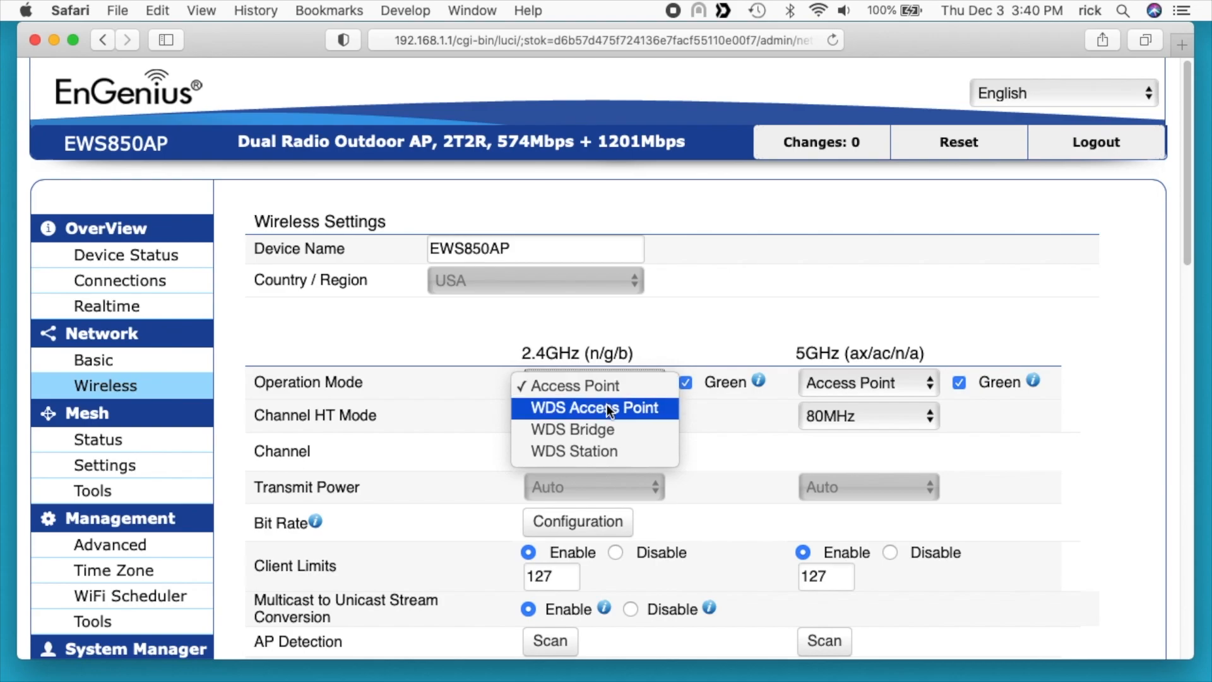
pyautogui.moveTo(595, 429)
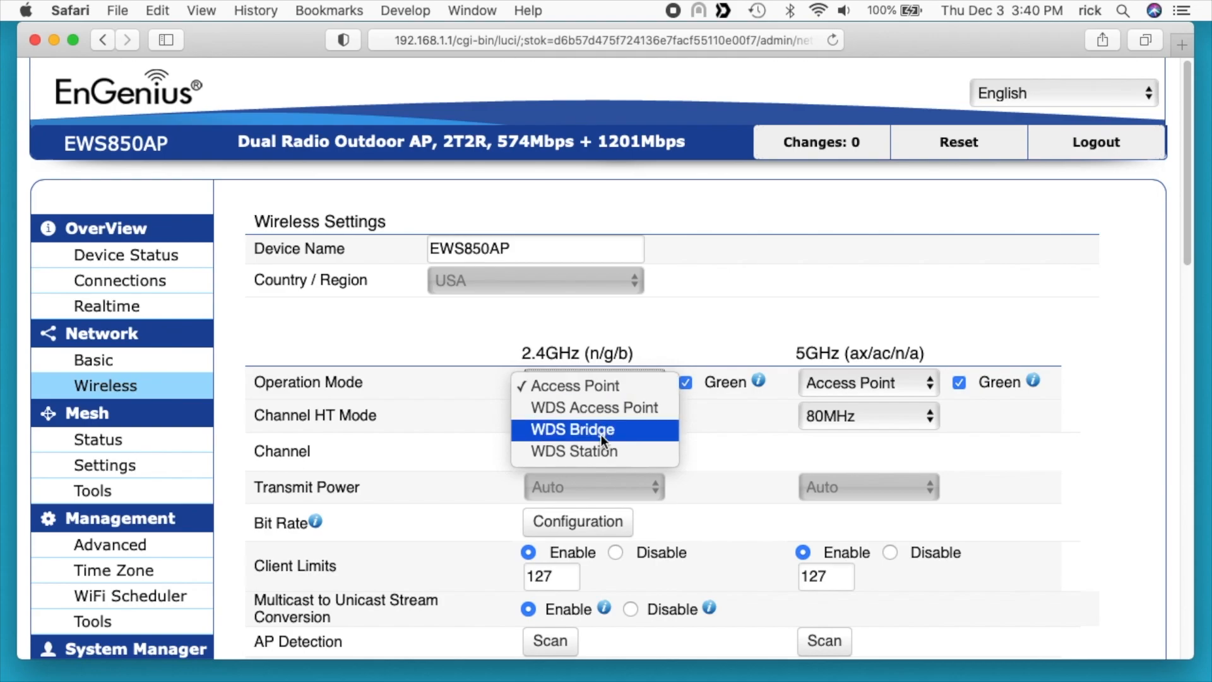
pyautogui.click(867, 381)
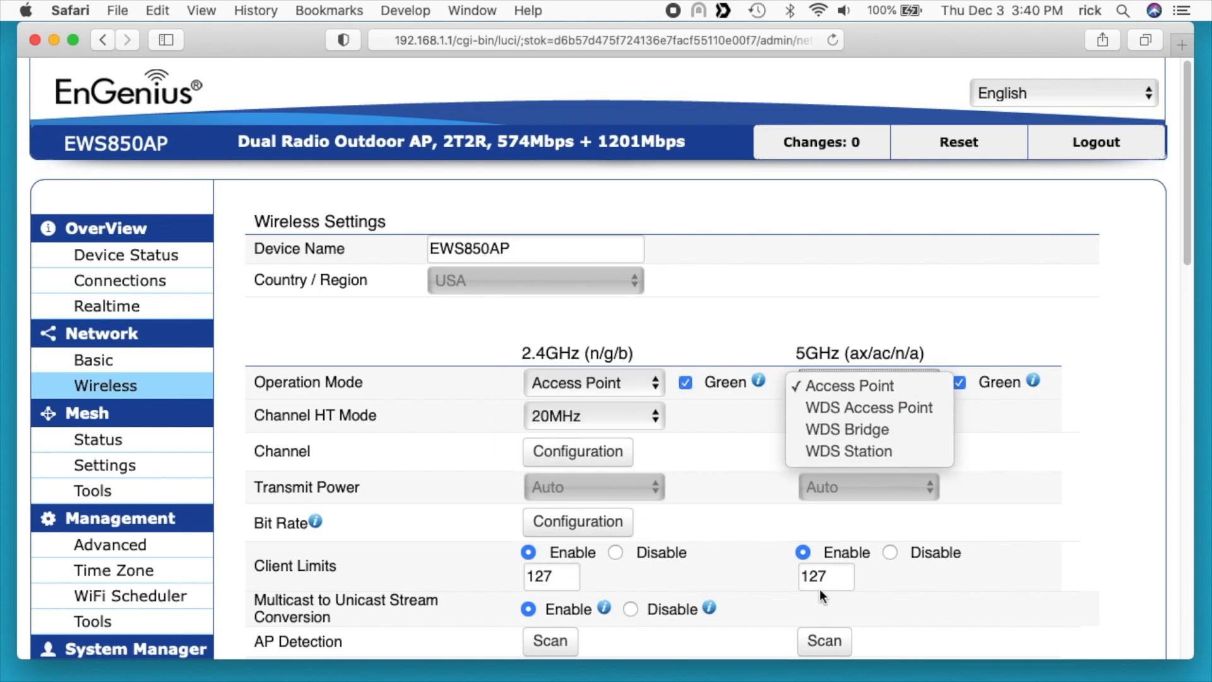
pyautogui.click(851, 386)
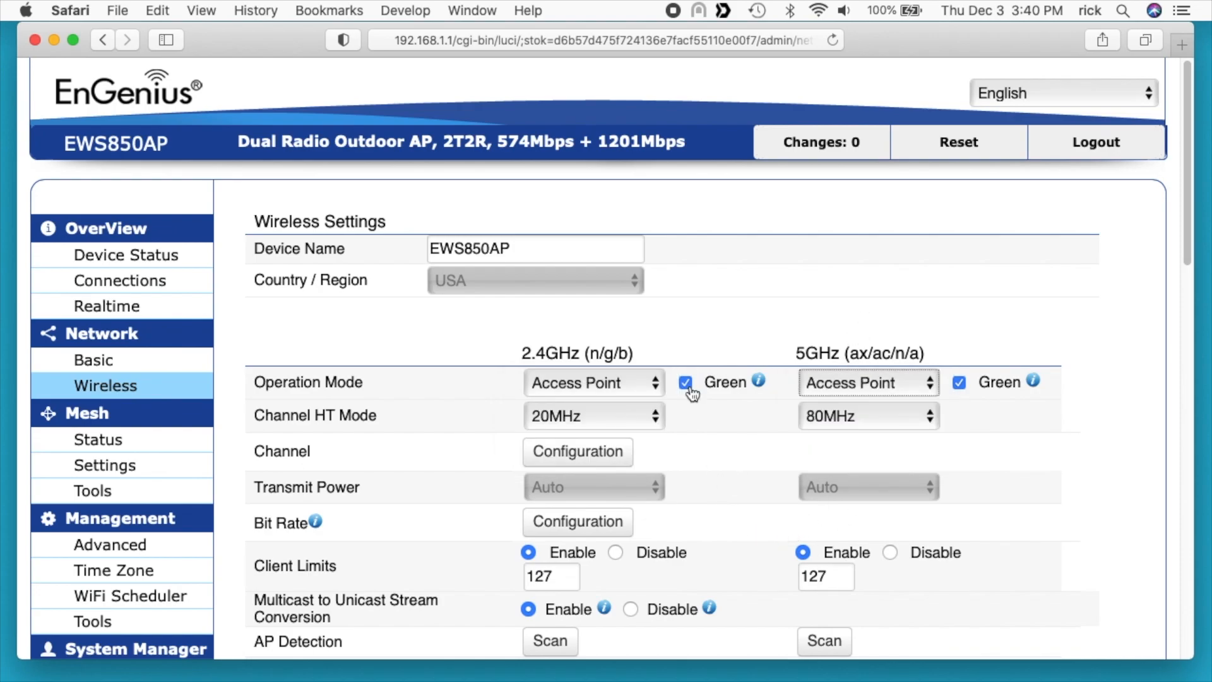
pyautogui.moveTo(758, 381)
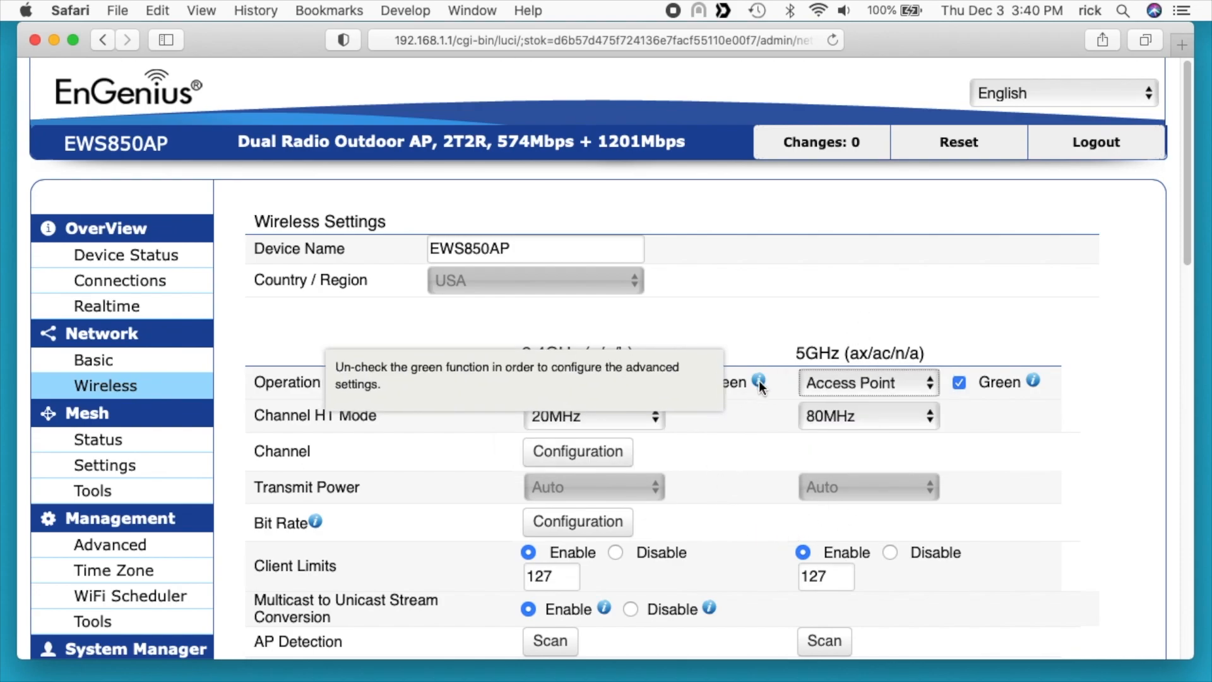
pyautogui.moveTo(687, 417)
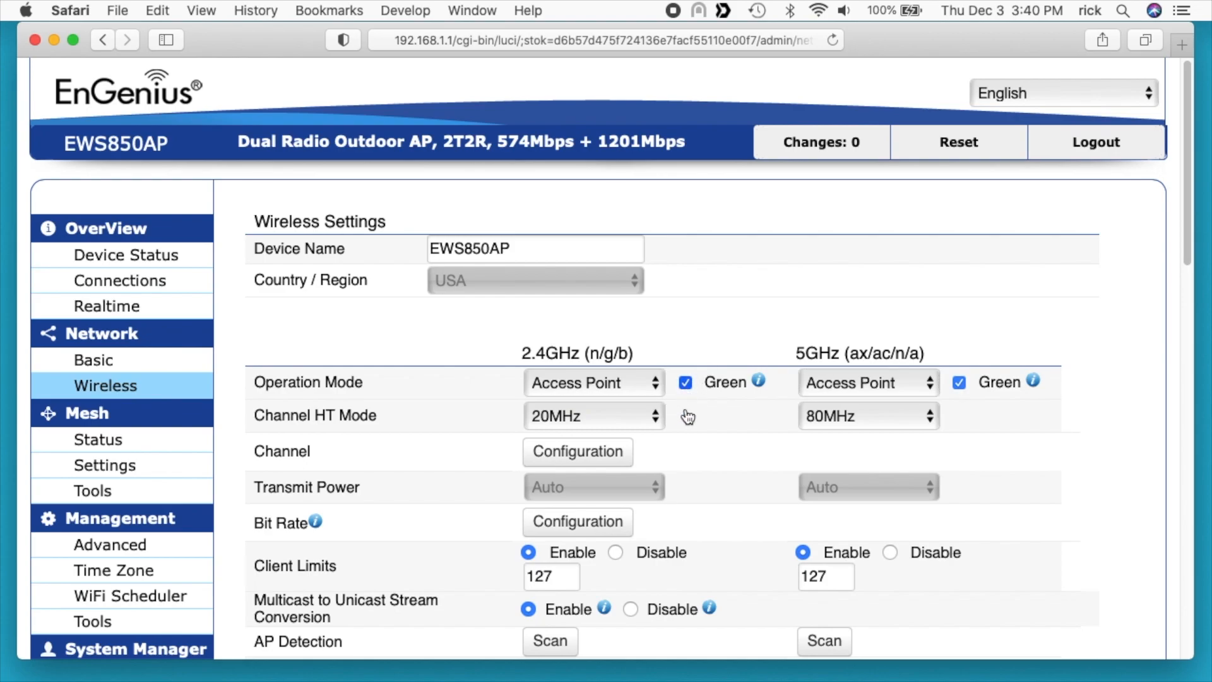
pyautogui.click(684, 381)
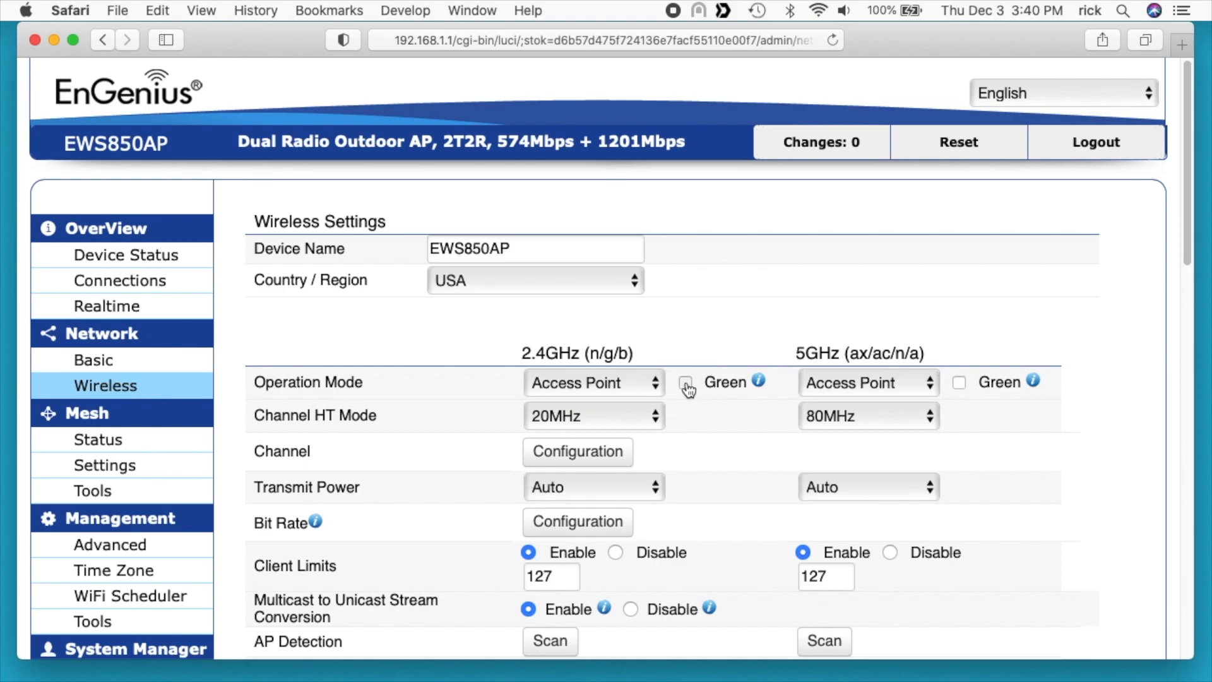
pyautogui.click(685, 381)
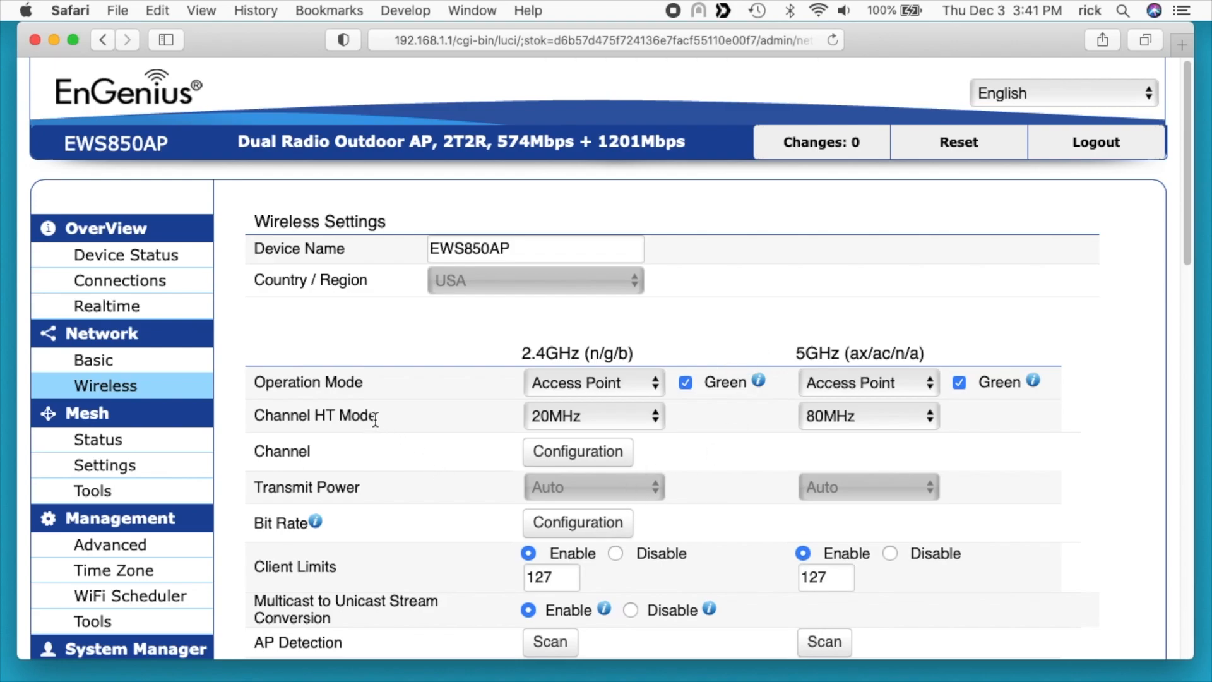
# Step: Set 2.4GHz channel width to 20MHz while keeping 5GHz at 80MHz
pyautogui.click(593, 415)
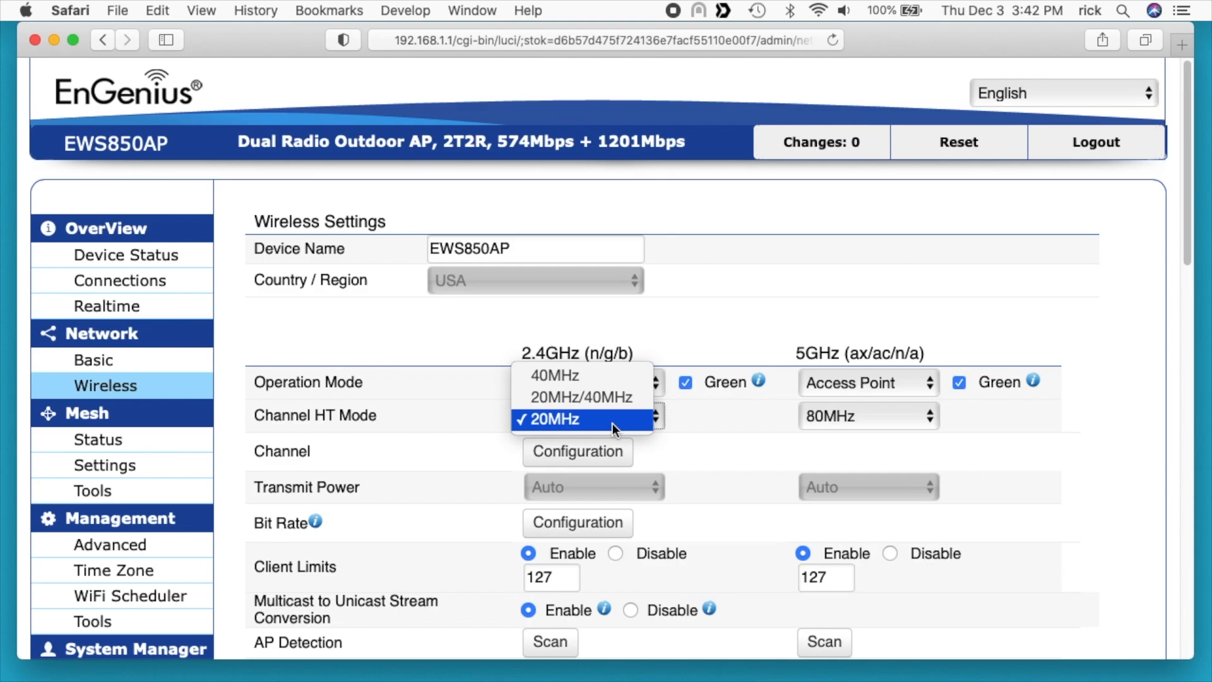
pyautogui.click(548, 420)
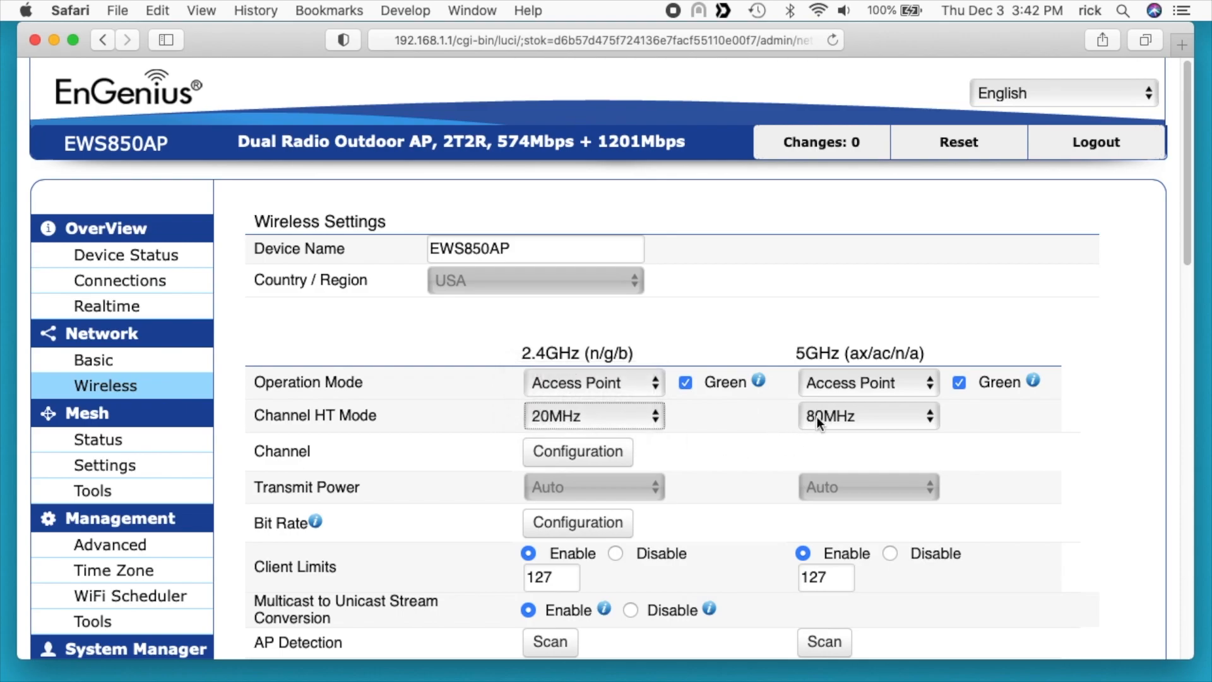
pyautogui.click(867, 415)
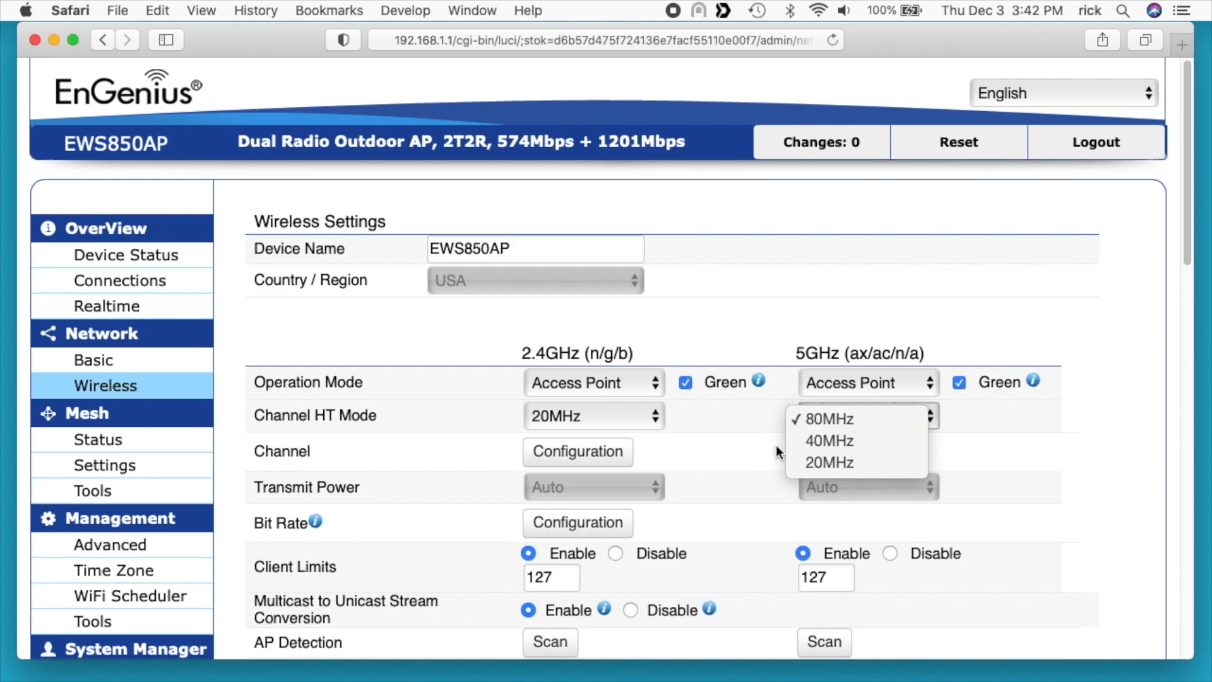
pyautogui.click(576, 452)
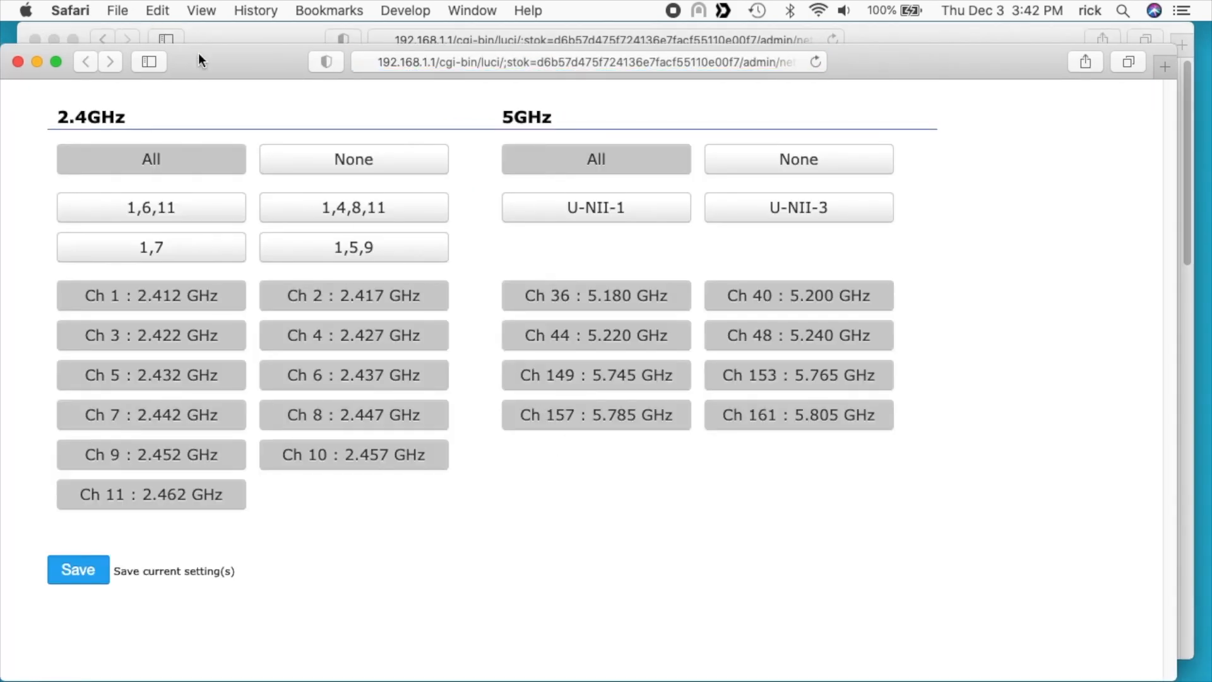
pyautogui.moveTo(187, 125)
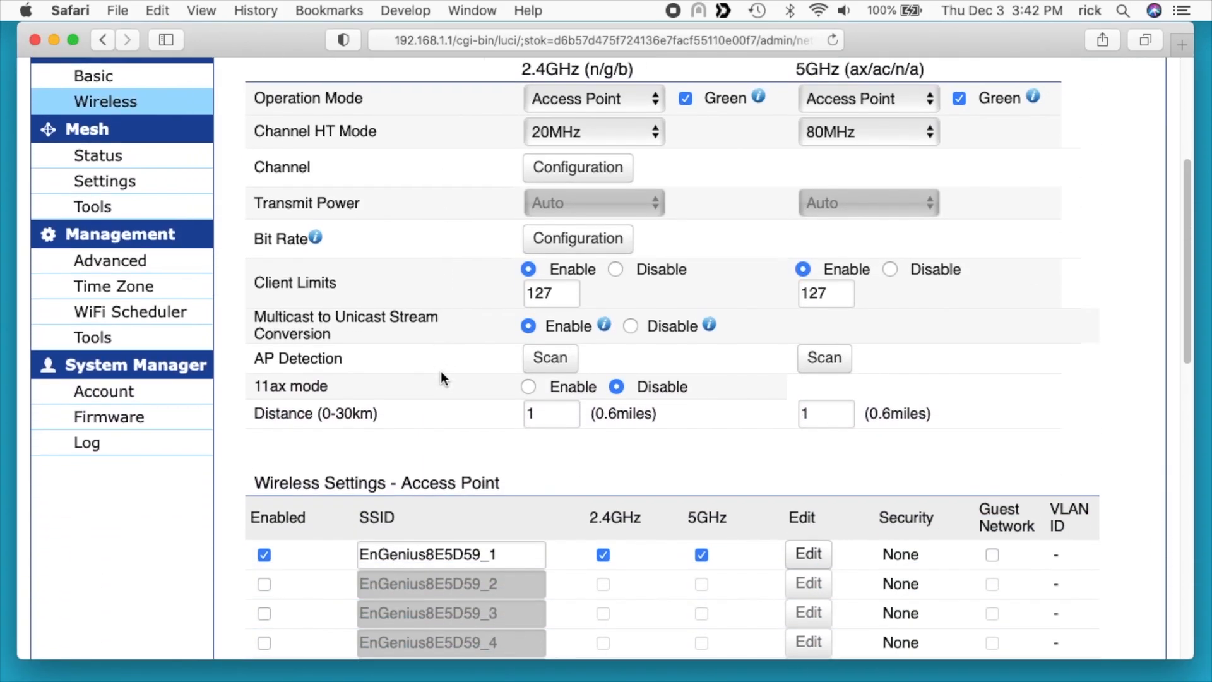
pyautogui.moveTo(615, 272)
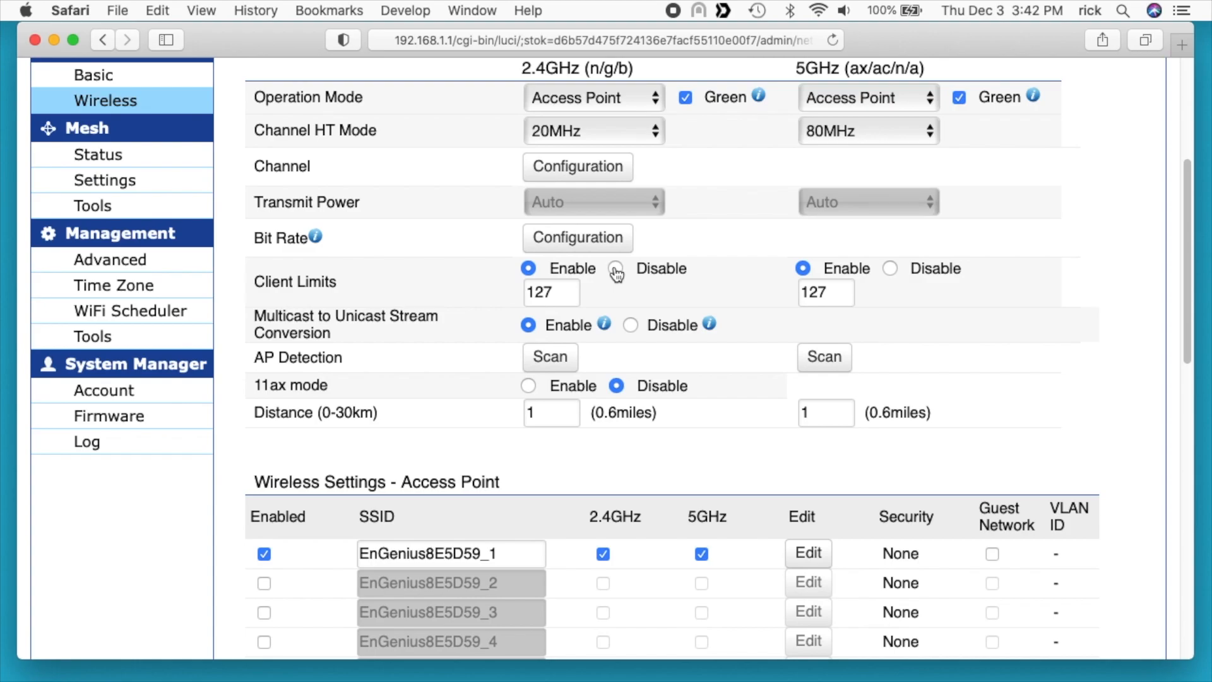
# Step: Keep 2.4GHz client limits enabled and run an AP detection scan
pyautogui.click(616, 268)
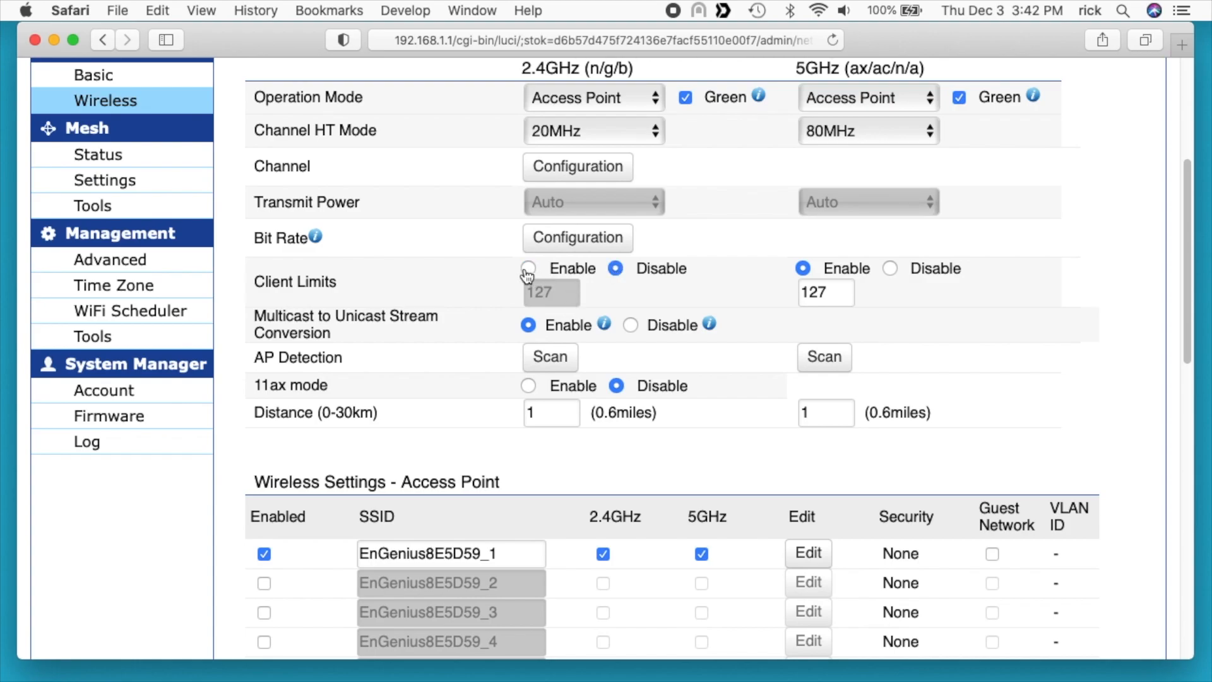
pyautogui.click(528, 267)
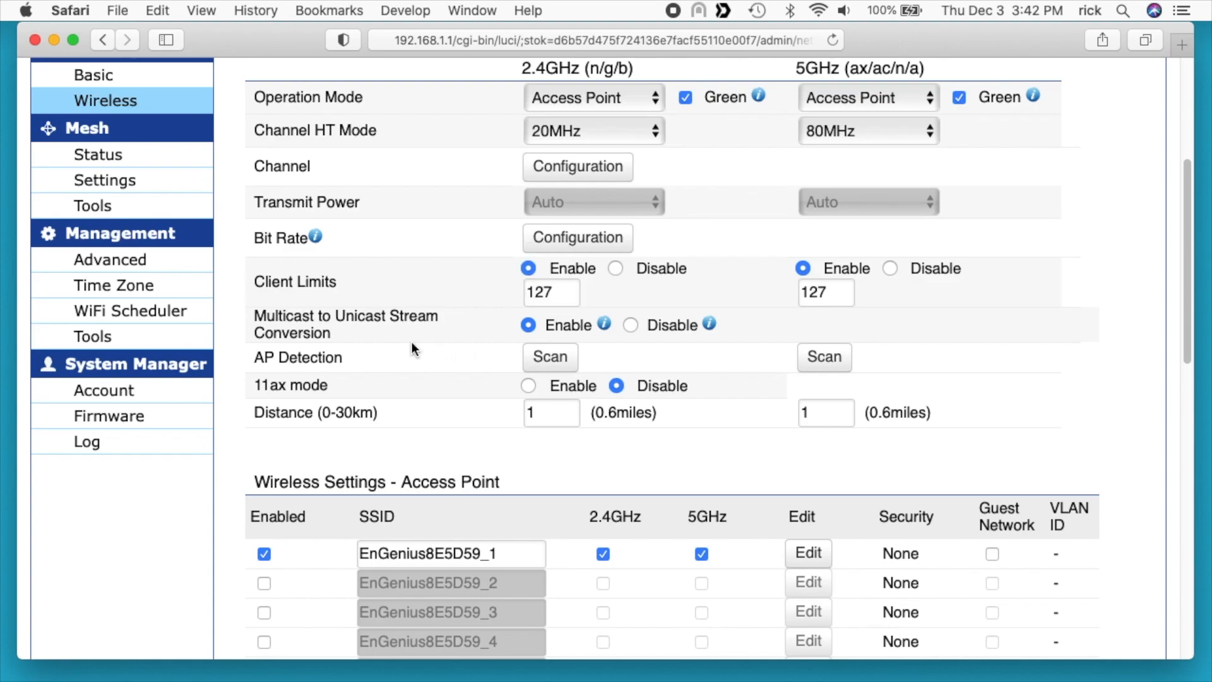
pyautogui.moveTo(707, 324)
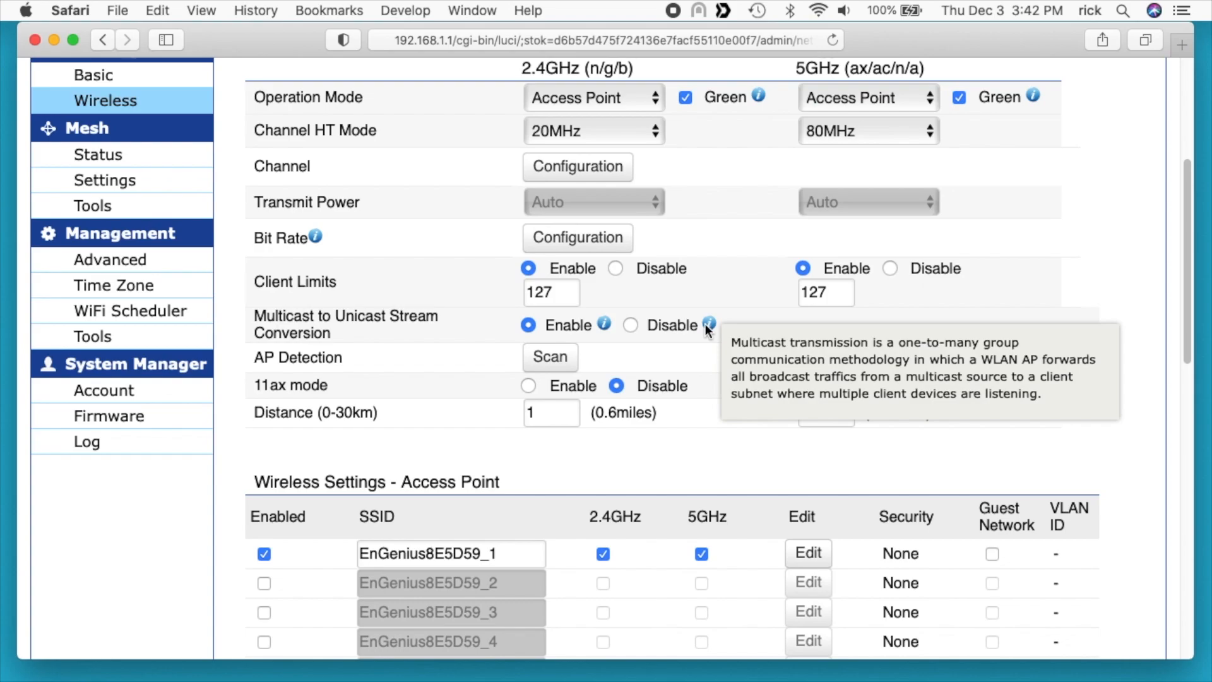
pyautogui.moveTo(323, 360)
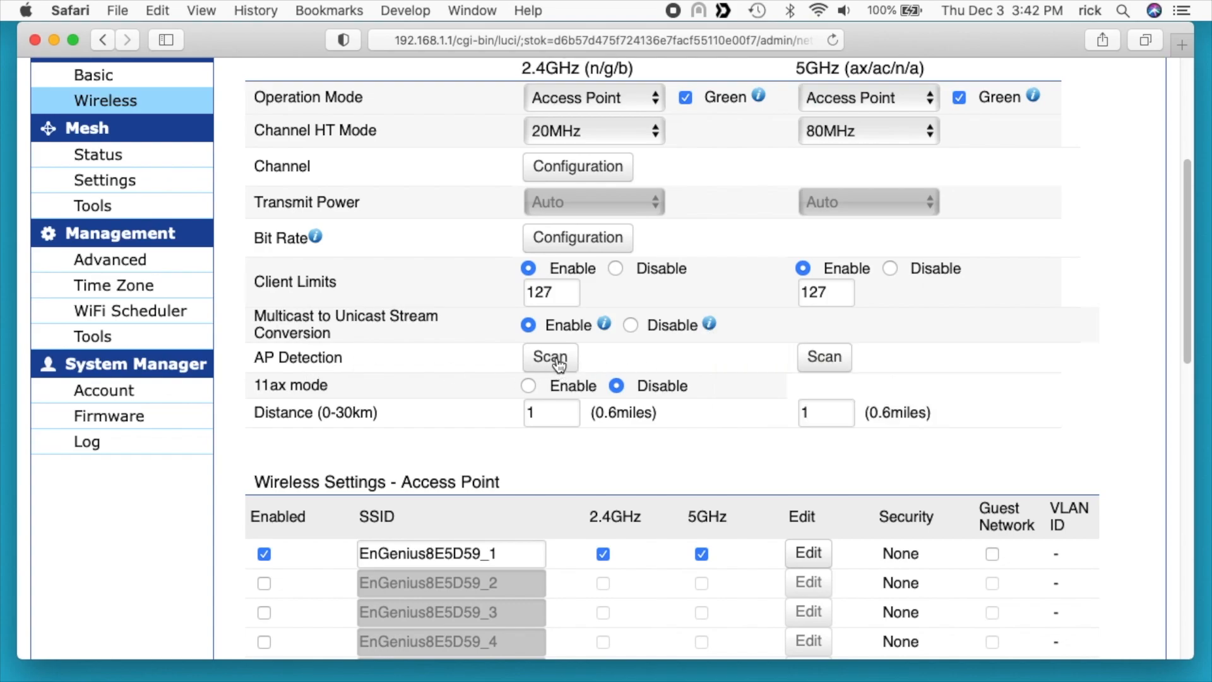
pyautogui.click(549, 357)
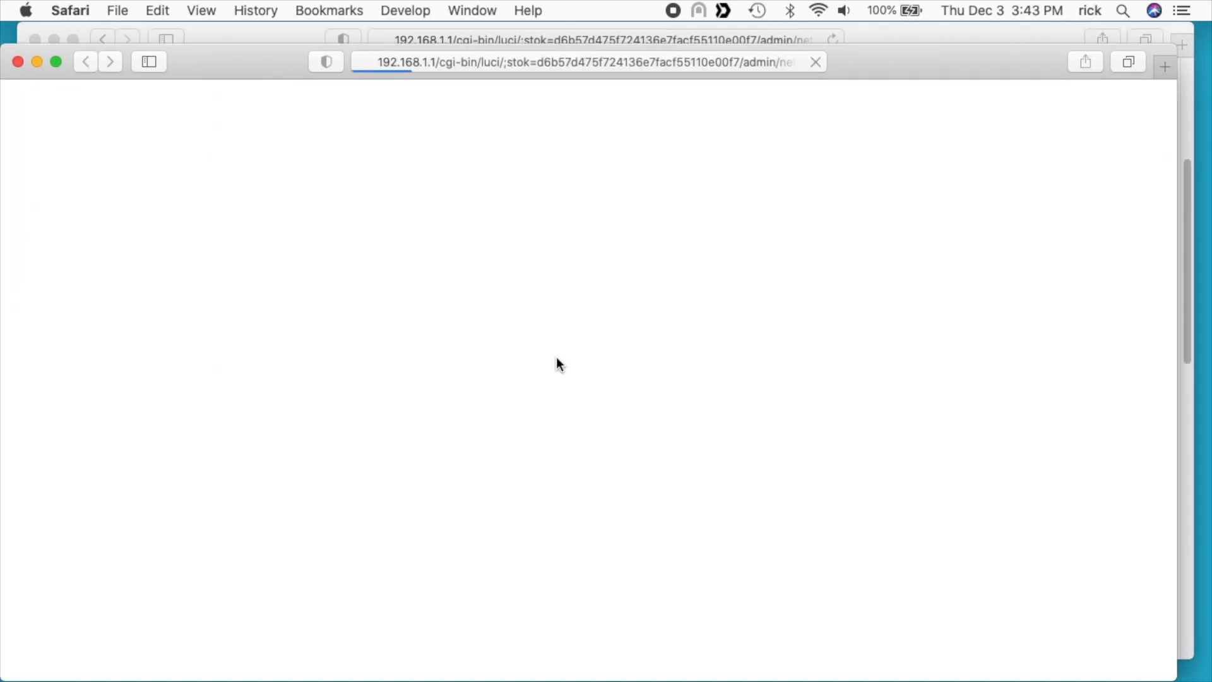
pyautogui.click(815, 62)
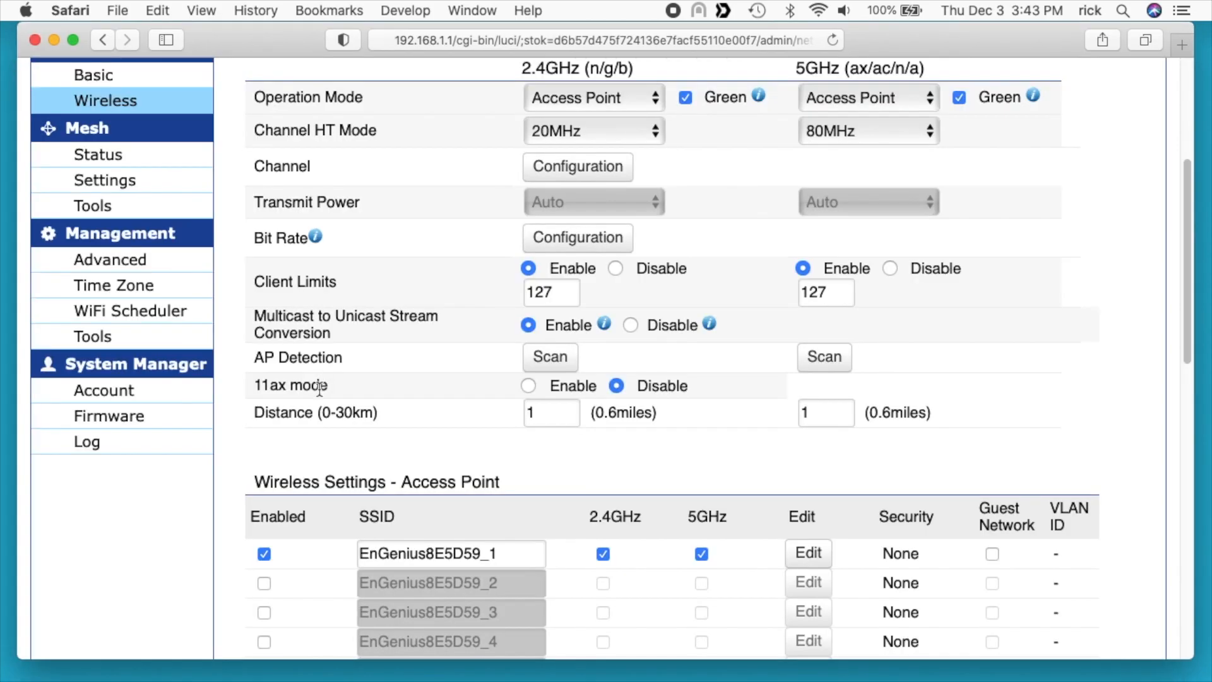
# Step: Enable 11ax mode for the 2.4GHz radio
pyautogui.click(527, 386)
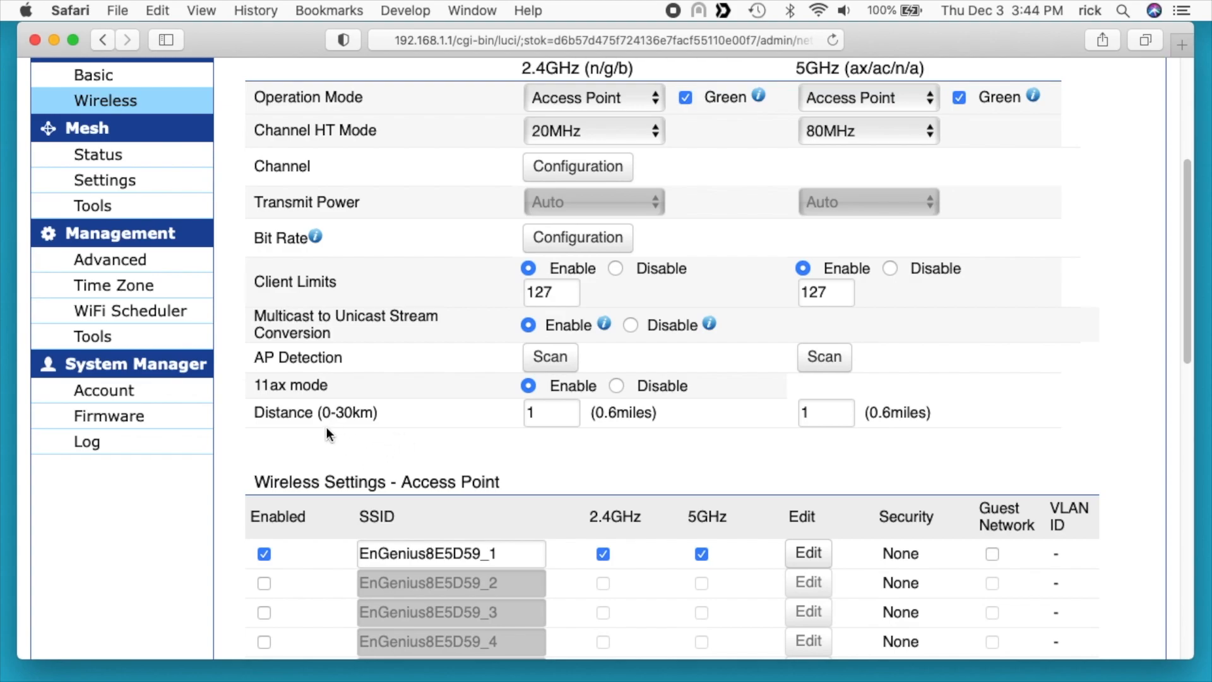
pyautogui.moveTo(914, 445)
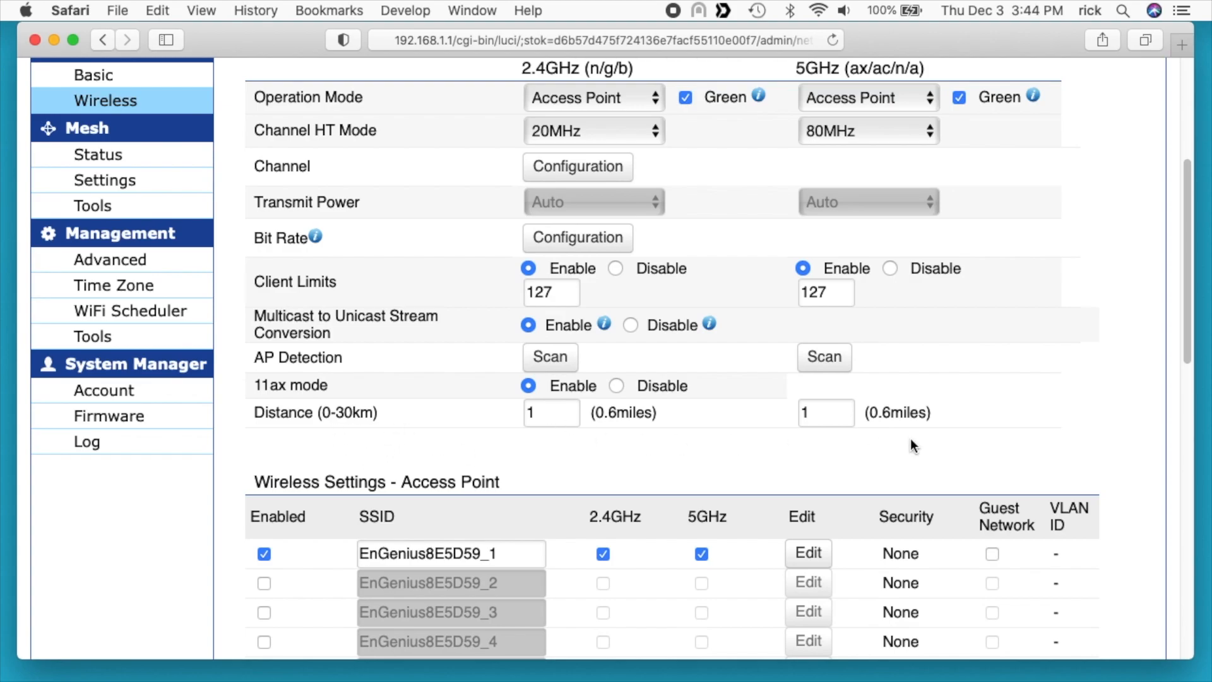
pyautogui.scroll(-3)
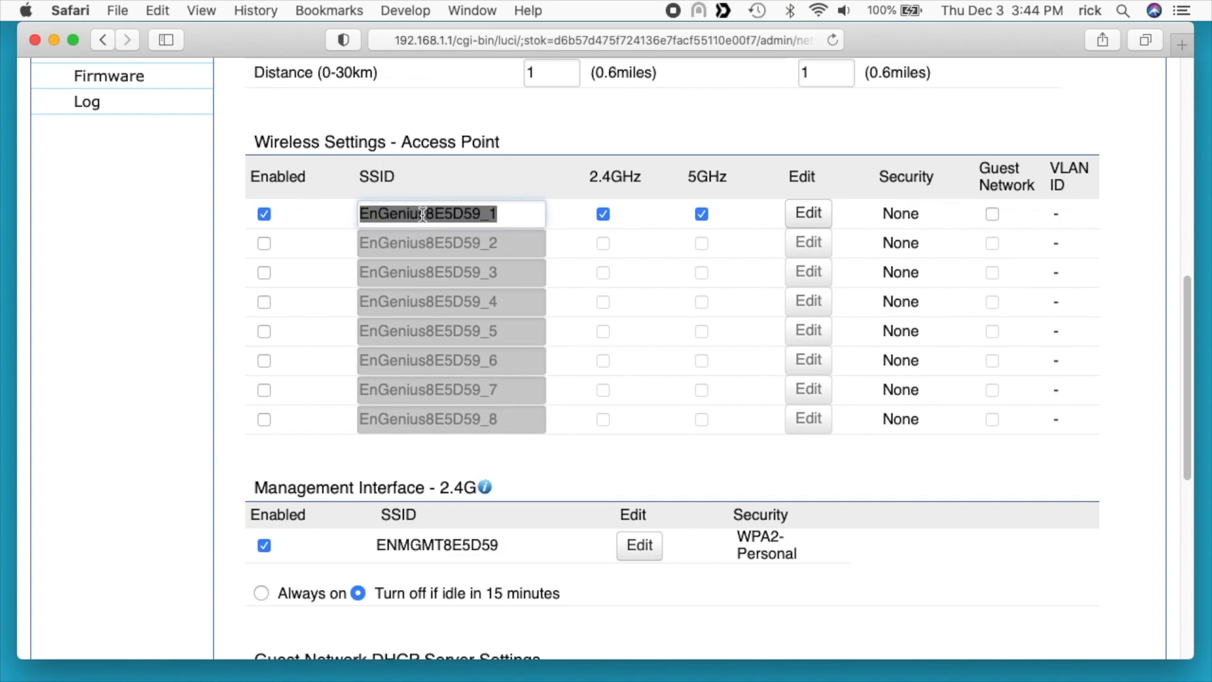
pyautogui.write('Outdo')
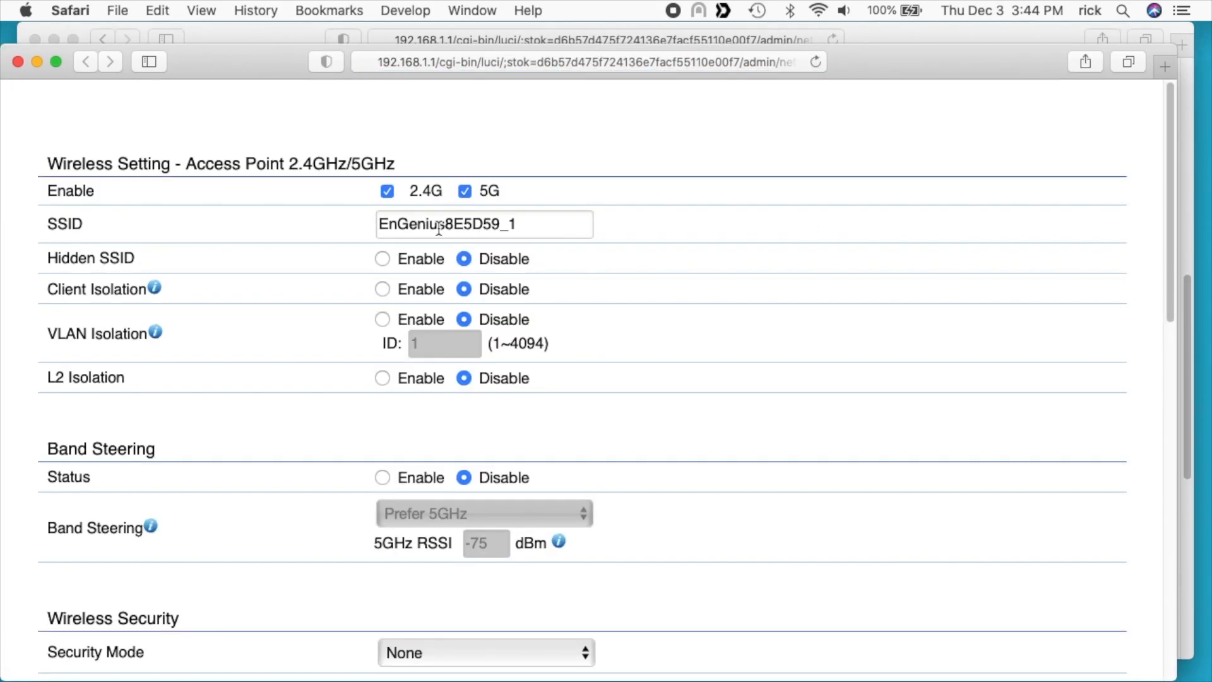
pyautogui.moveTo(154, 293)
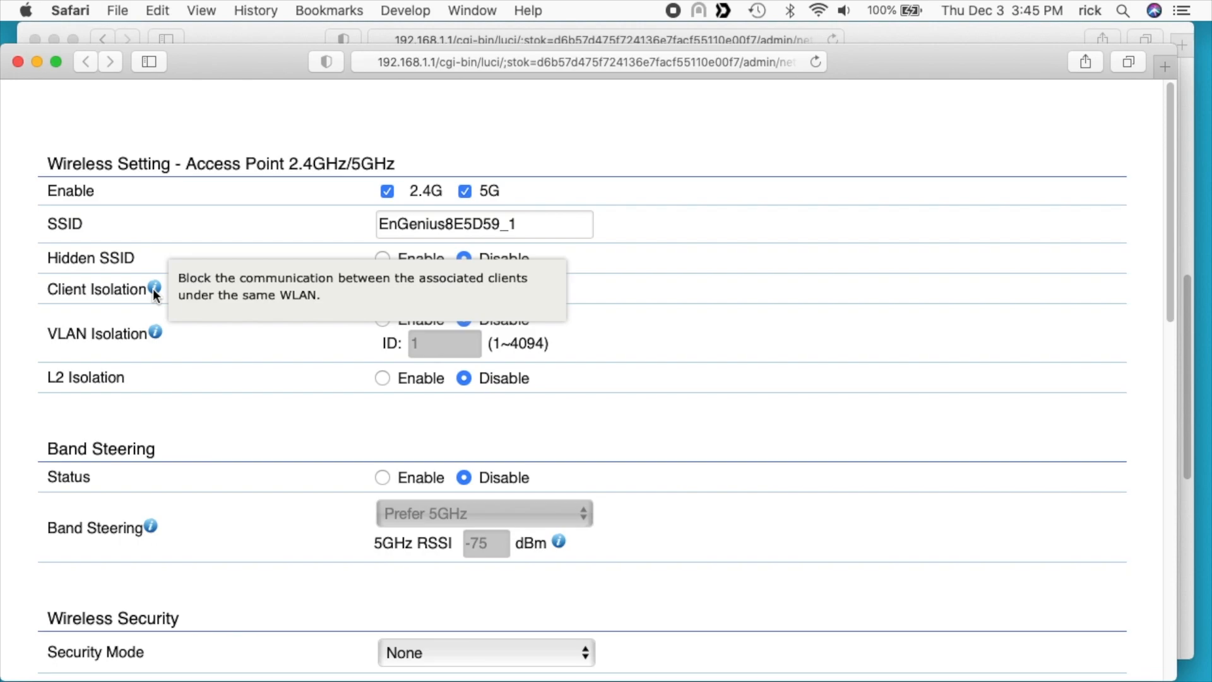
pyautogui.moveTo(154, 333)
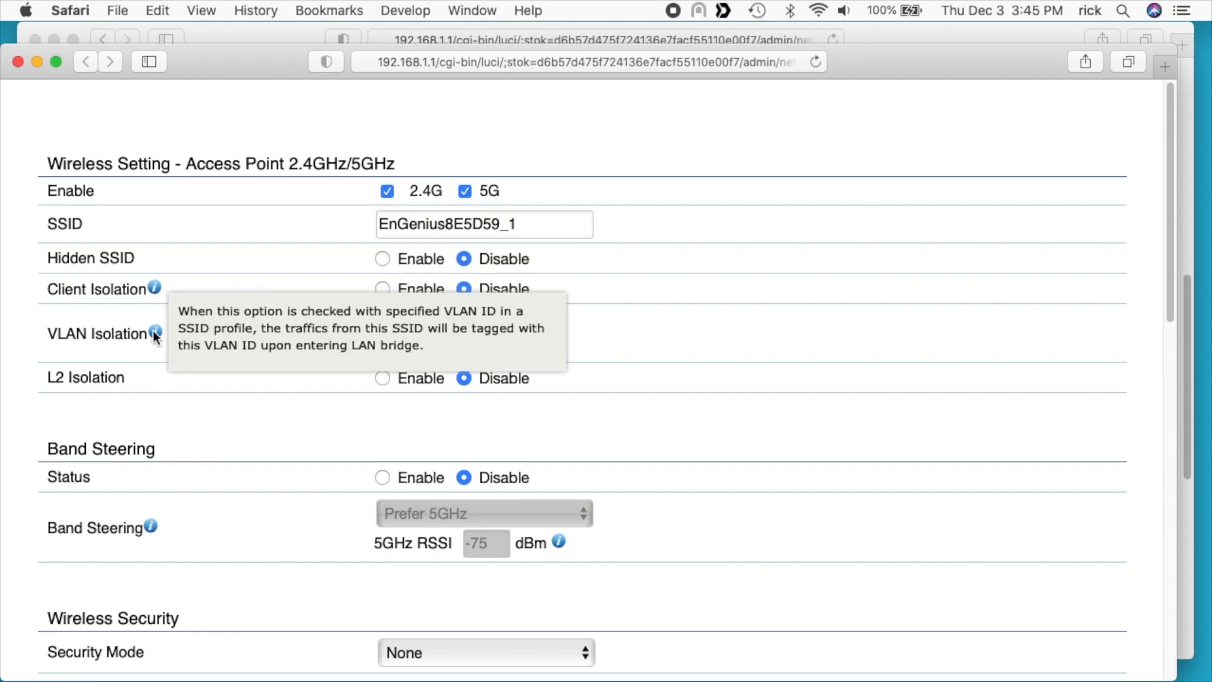
pyautogui.moveTo(117, 378)
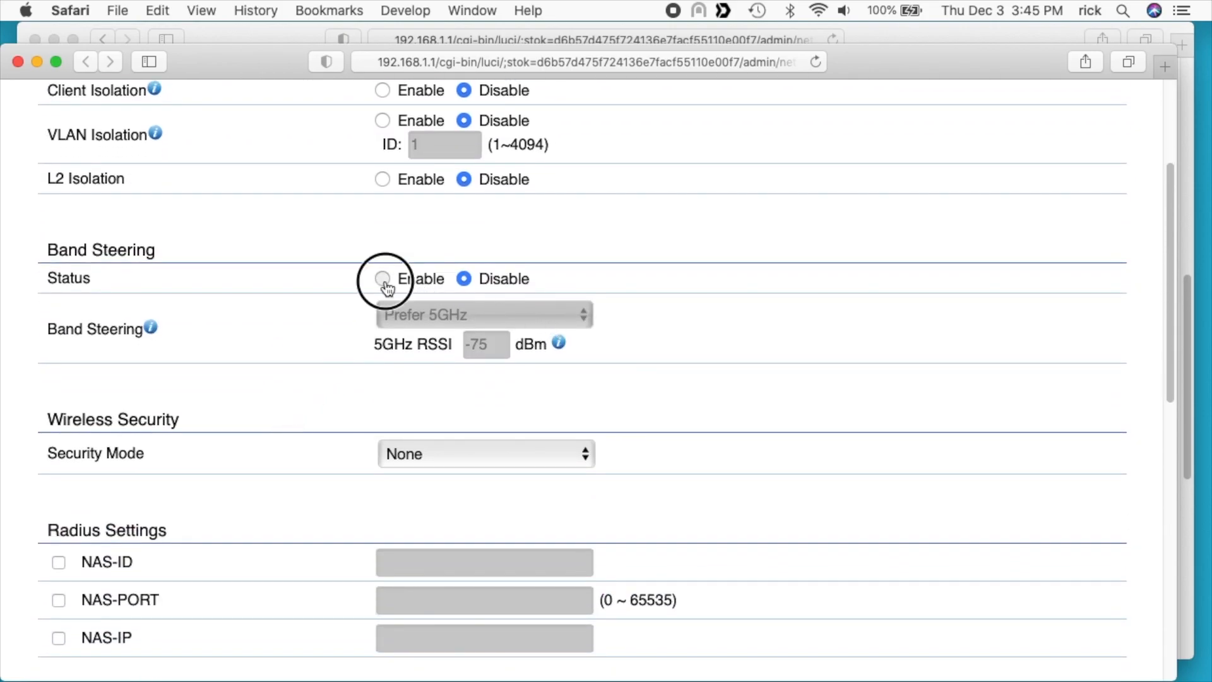
# Step: Leave band steering disabled for the first SSID and list its security modes
pyautogui.click(383, 278)
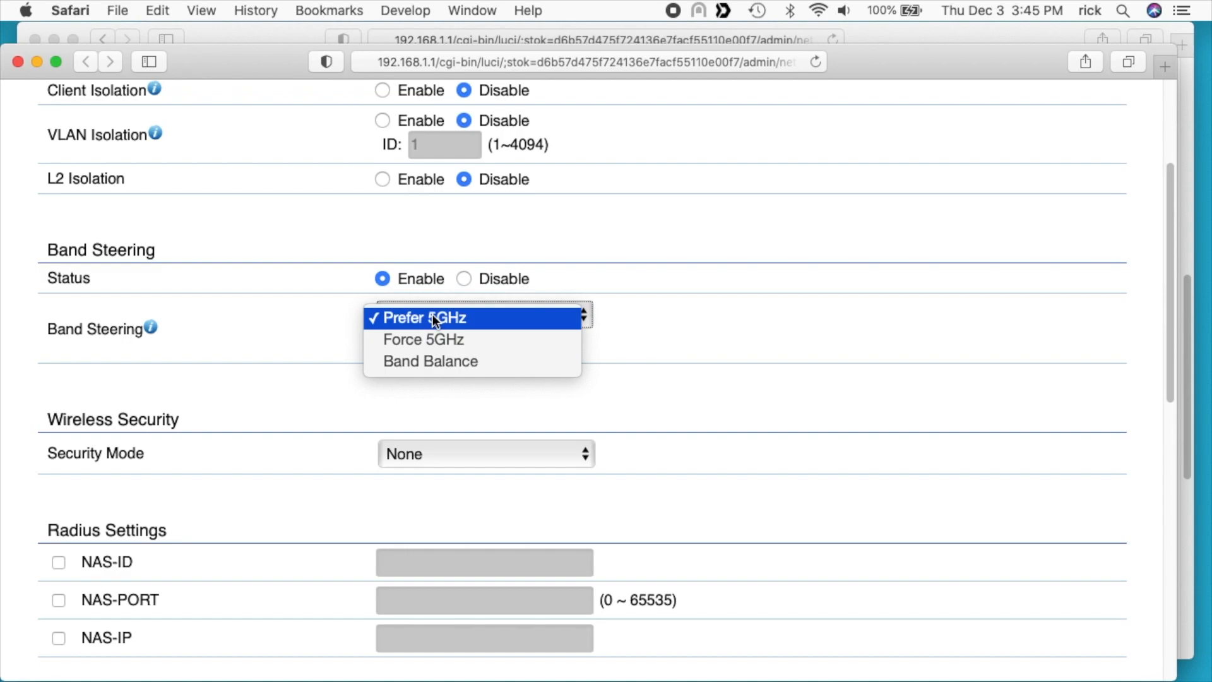
pyautogui.click(422, 318)
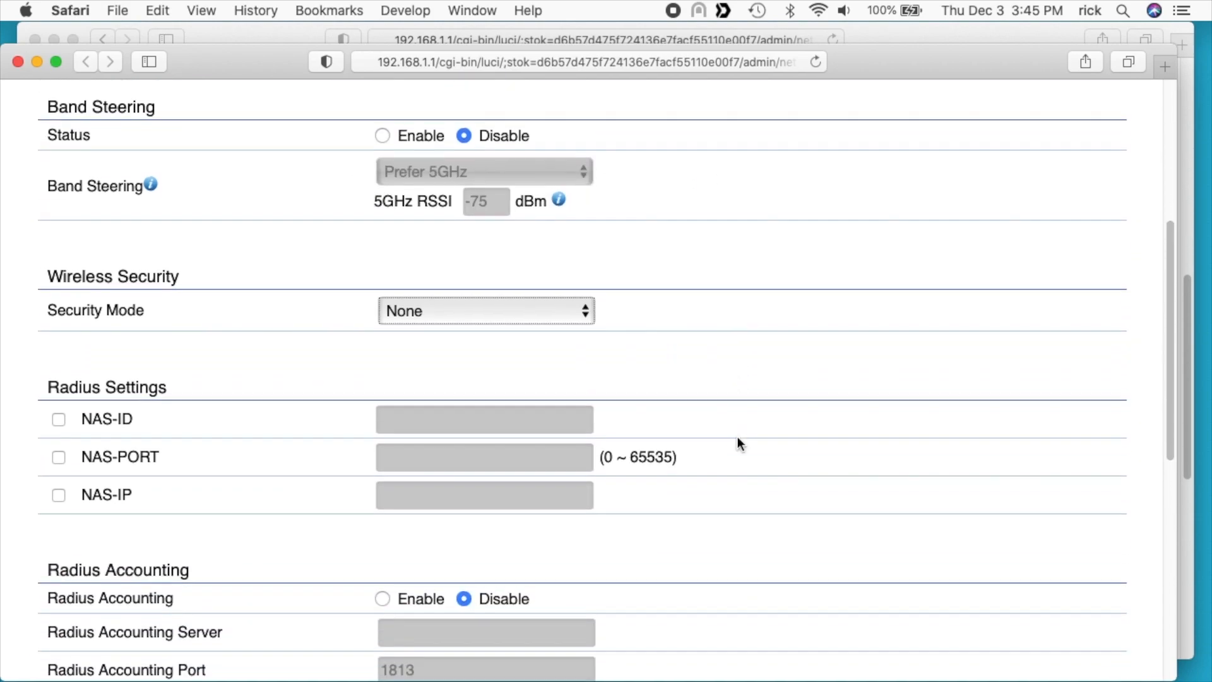
pyautogui.click(485, 310)
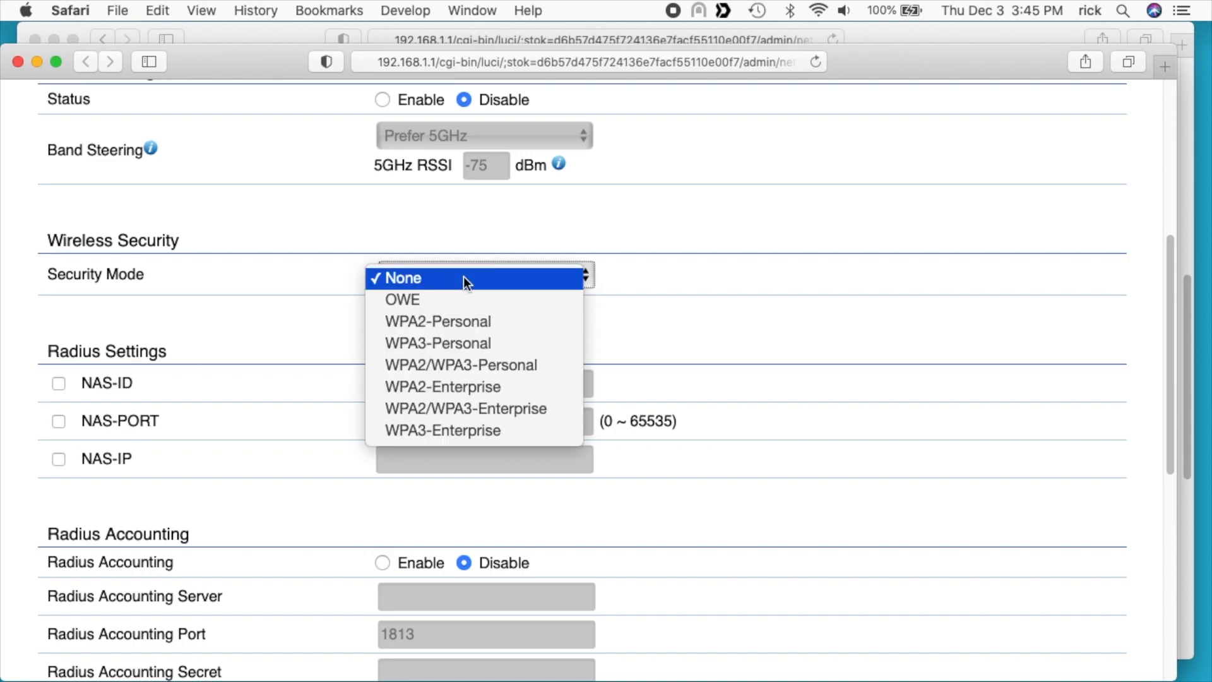
pyautogui.moveTo(463, 324)
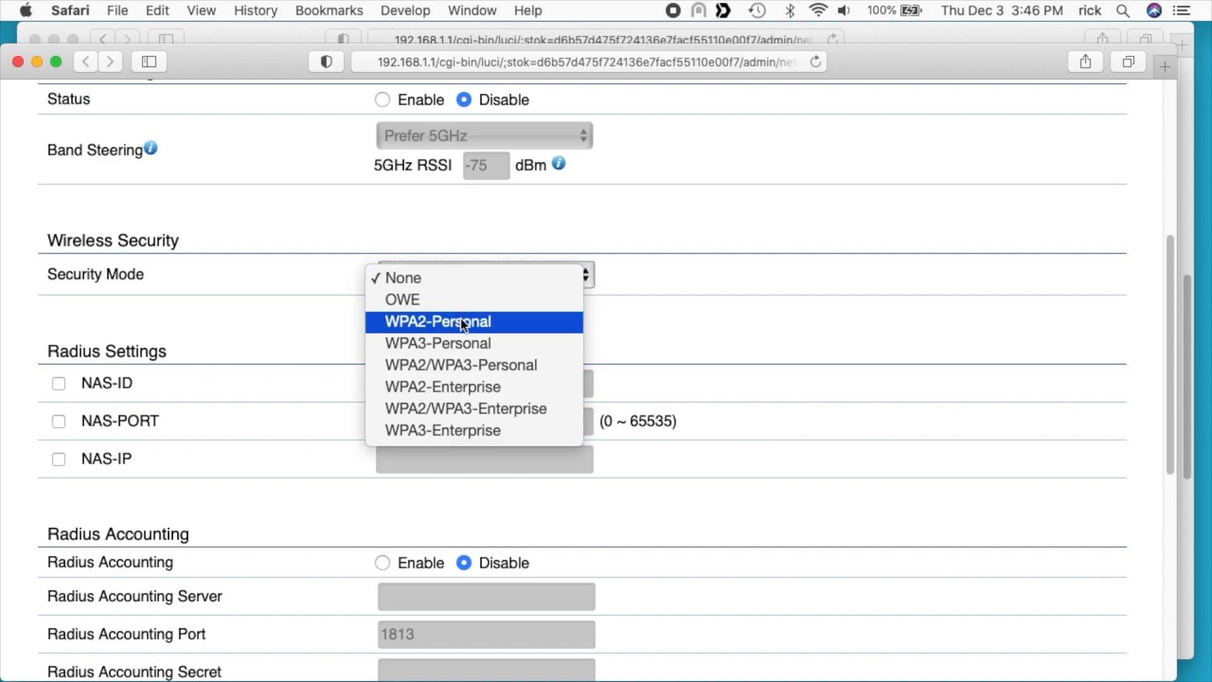
pyautogui.click(437, 322)
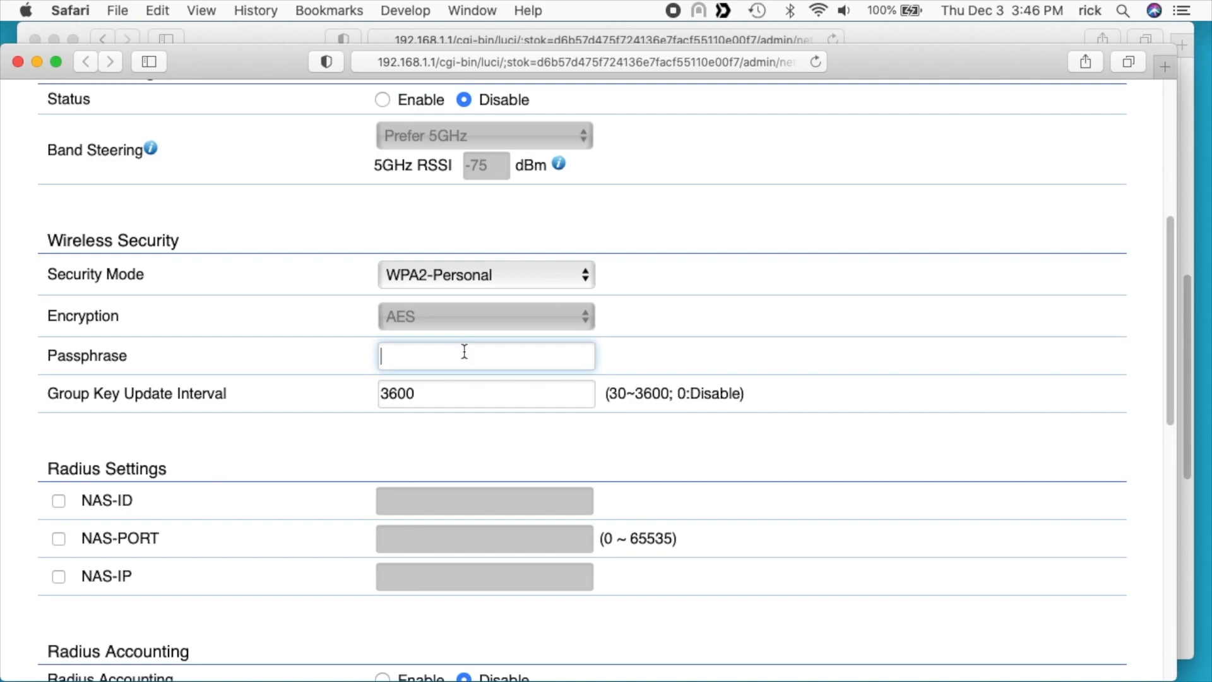
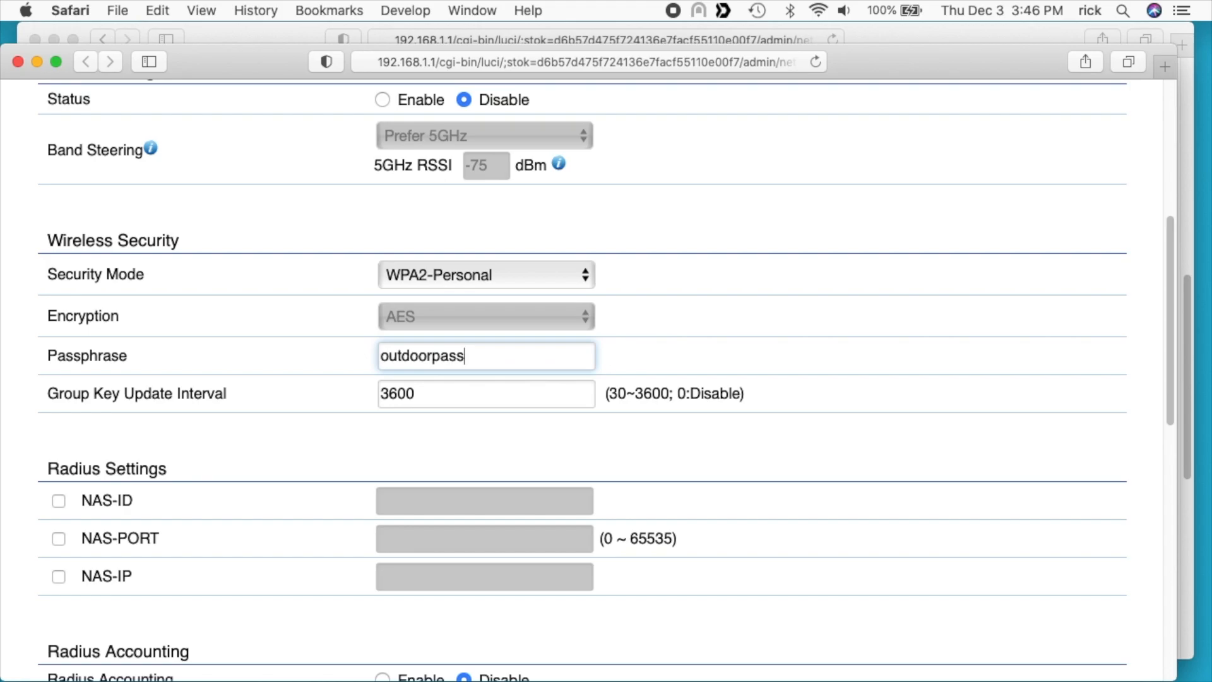
pyautogui.scroll(-3)
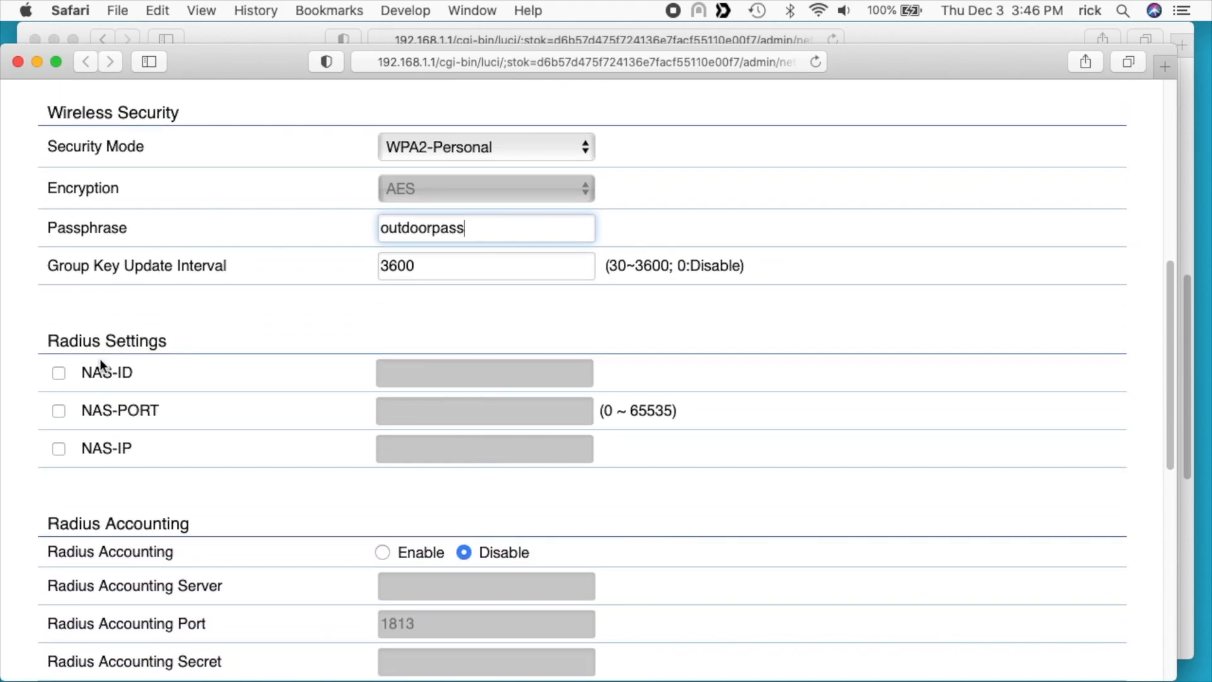
# Step: Save the edited security settings and select the first SSID name for replacing
pyautogui.scroll(-3)
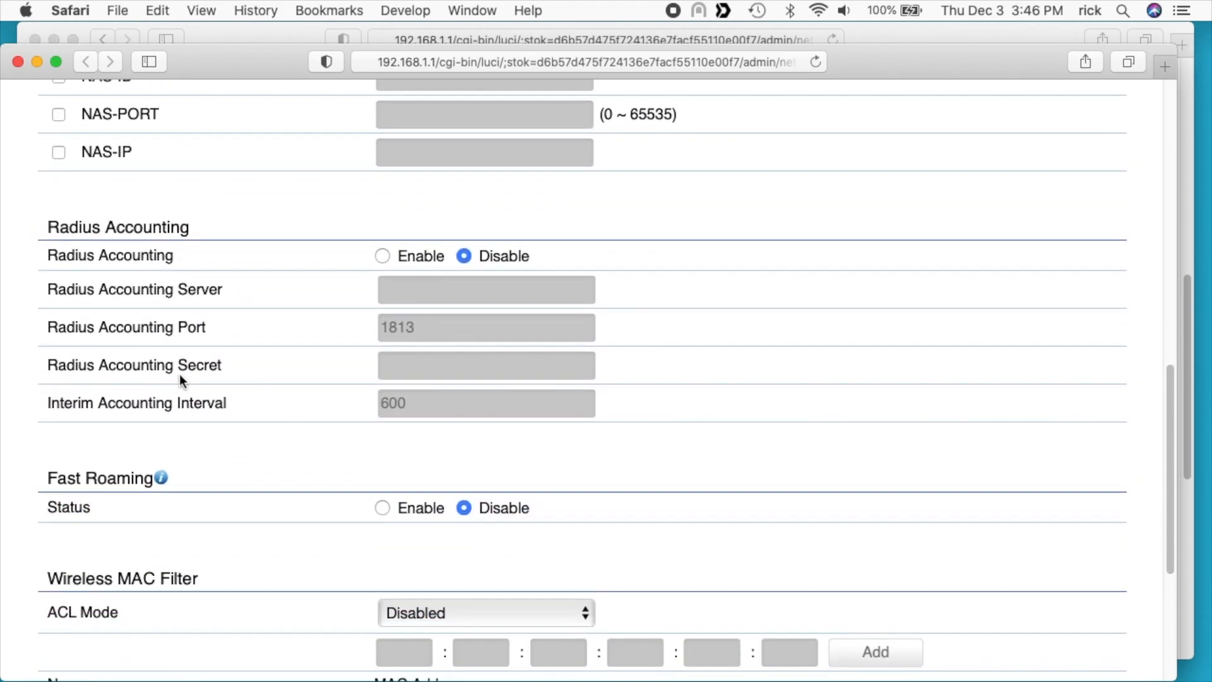
pyautogui.scroll(-3)
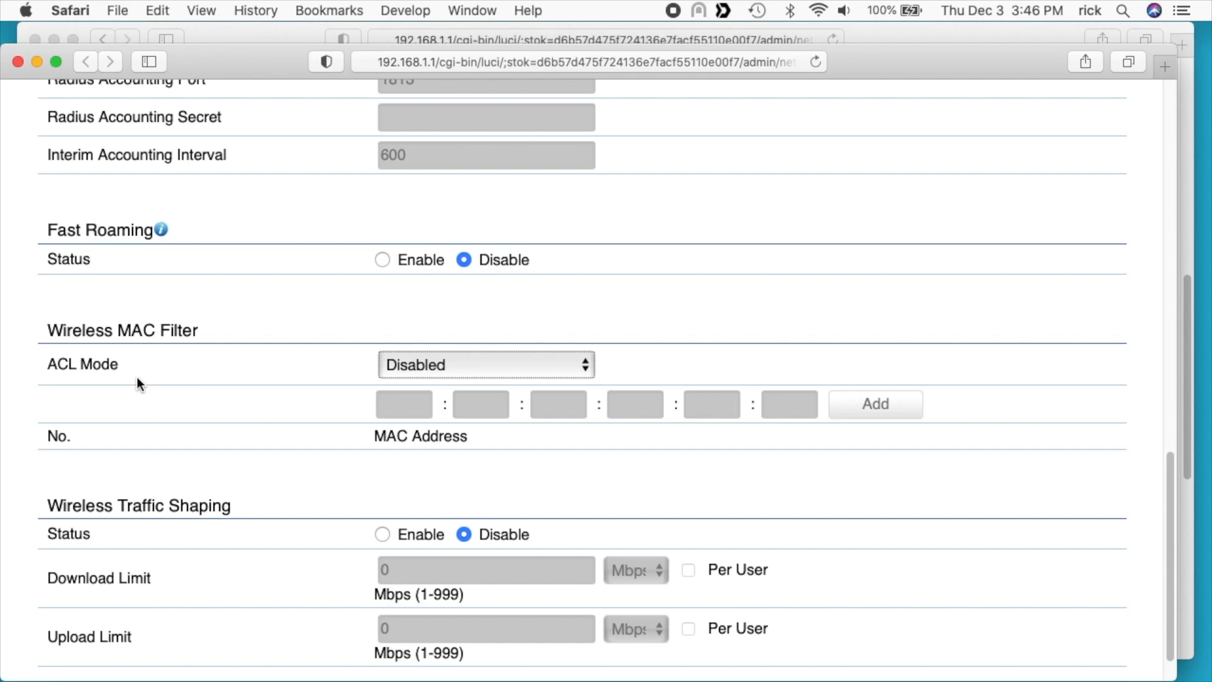
pyautogui.scroll(-3)
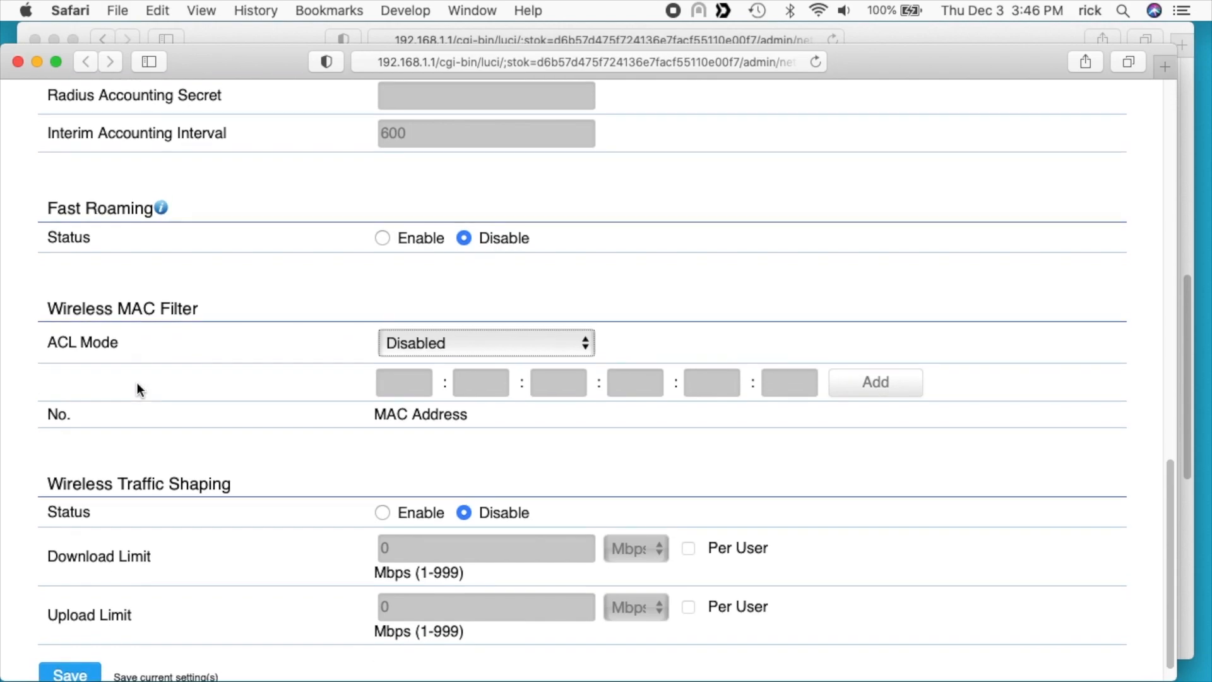
pyautogui.scroll(-3)
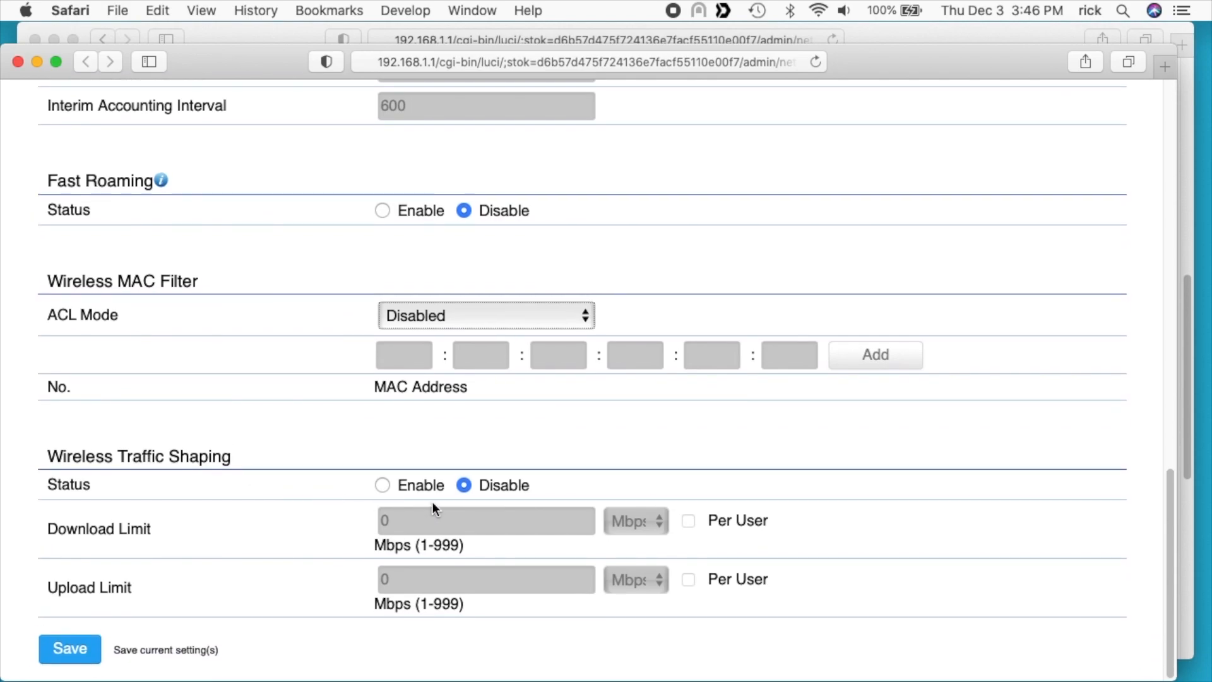
pyautogui.moveTo(407, 503)
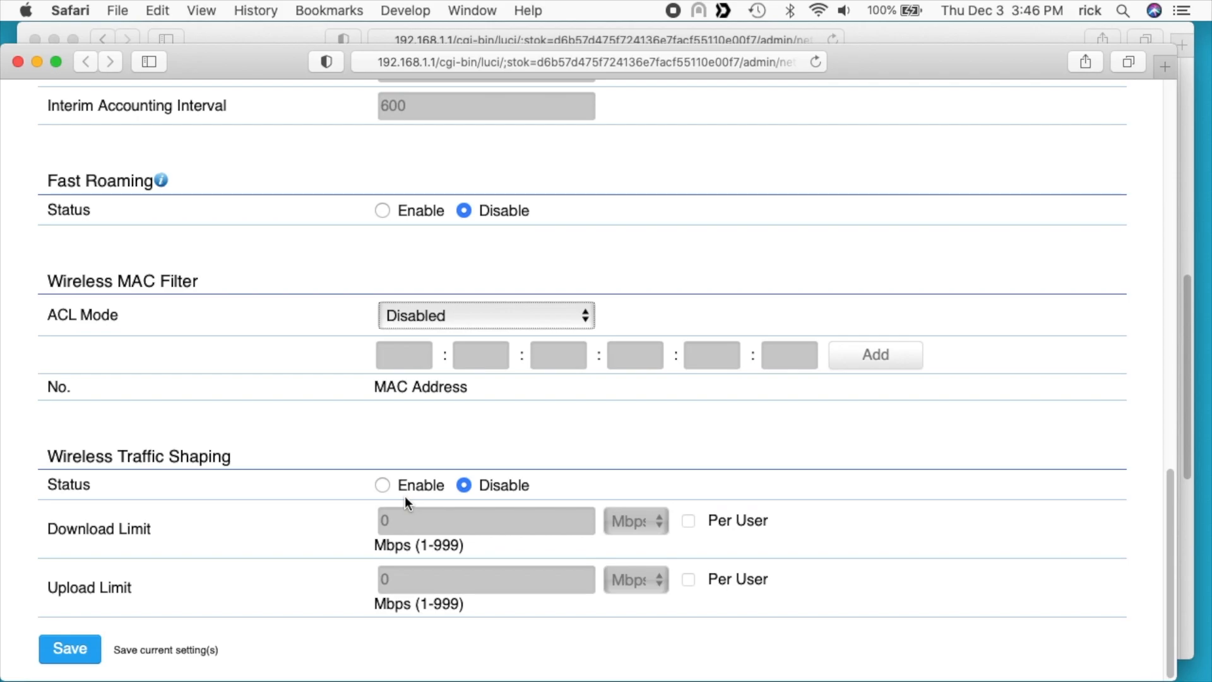
pyautogui.click(68, 648)
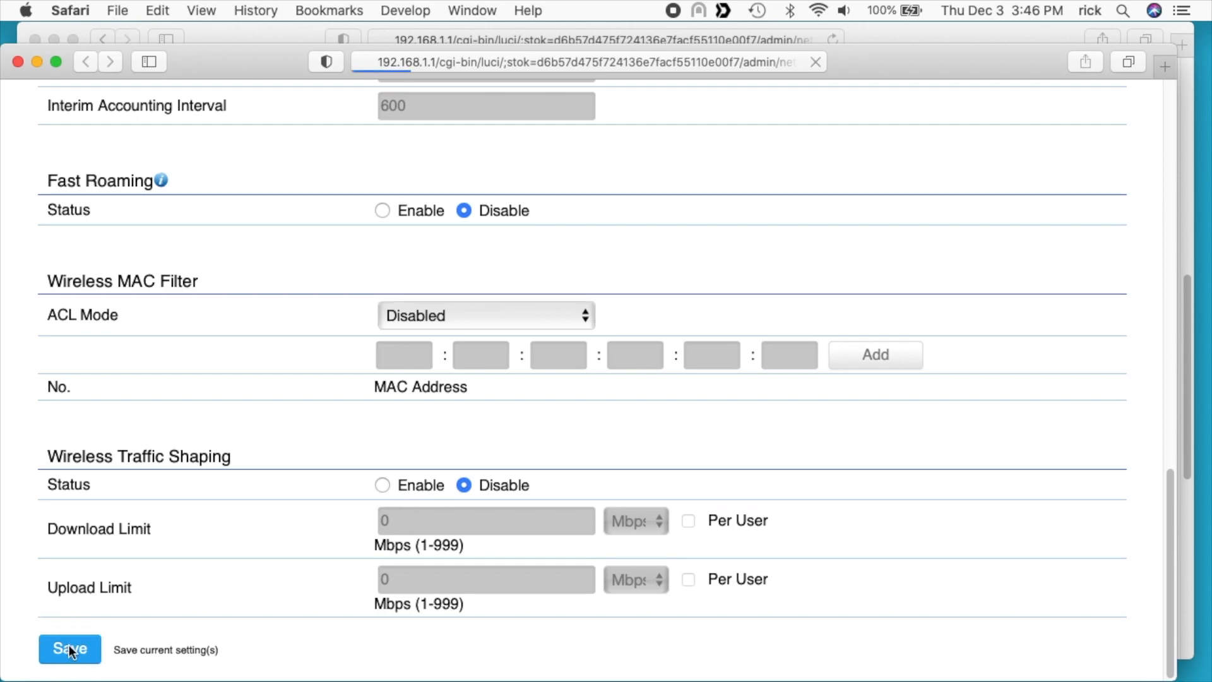
pyautogui.click(68, 648)
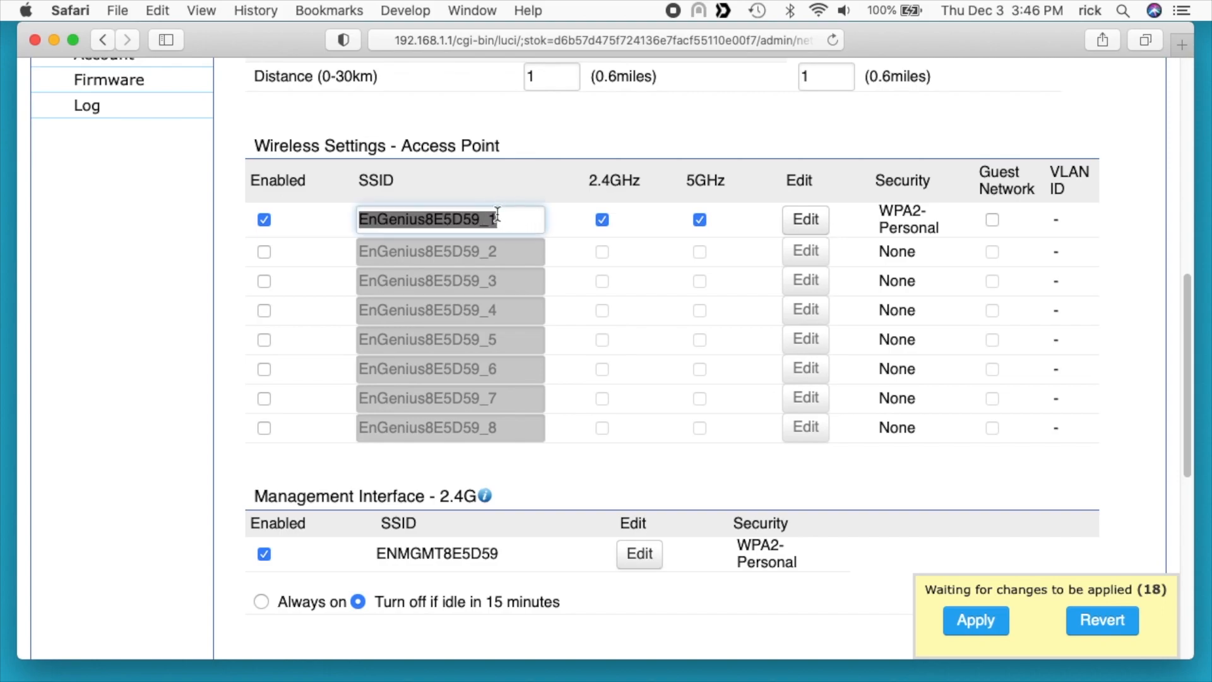
# Step: Rename the first SSID to OutdoorAP and review the management interface section
pyautogui.write('Outdoor')
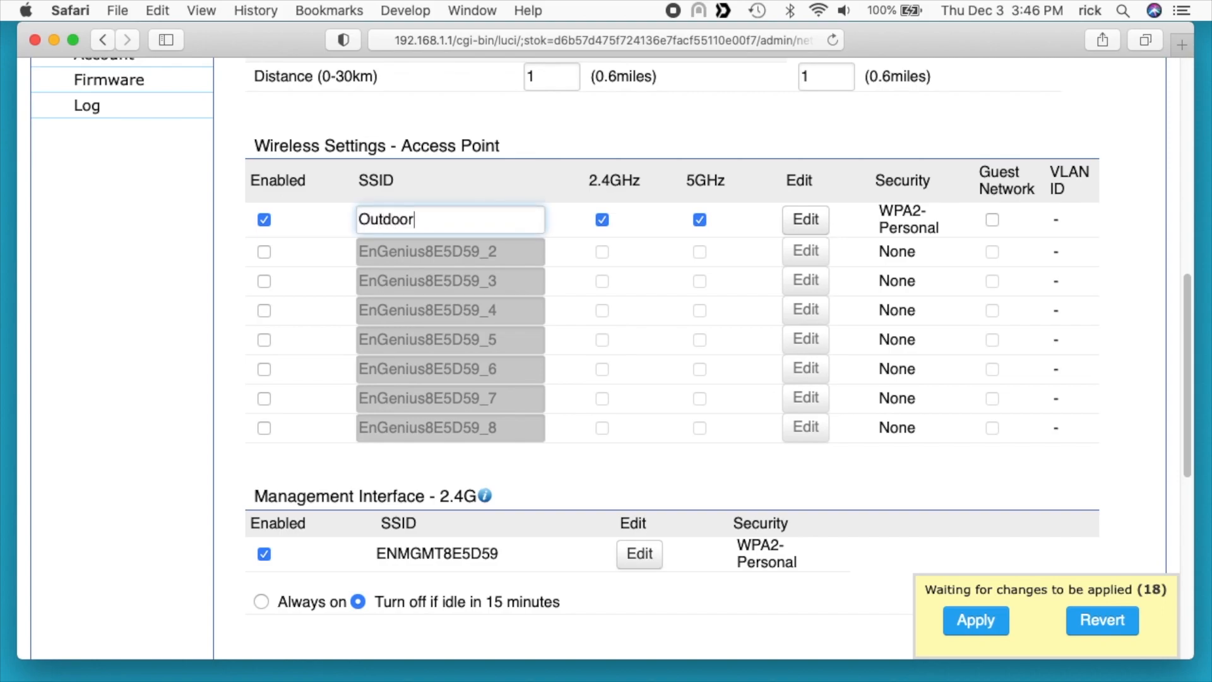
pyautogui.write('AP')
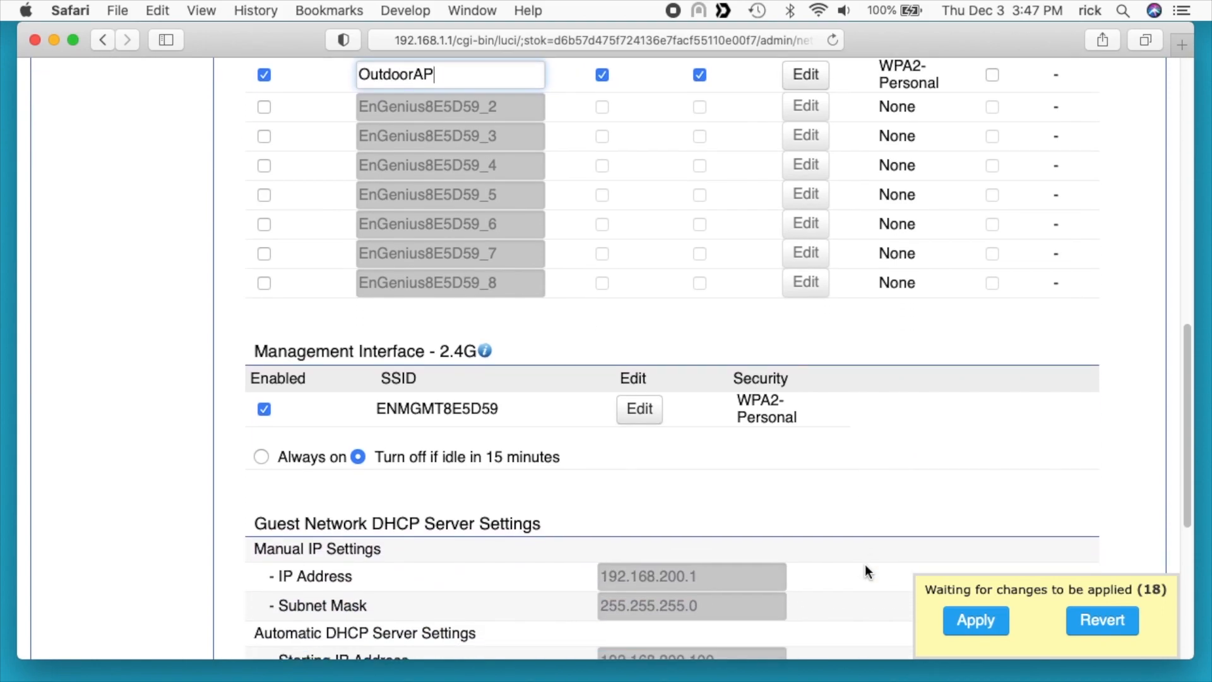
pyautogui.moveTo(400, 378)
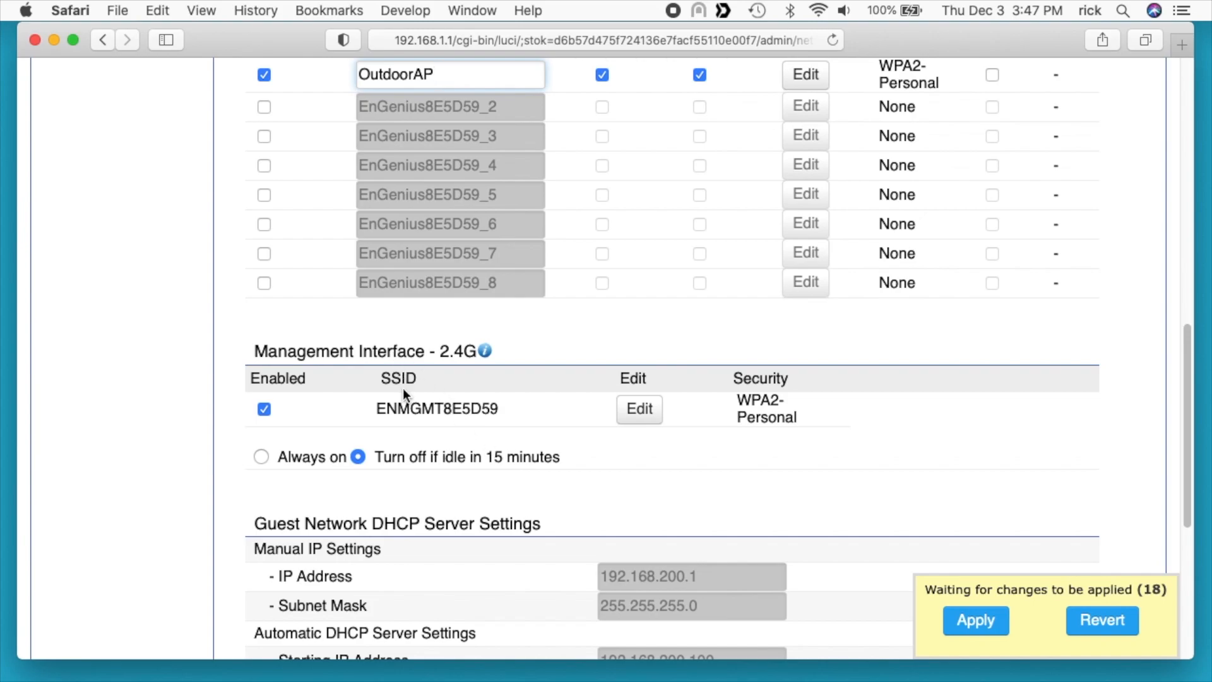
pyautogui.click(448, 75)
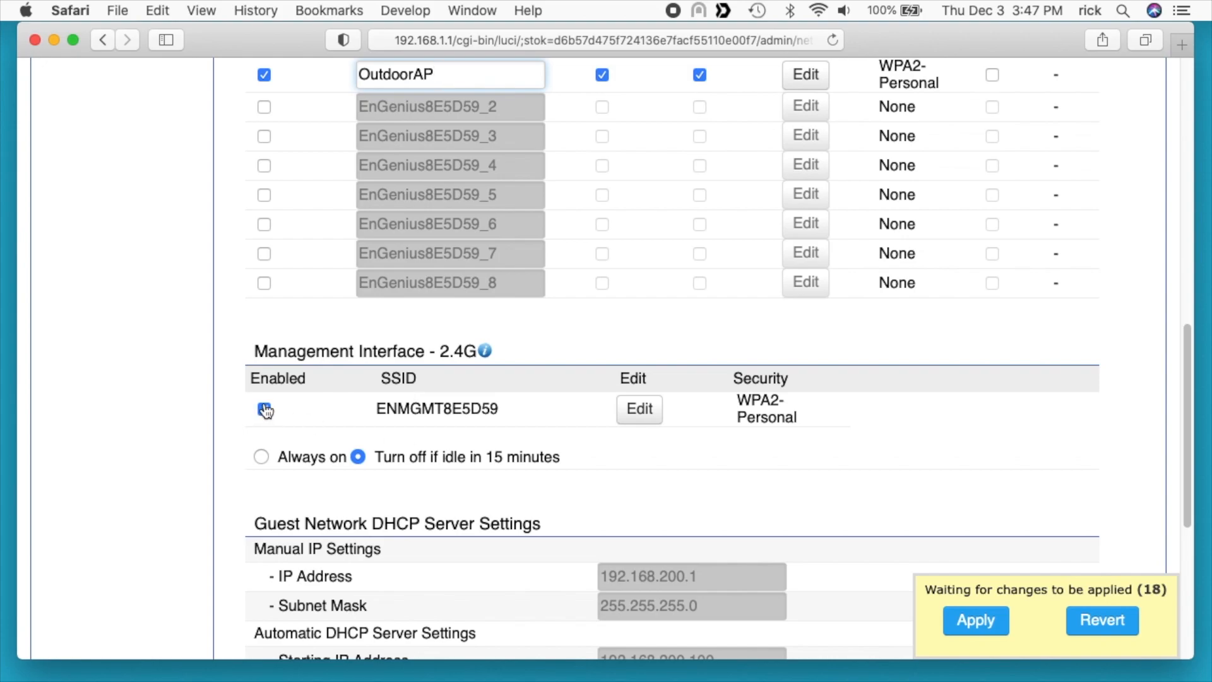
pyautogui.click(264, 408)
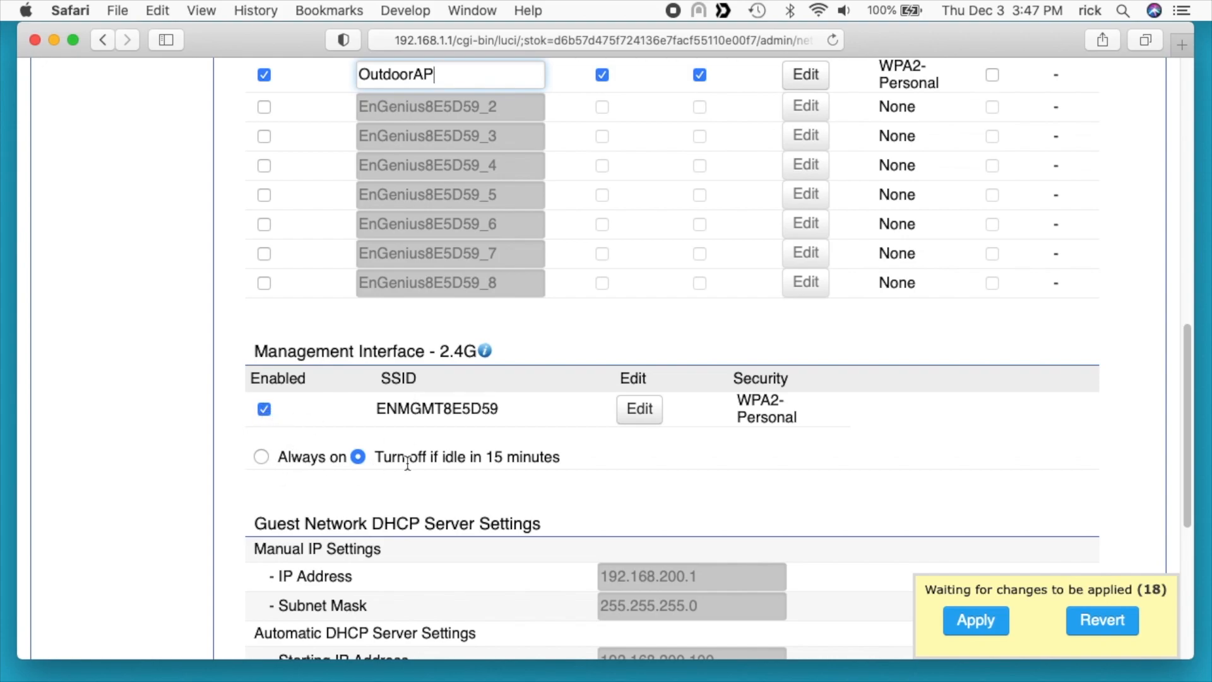
pyautogui.moveTo(508, 456)
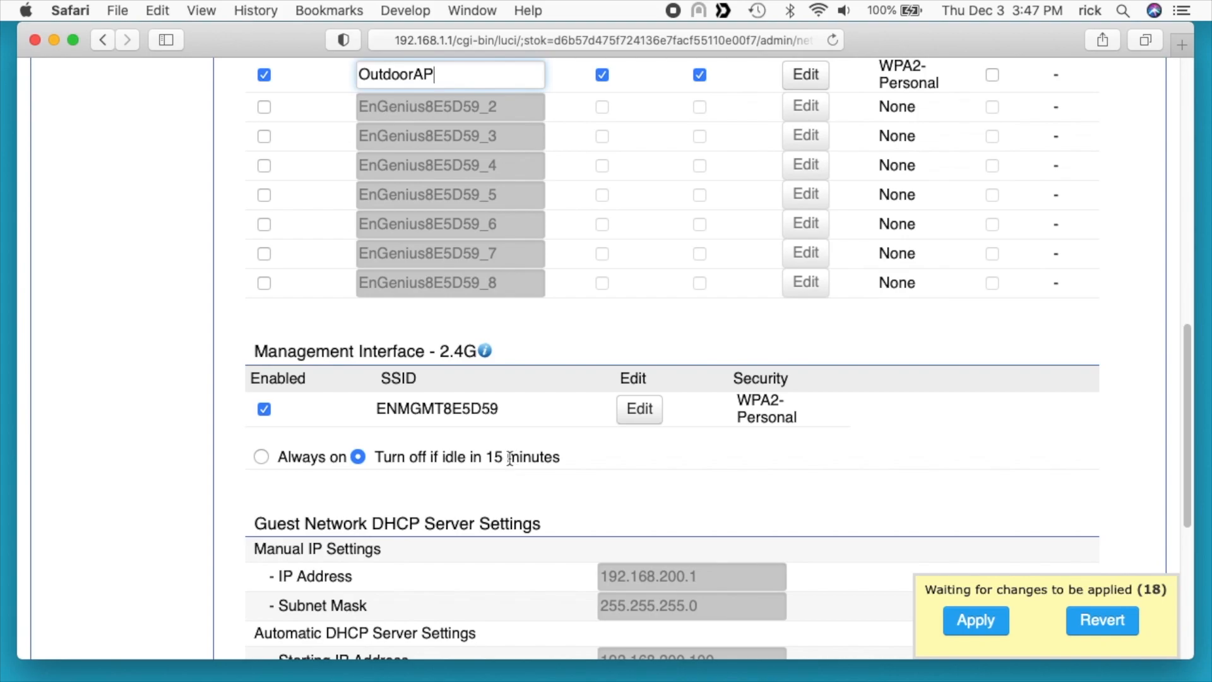
pyautogui.moveTo(431, 464)
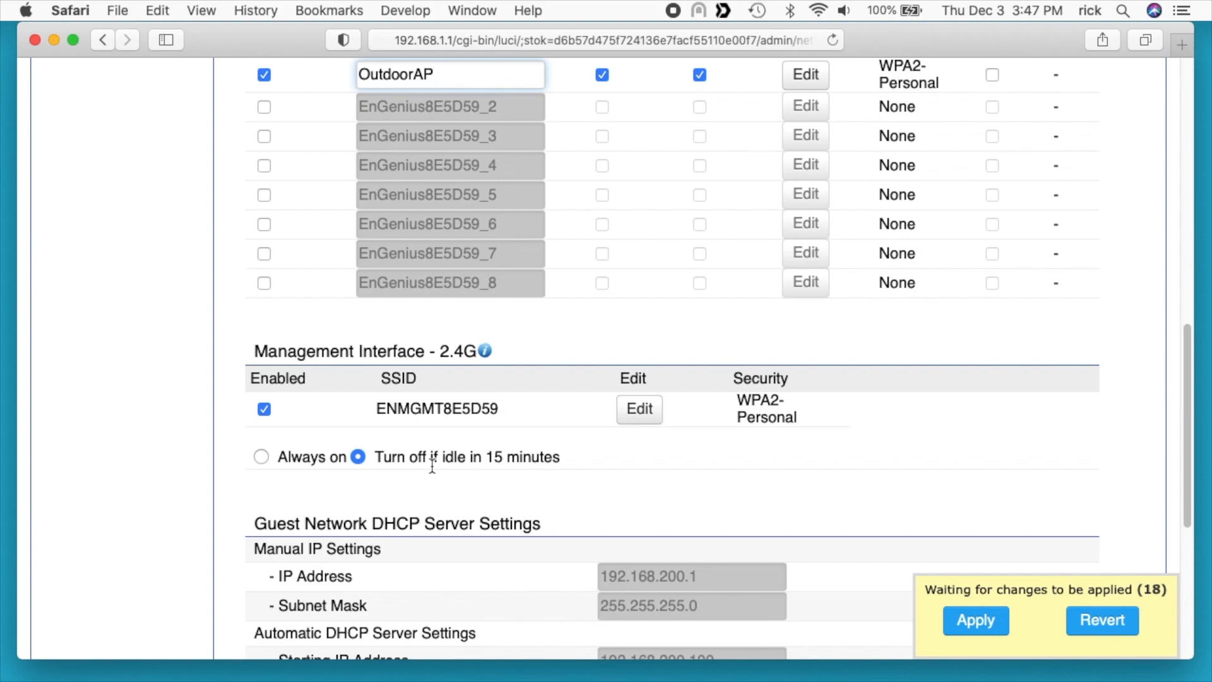
pyautogui.moveTo(654, 418)
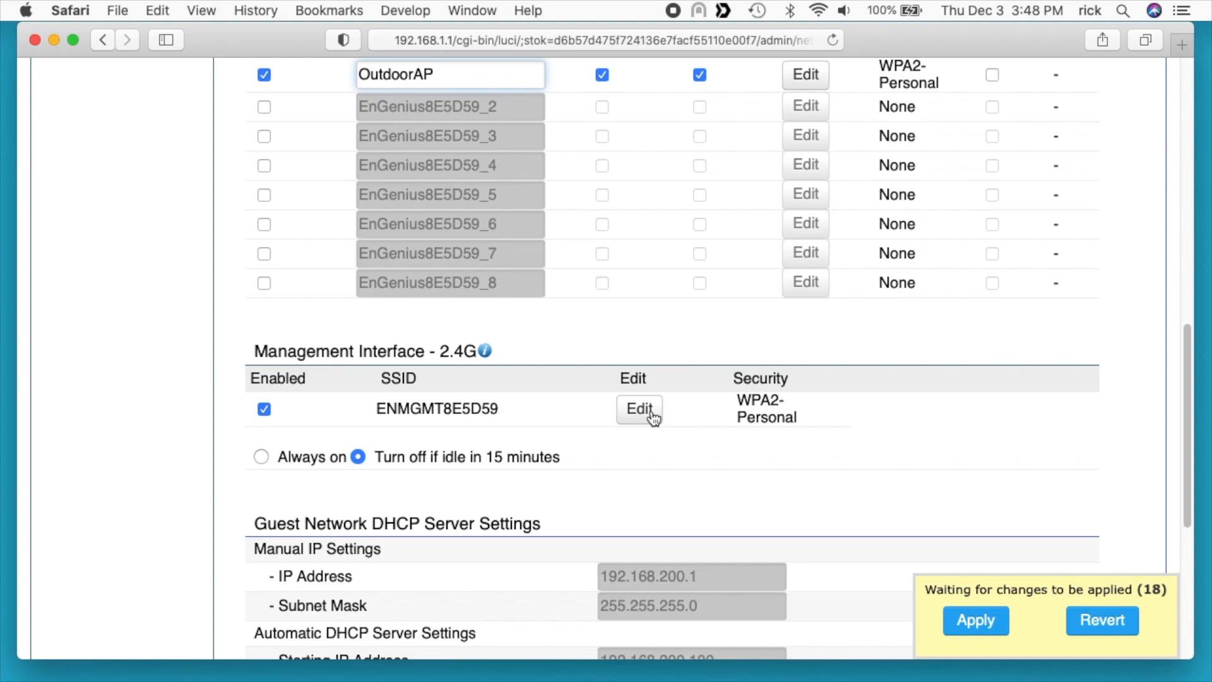
pyautogui.moveTo(262, 462)
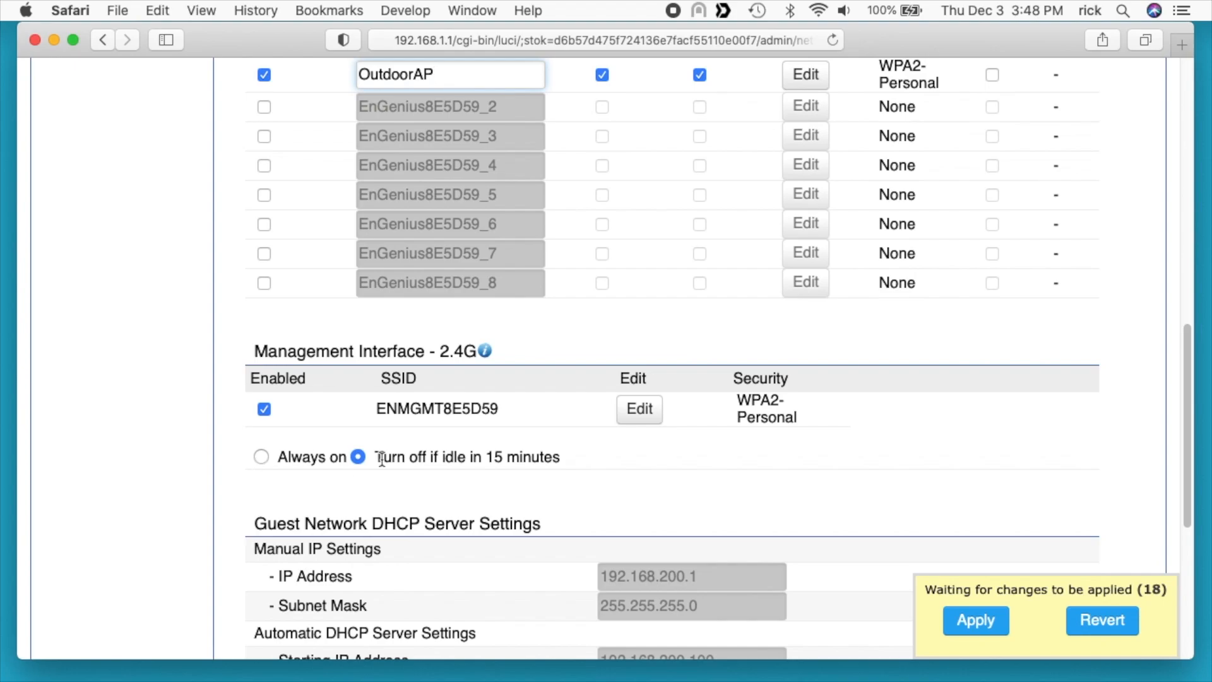
pyautogui.scroll(-3)
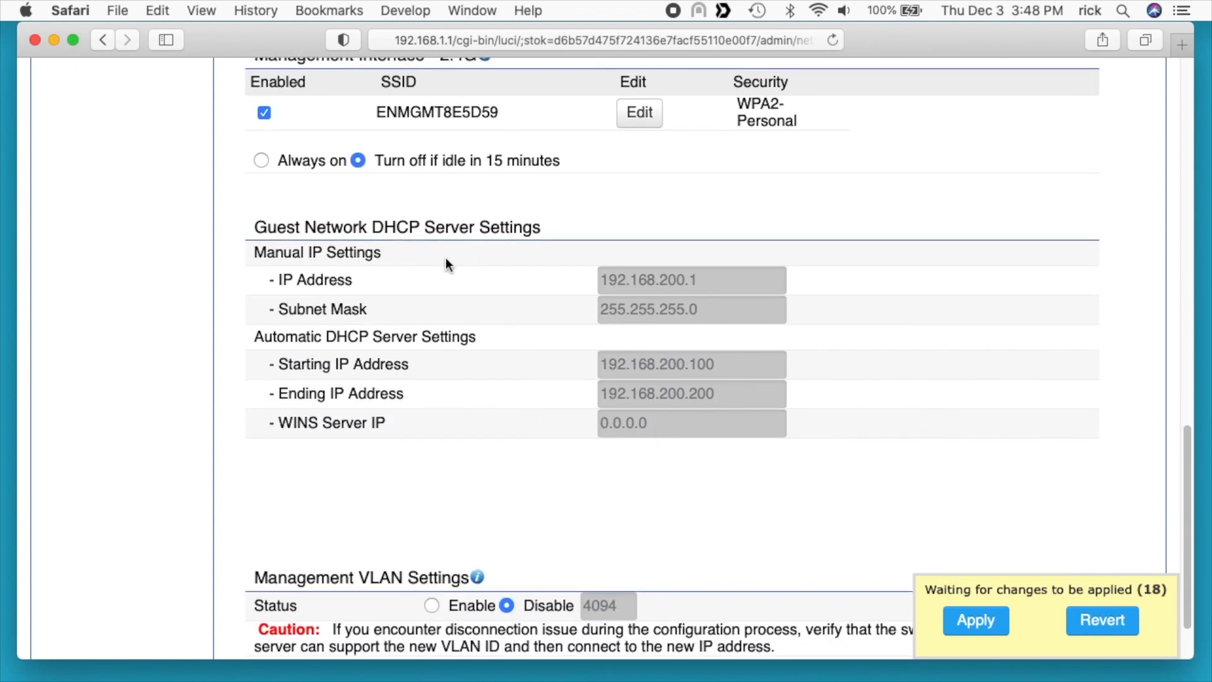
pyautogui.scroll(3)
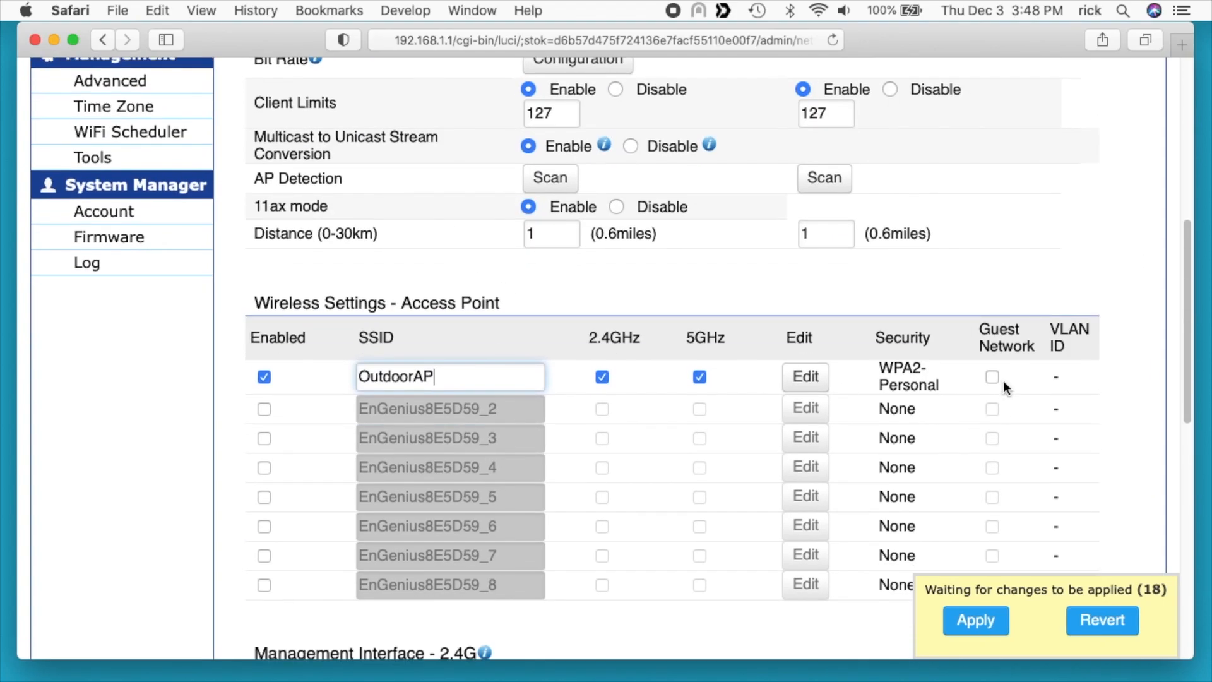
pyautogui.scroll(-3)
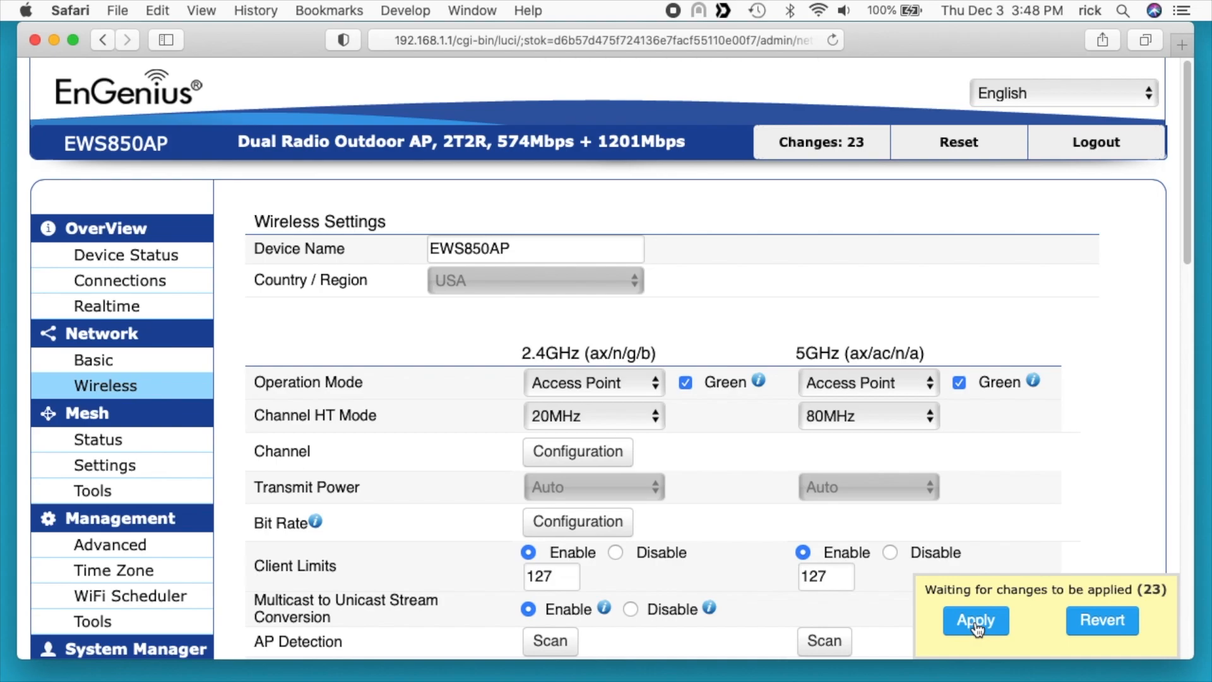
# Step: Apply all 23 pending changes, then review Mesh Status and Mesh Settings (mesh disabled)
pyautogui.click(975, 620)
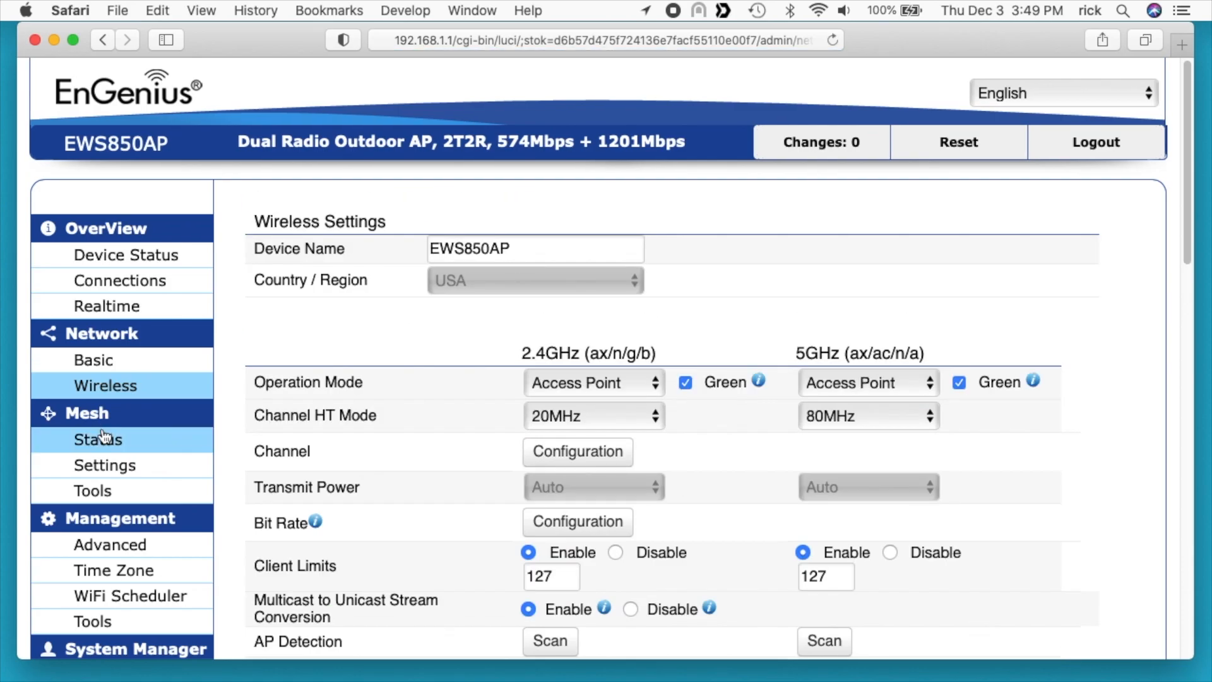
pyautogui.click(97, 439)
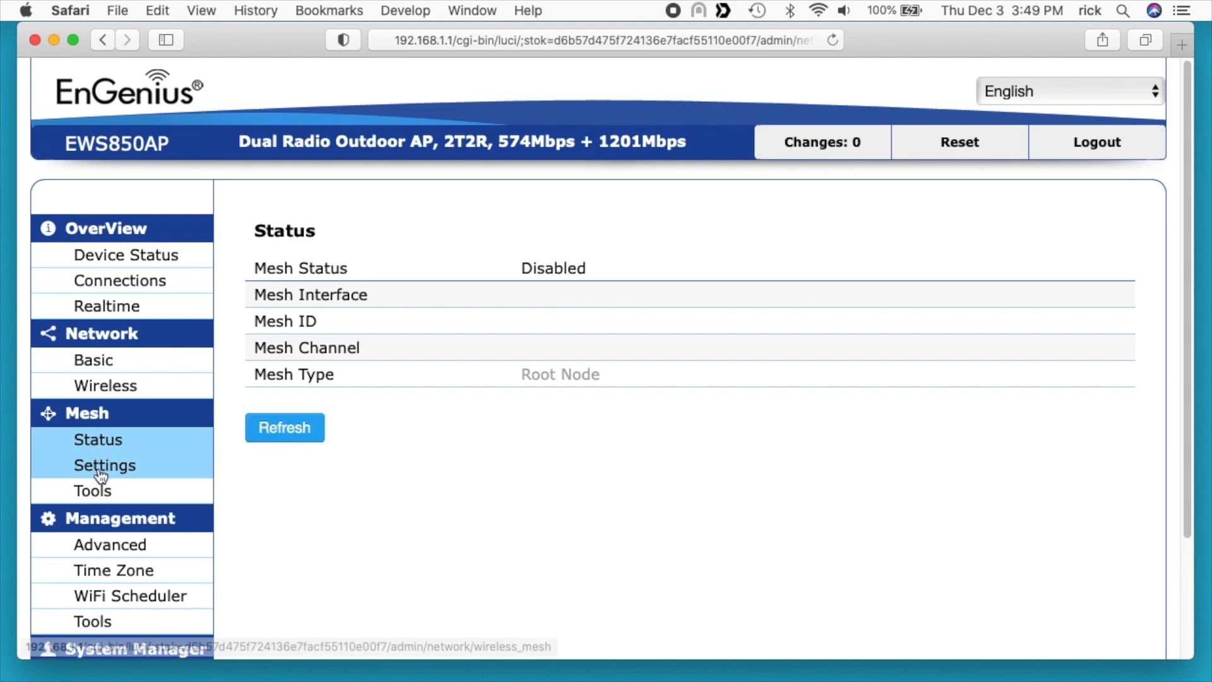
pyautogui.click(104, 464)
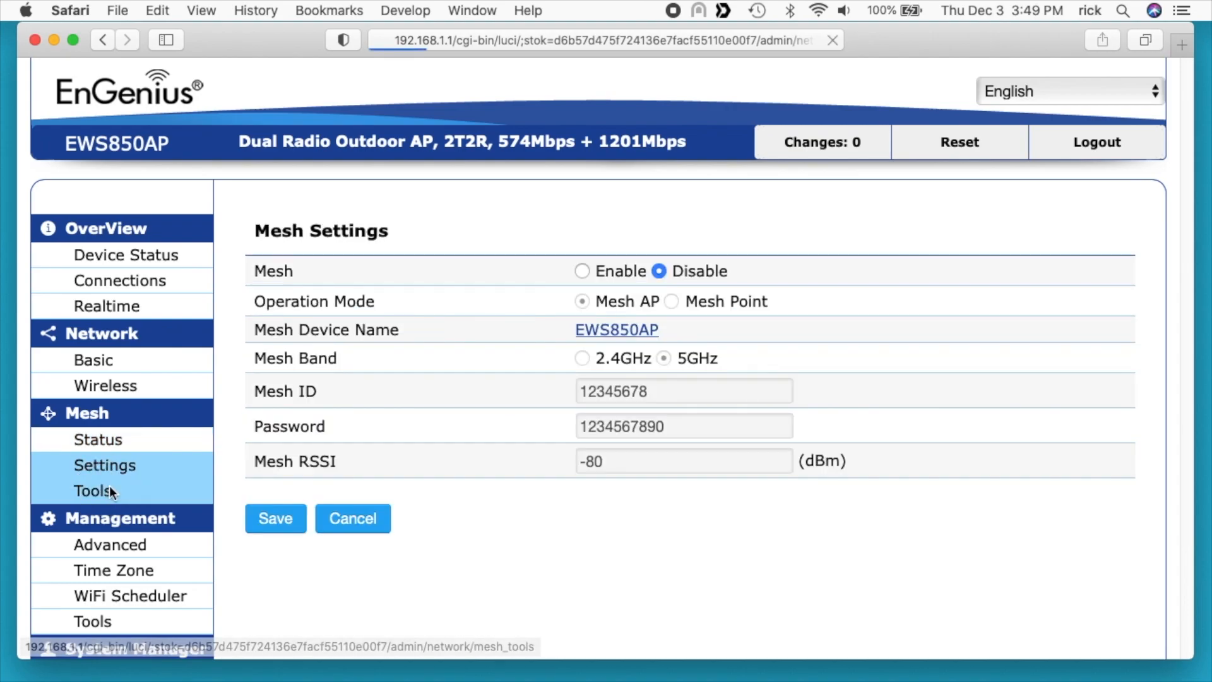
# Step: Review Mesh Tools and the Management Advanced page with controller, SNMP, CLI, SSH and HTTPS options
pyautogui.click(93, 491)
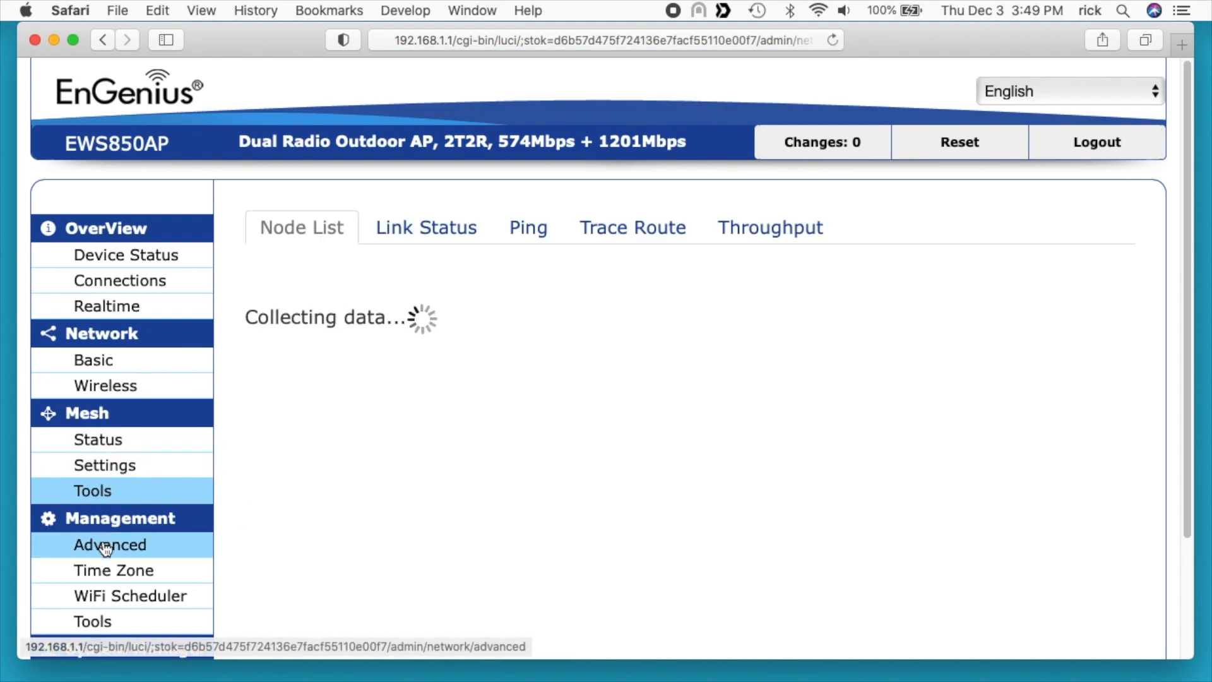
pyautogui.click(109, 544)
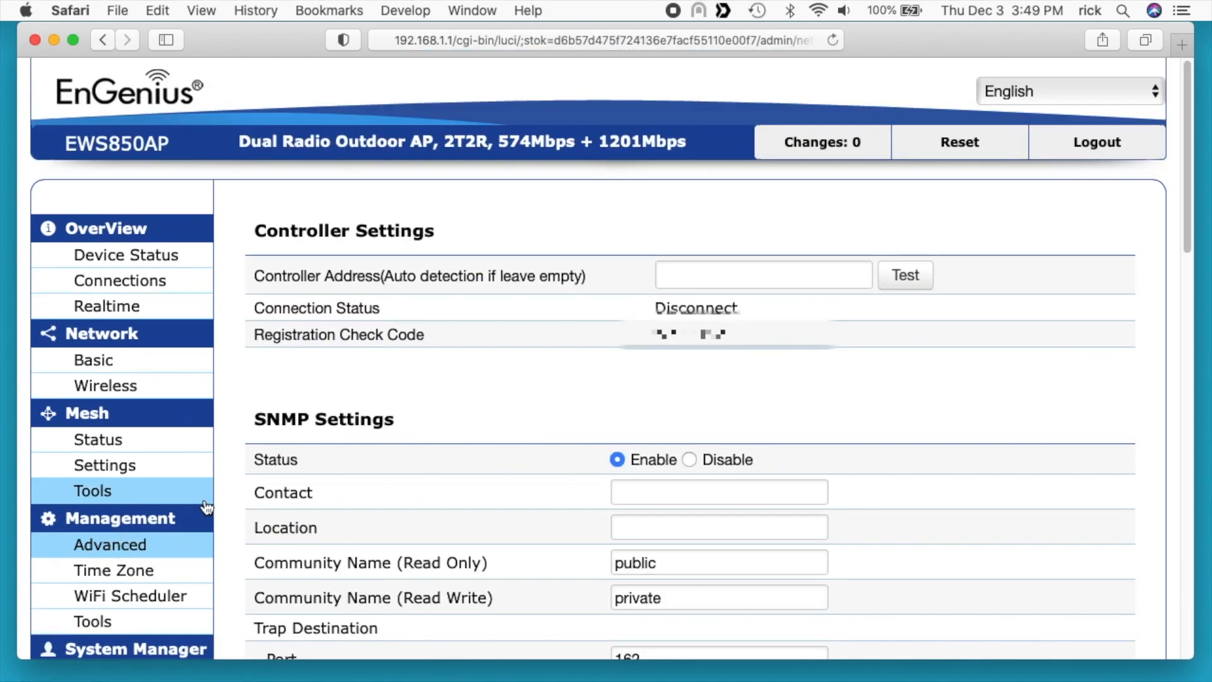
pyautogui.moveTo(607, 410)
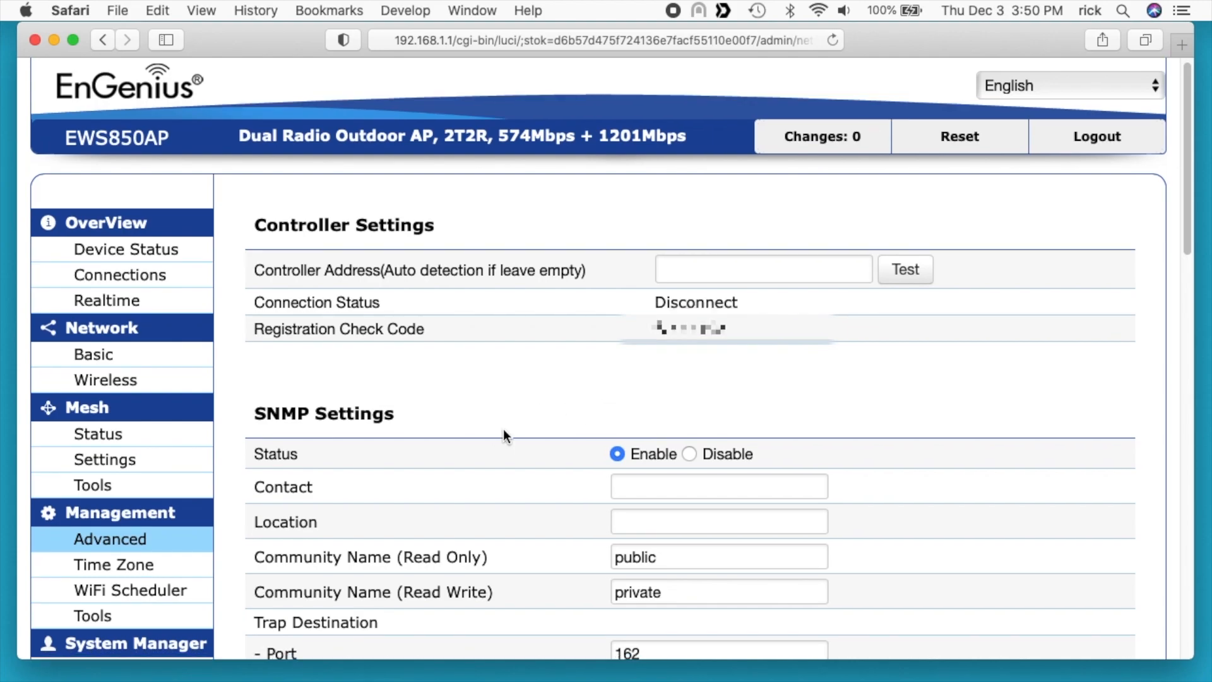
pyautogui.scroll(-3)
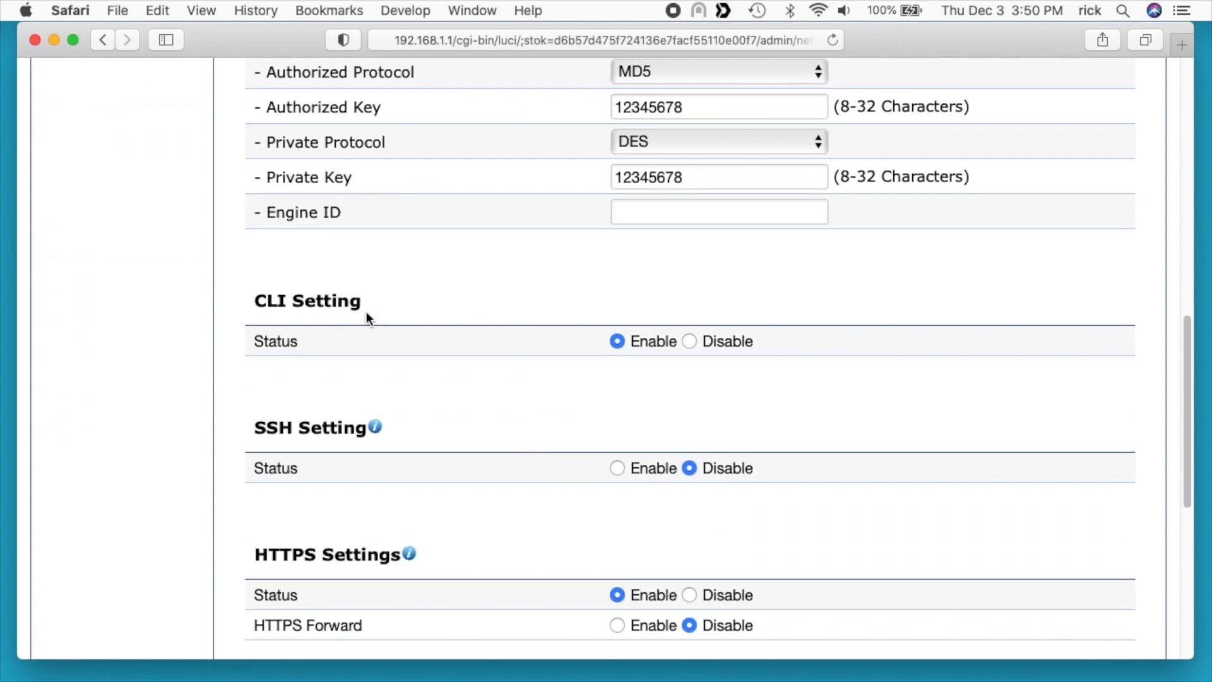
pyautogui.moveTo(453, 358)
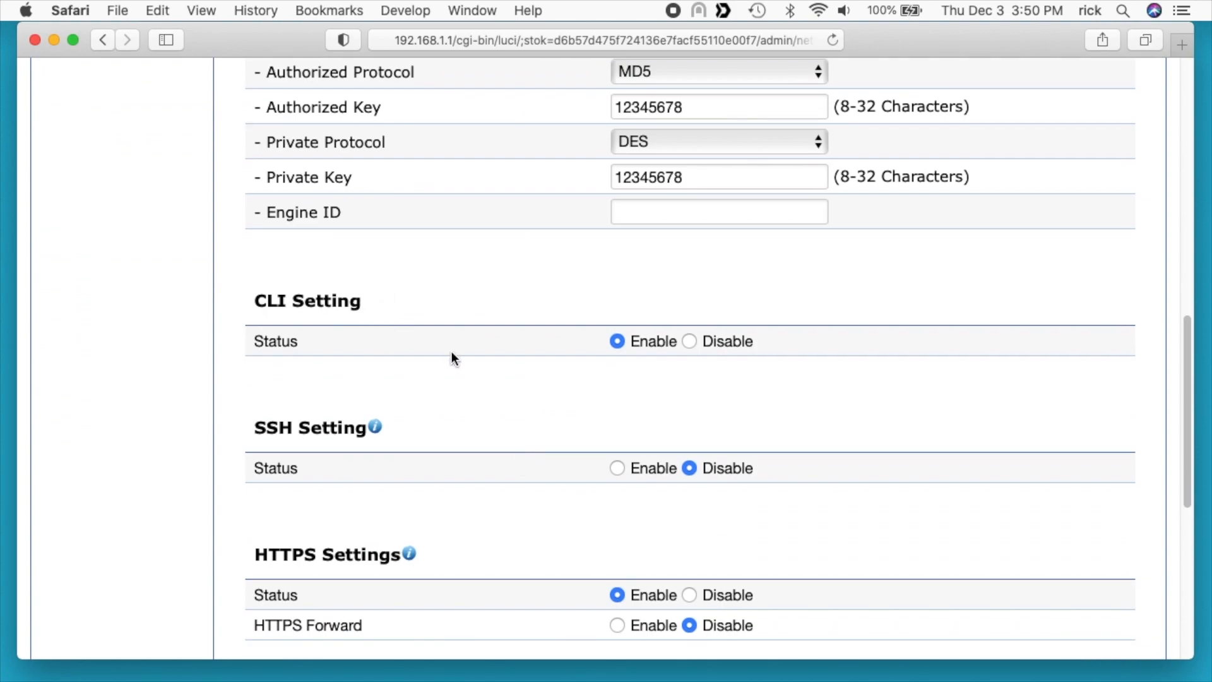
pyautogui.moveTo(477, 472)
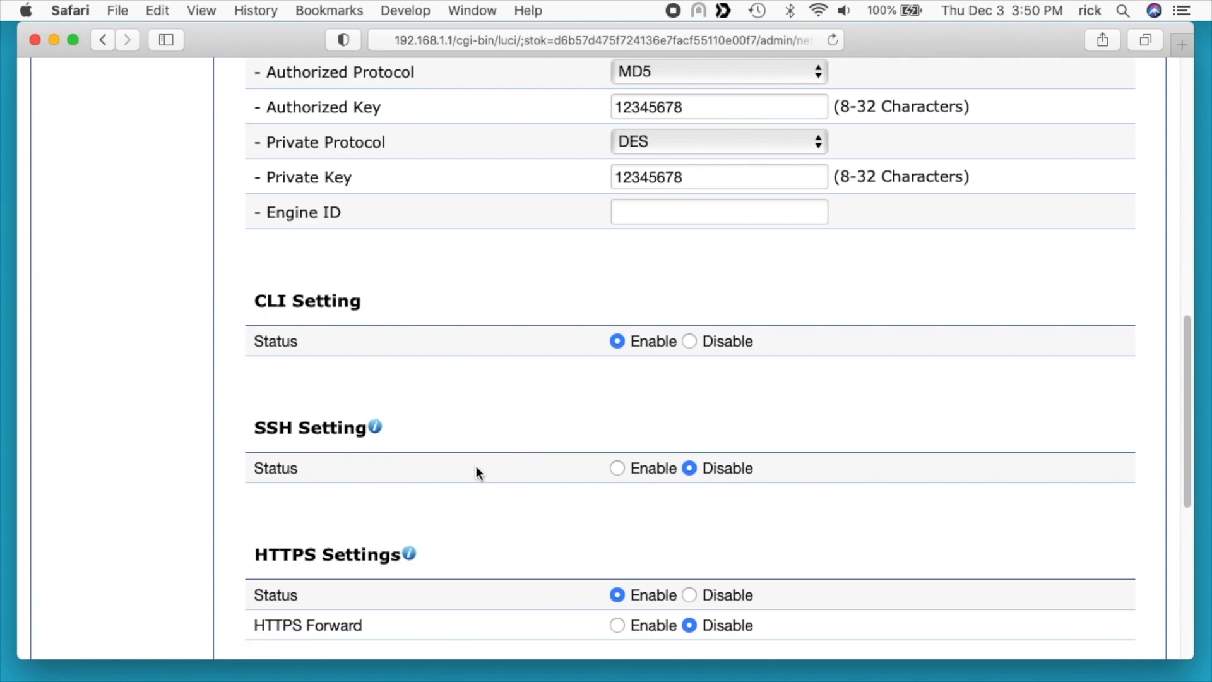
pyautogui.moveTo(718, 490)
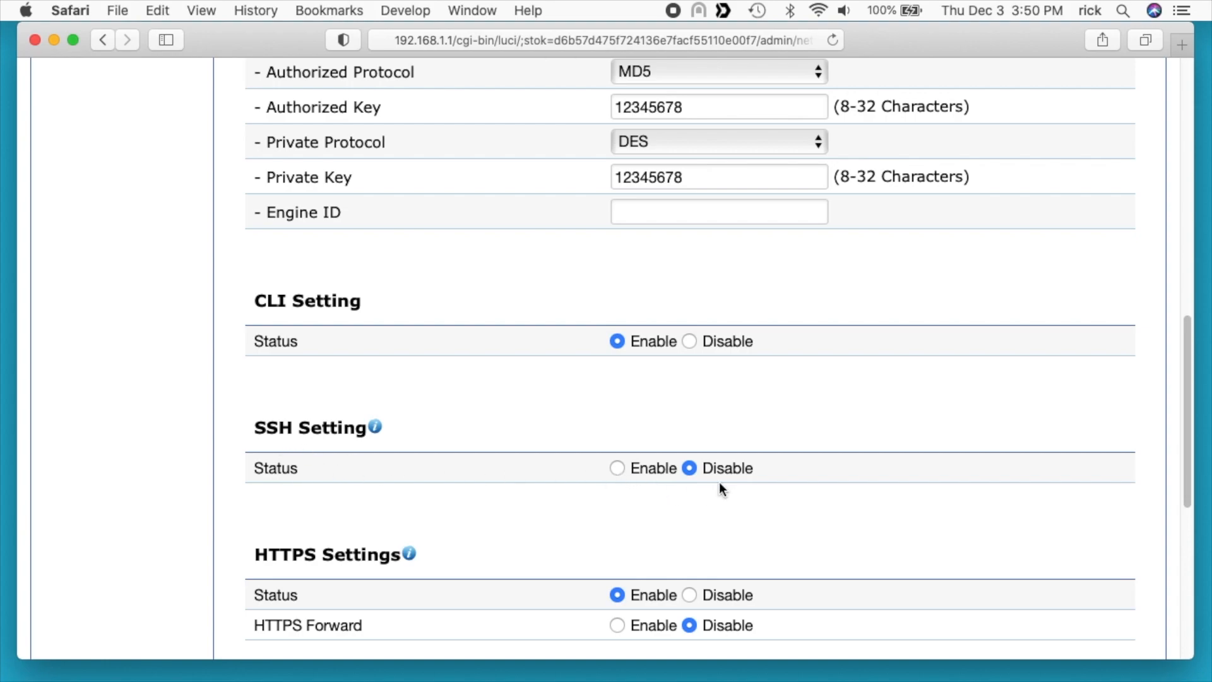
pyautogui.moveTo(265, 319)
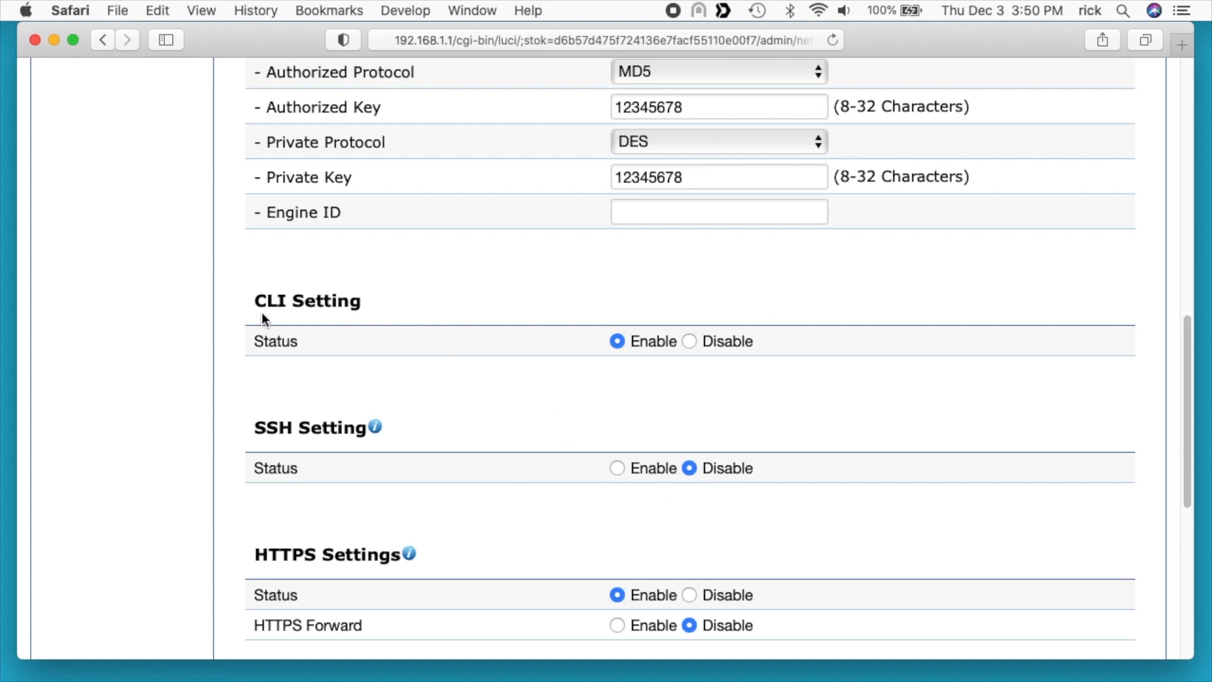
pyautogui.scroll(-3)
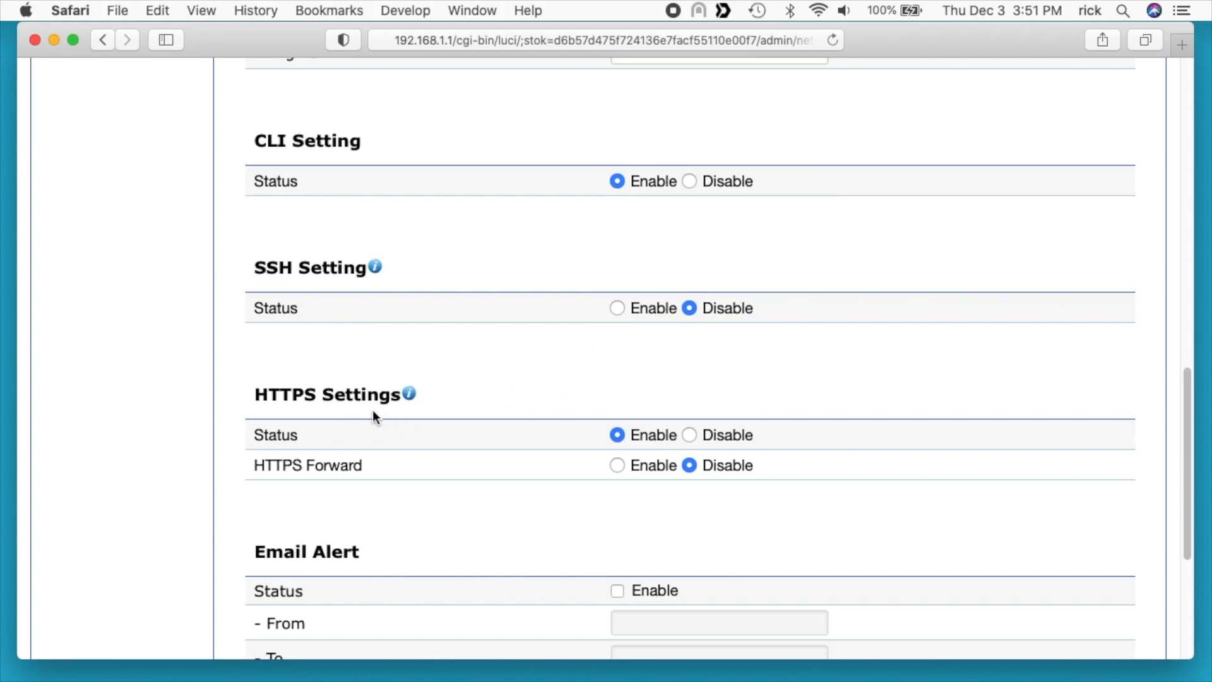
pyautogui.scroll(-3)
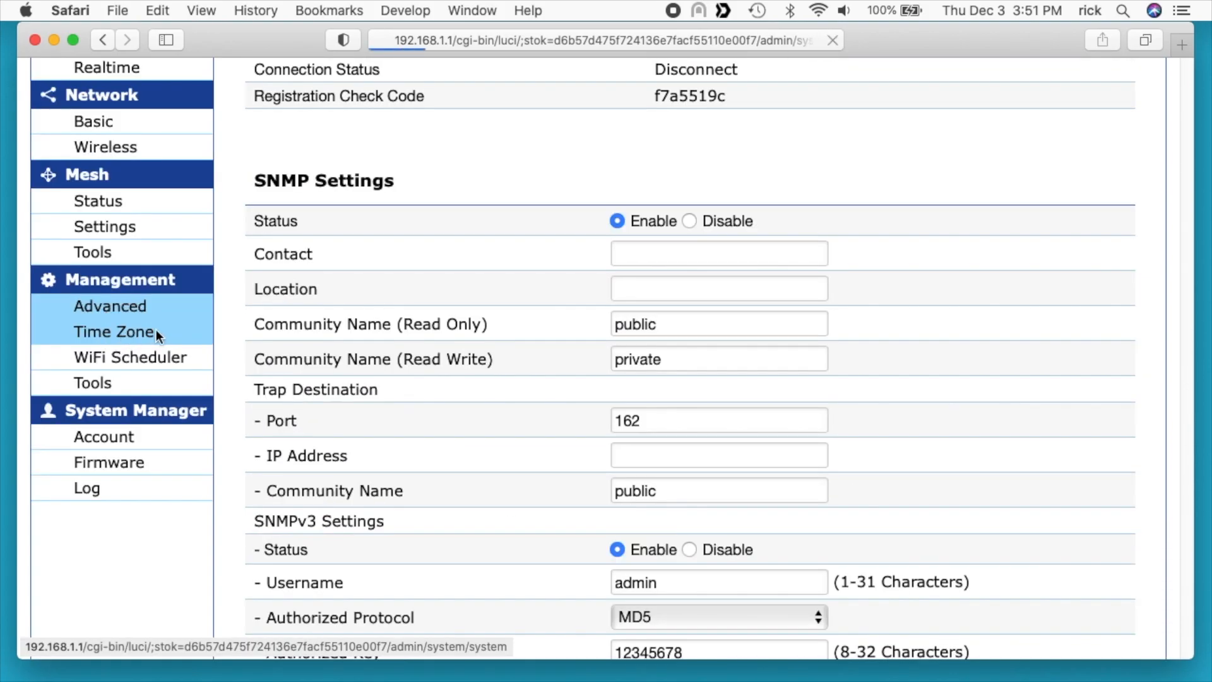
# Step: Set the time zone to UTC-06:00 Central Time with daylight saving and apply it
pyautogui.click(112, 331)
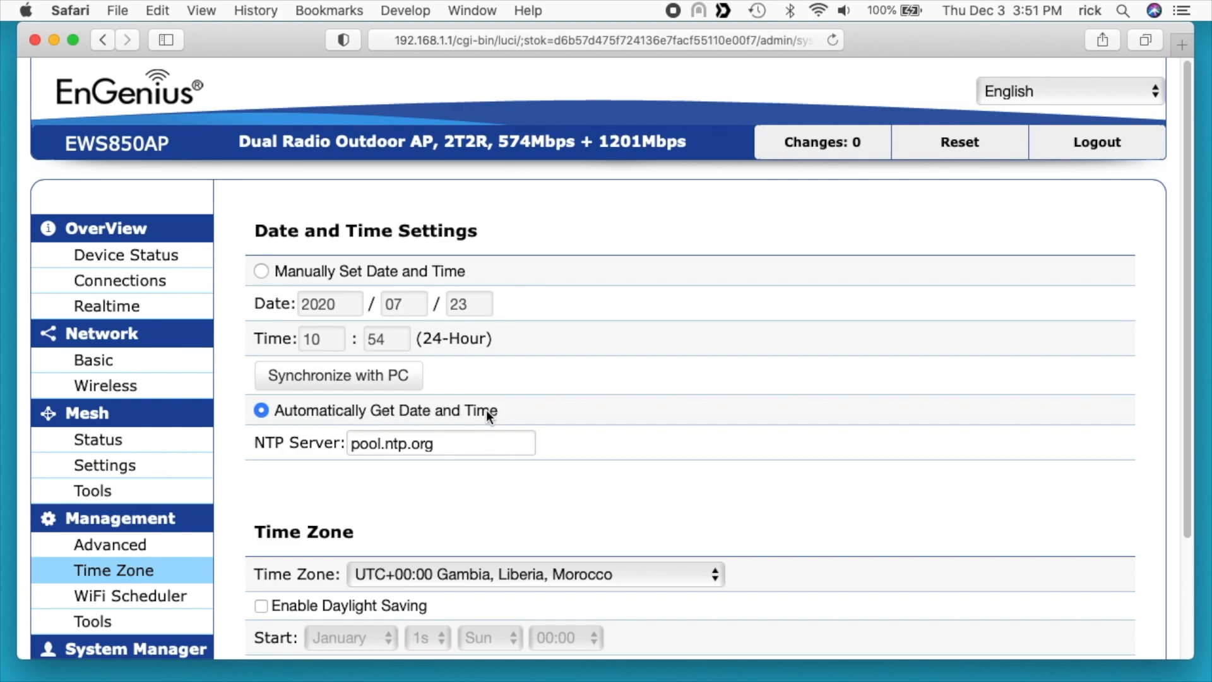
pyautogui.moveTo(642, 455)
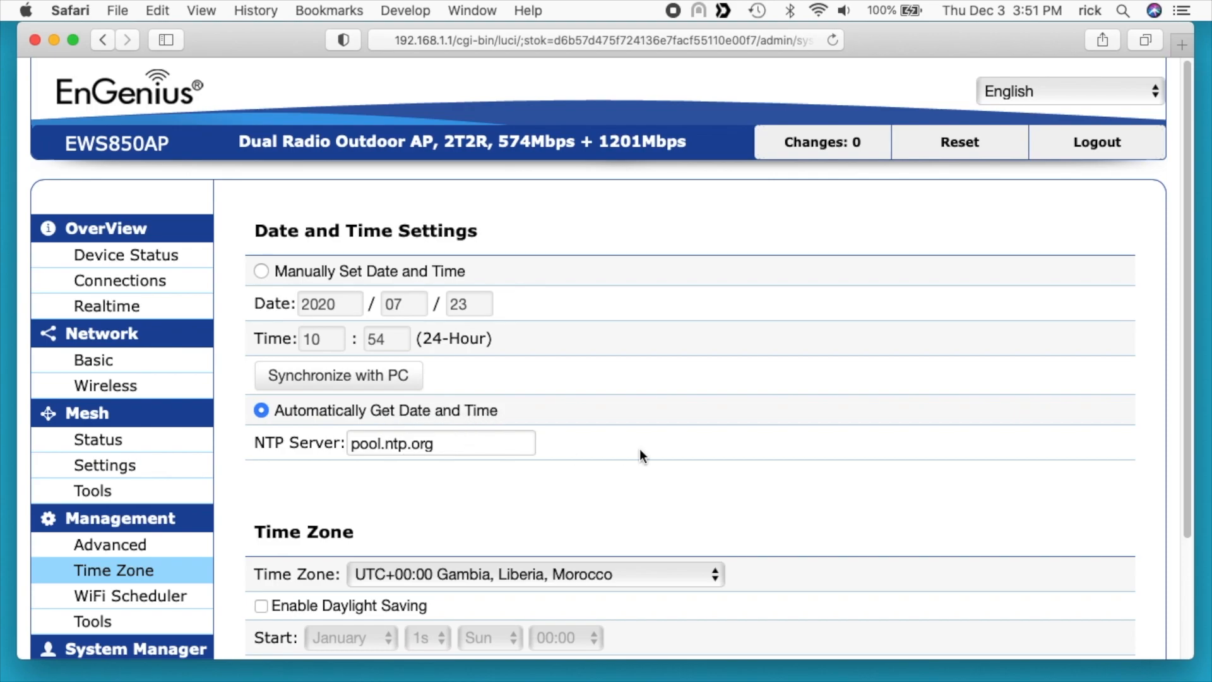
pyautogui.click(533, 573)
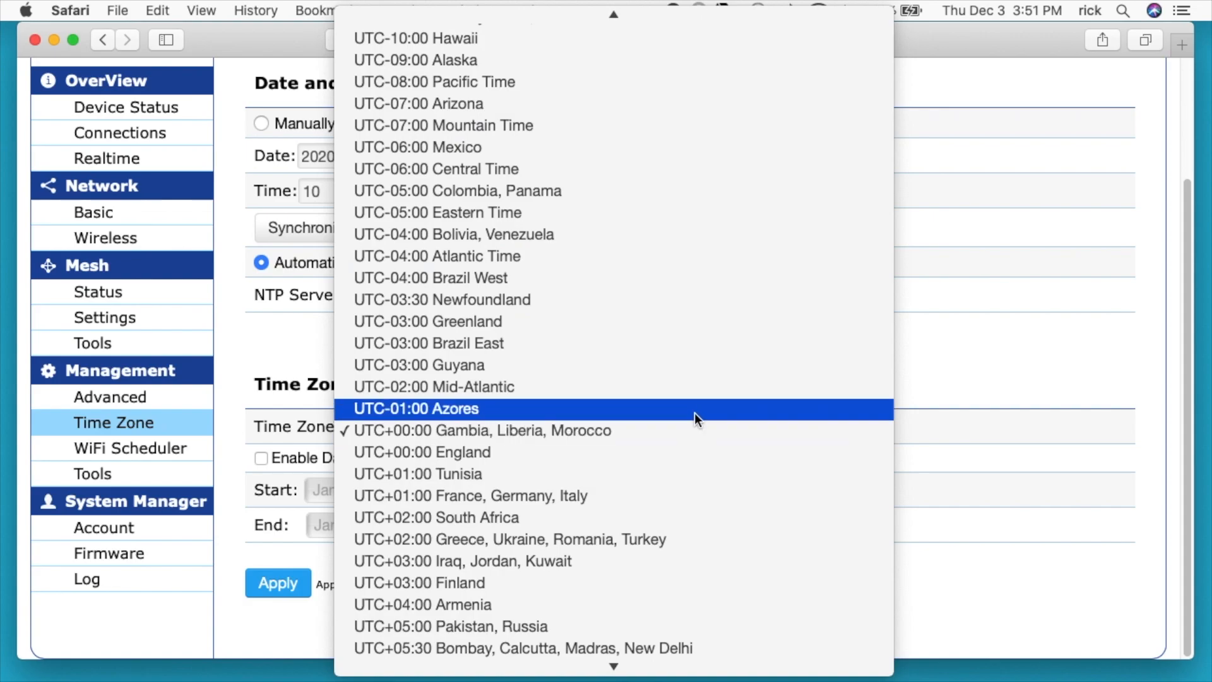
pyautogui.click(481, 431)
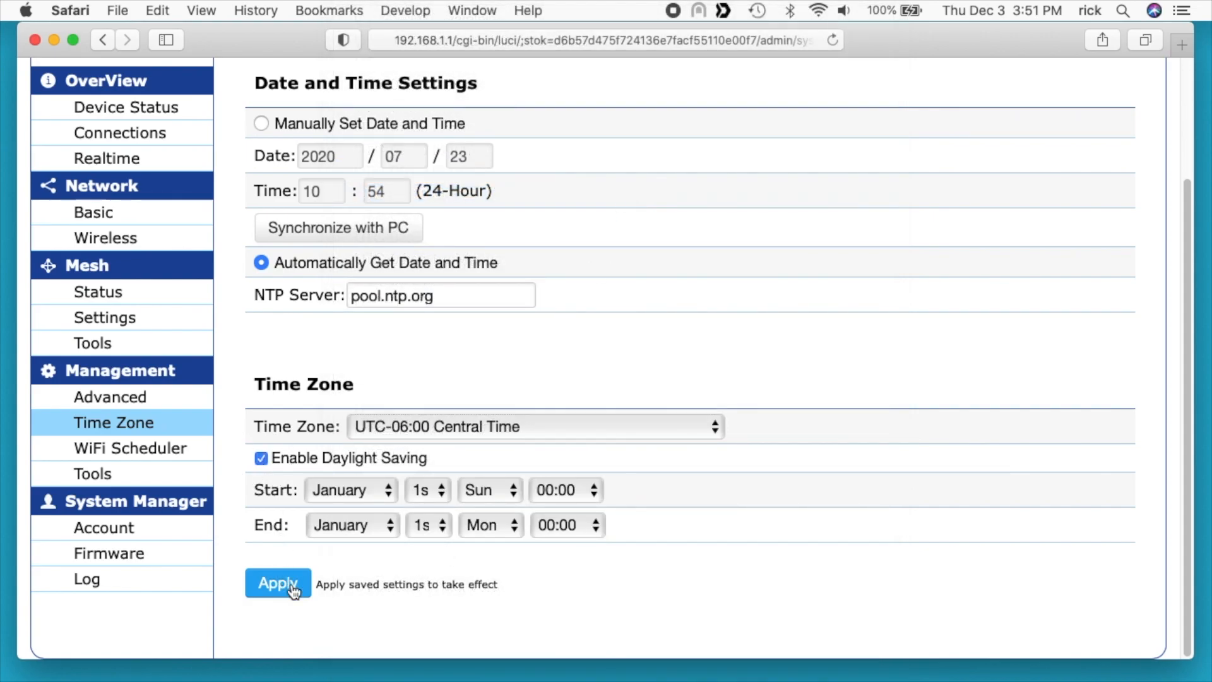
pyautogui.click(277, 584)
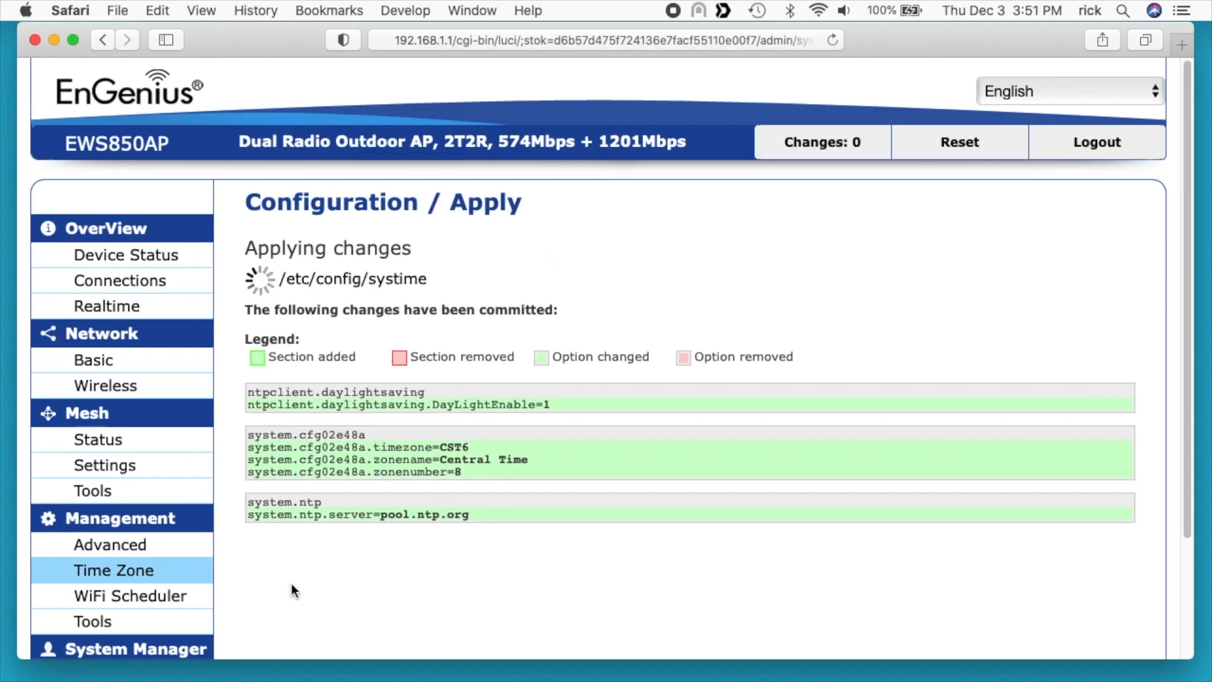
pyautogui.moveTo(130, 595)
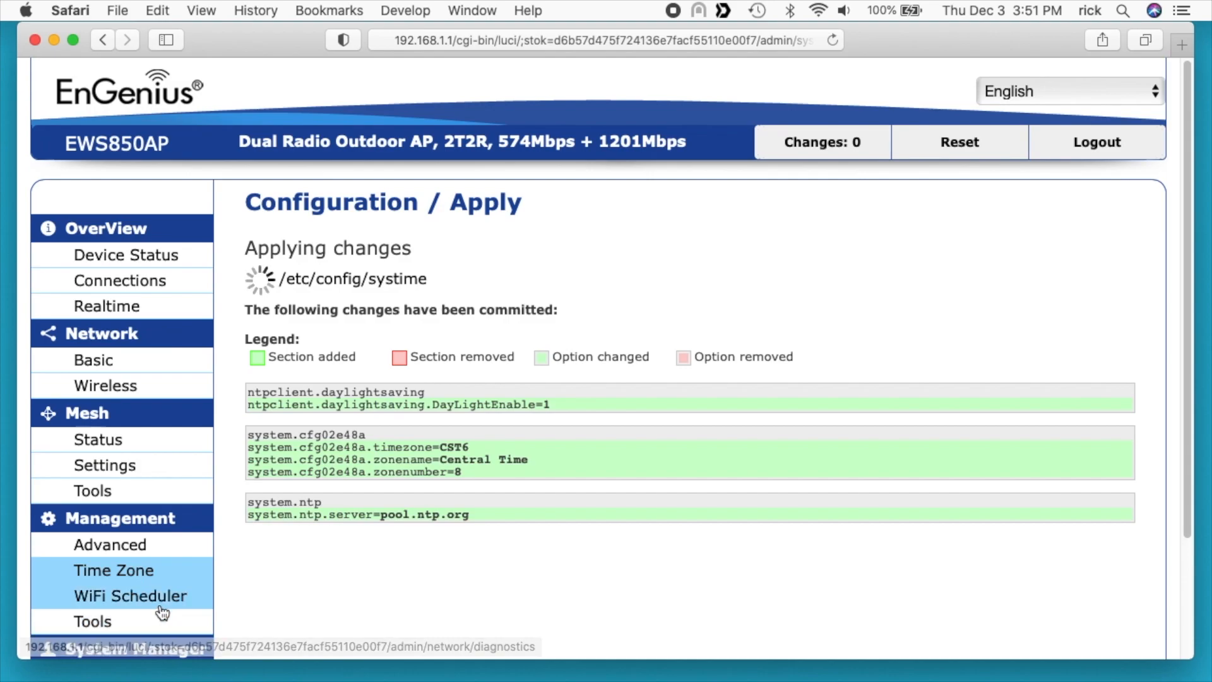
# Step: Review the WiFi Scheduler and diagnostic Tools, ending on the Firmware 3.8.0 backup/restore page
pyautogui.click(130, 595)
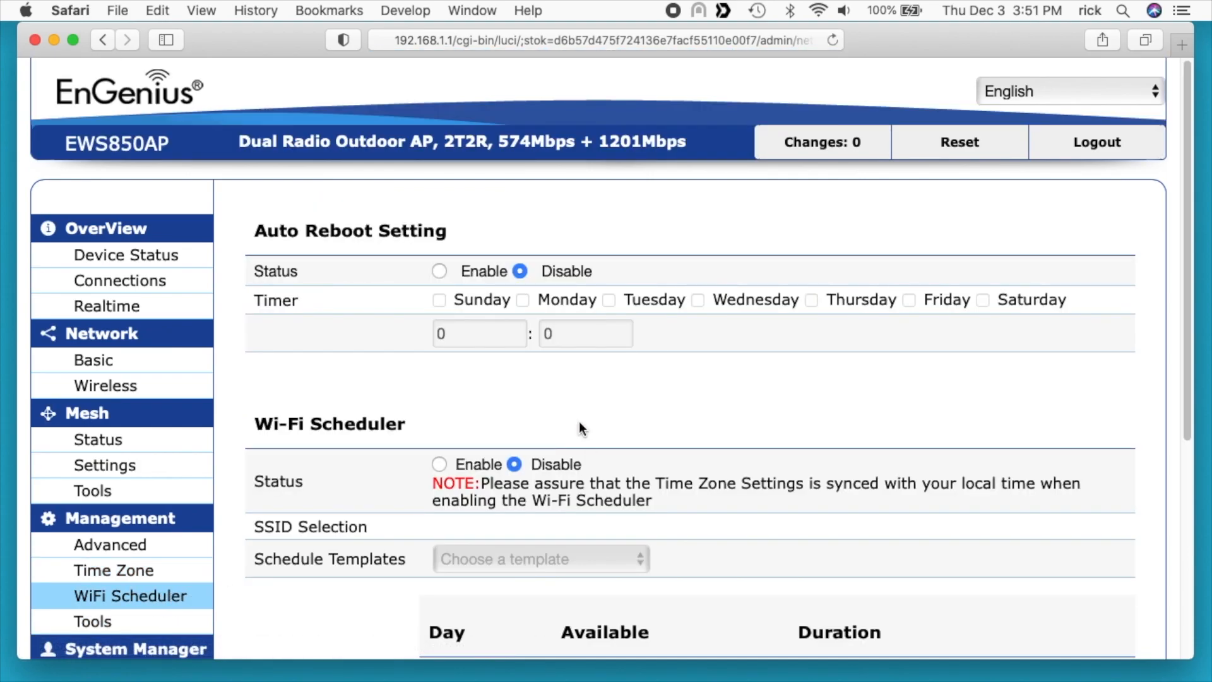
pyautogui.scroll(-3)
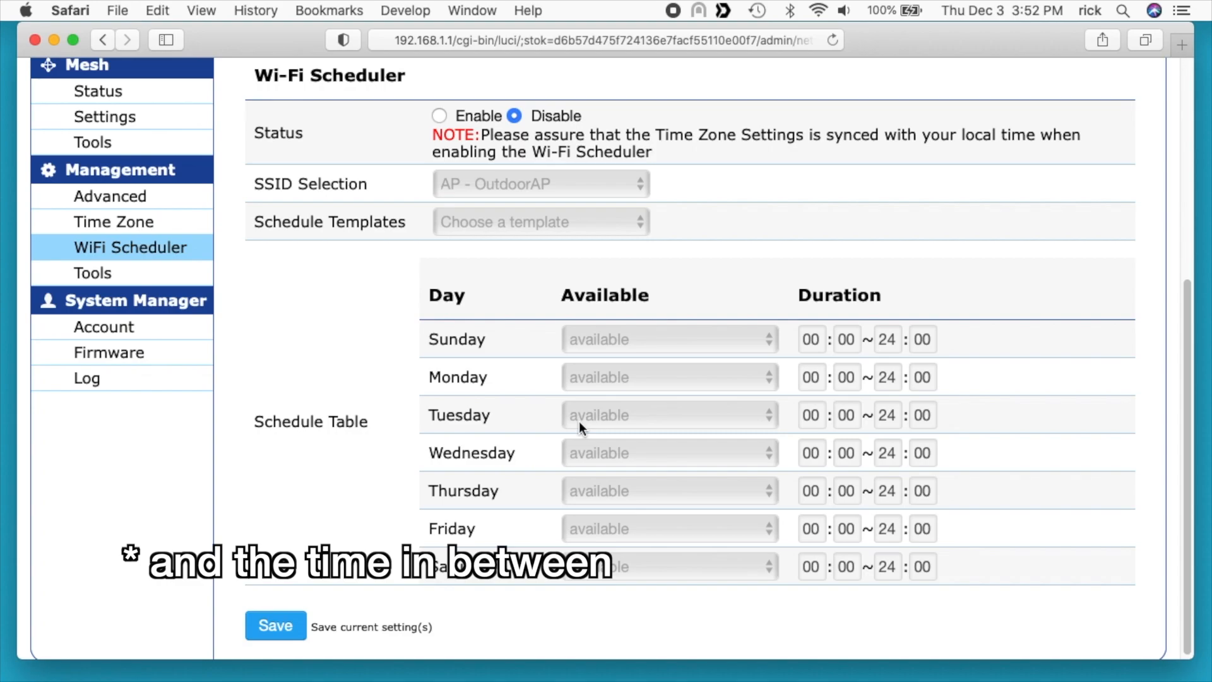
pyautogui.click(92, 272)
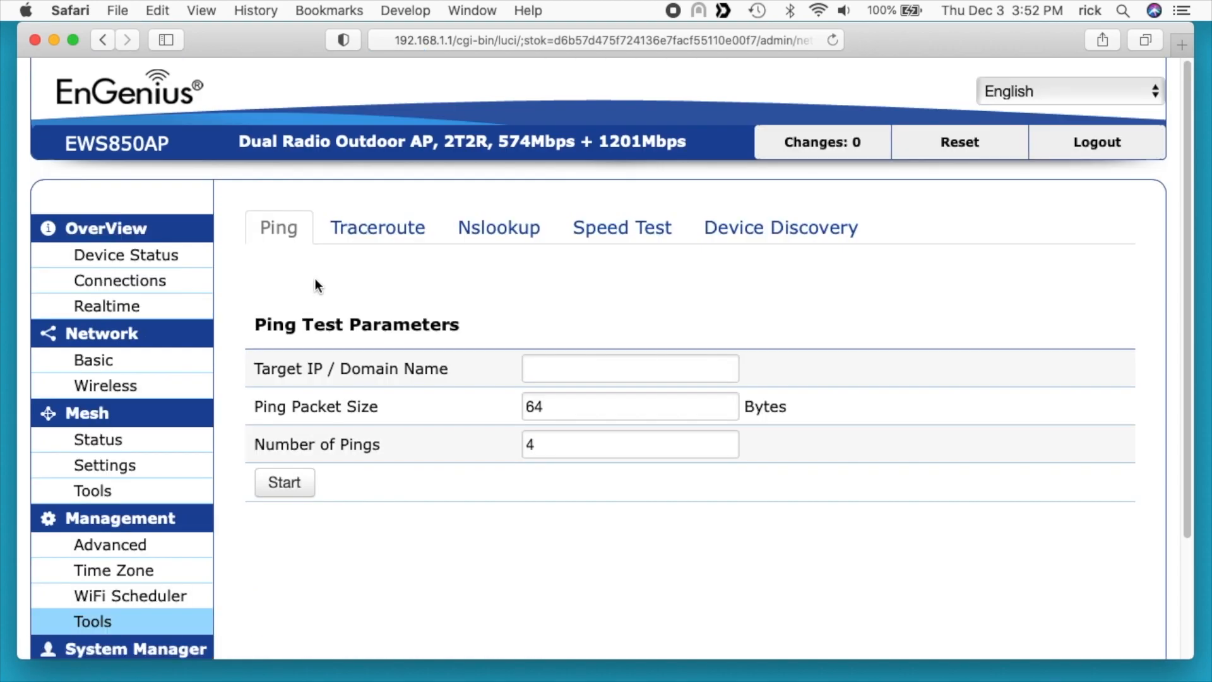
pyautogui.moveTo(586, 264)
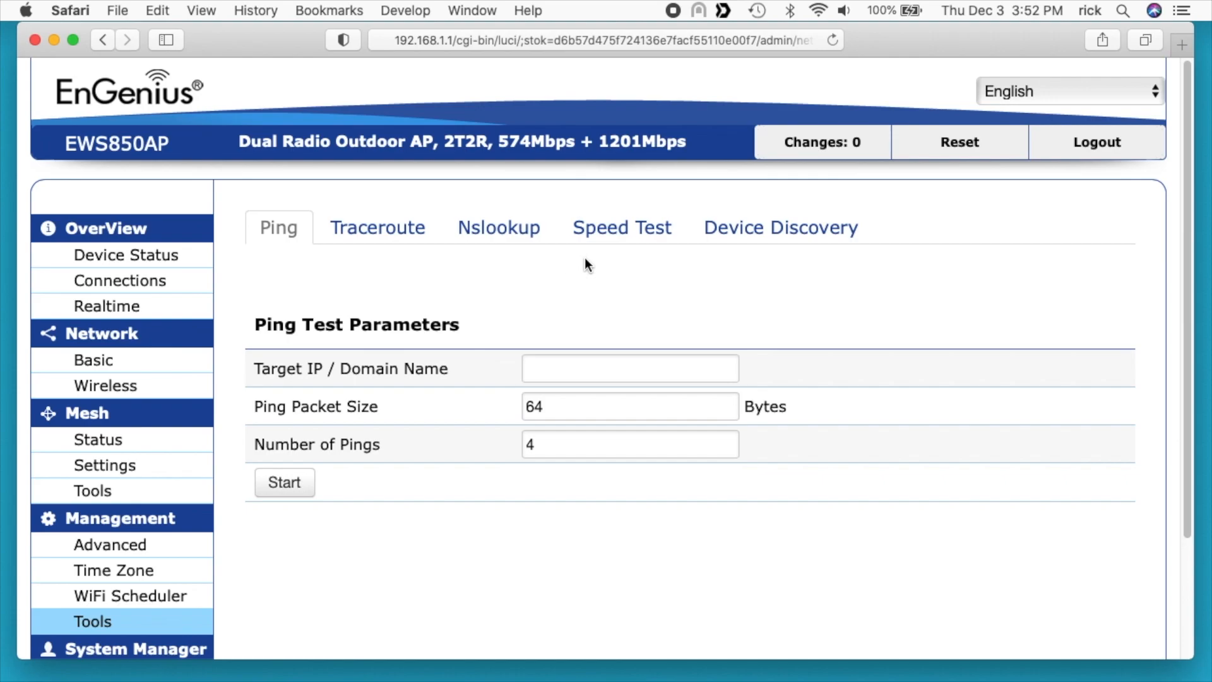
pyautogui.moveTo(236, 443)
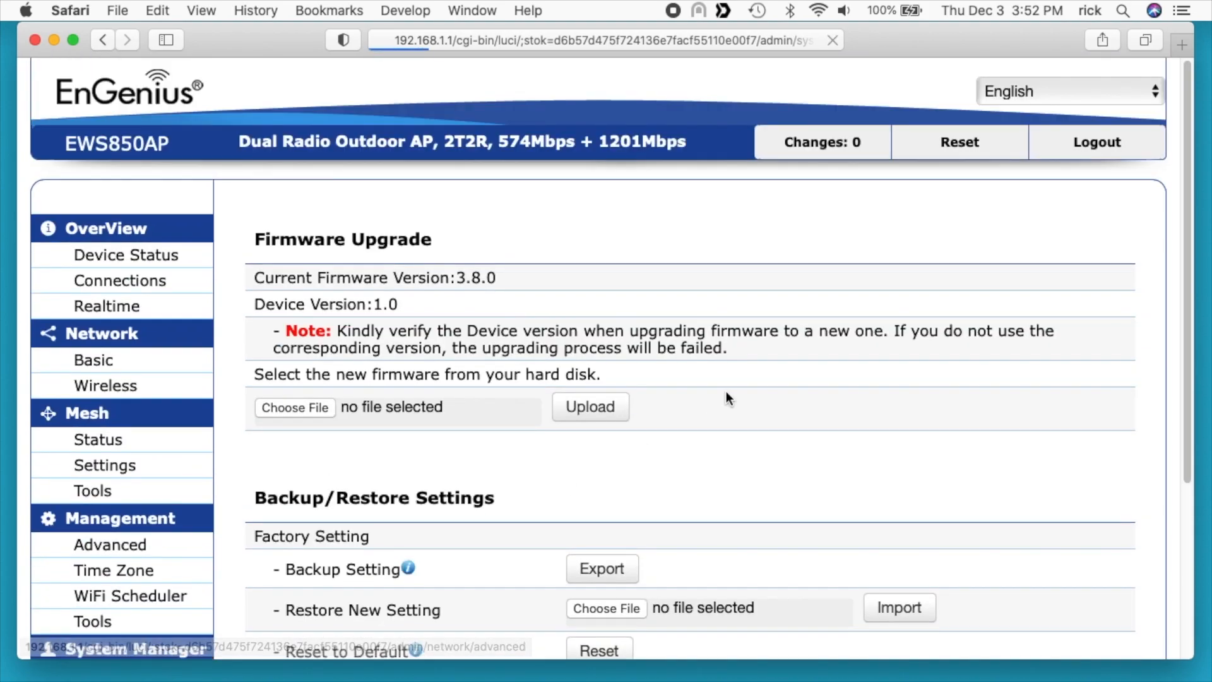
pyautogui.moveTo(742, 498)
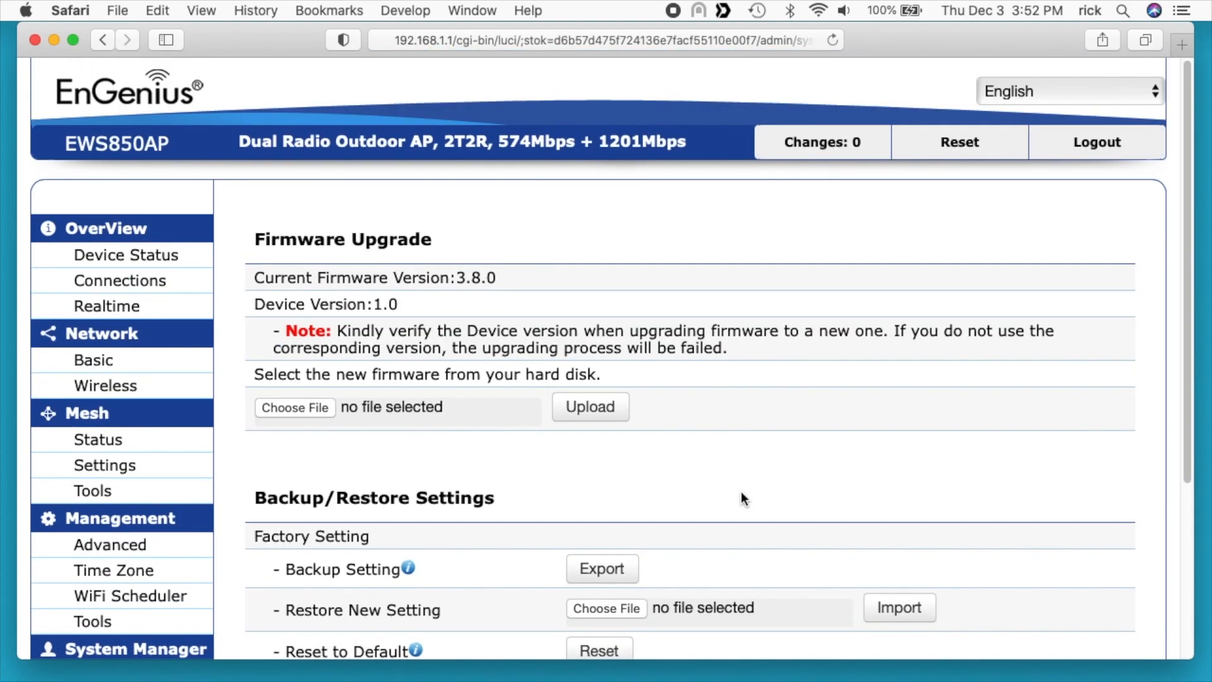
pyautogui.scroll(-3)
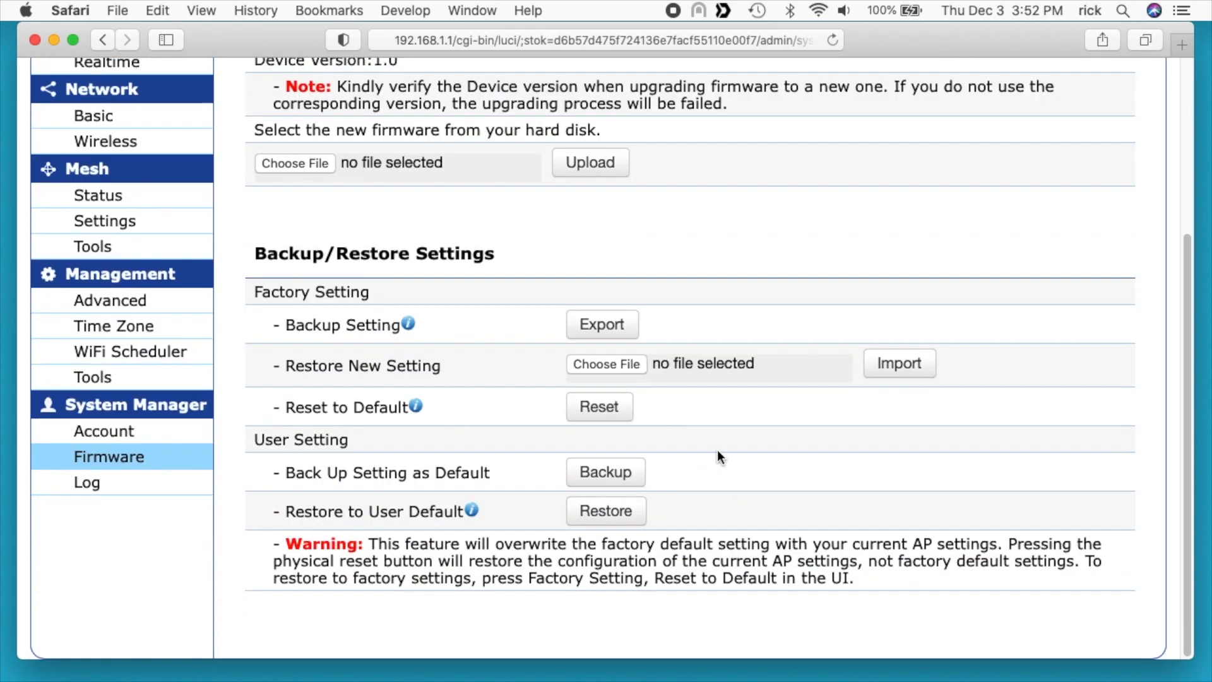
pyautogui.moveTo(473, 292)
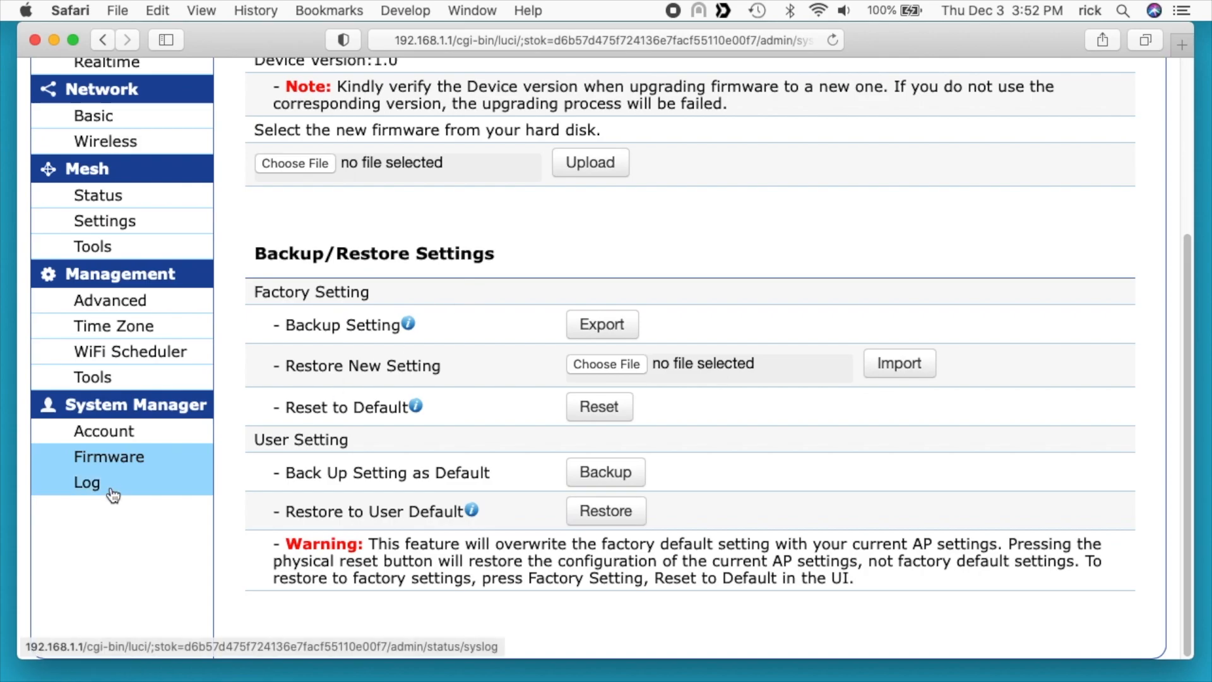
# Step: After the Log page, set Network Basic to static IP 192.168.7.7 with gateway and DNS 192.168.7.1
pyautogui.click(87, 481)
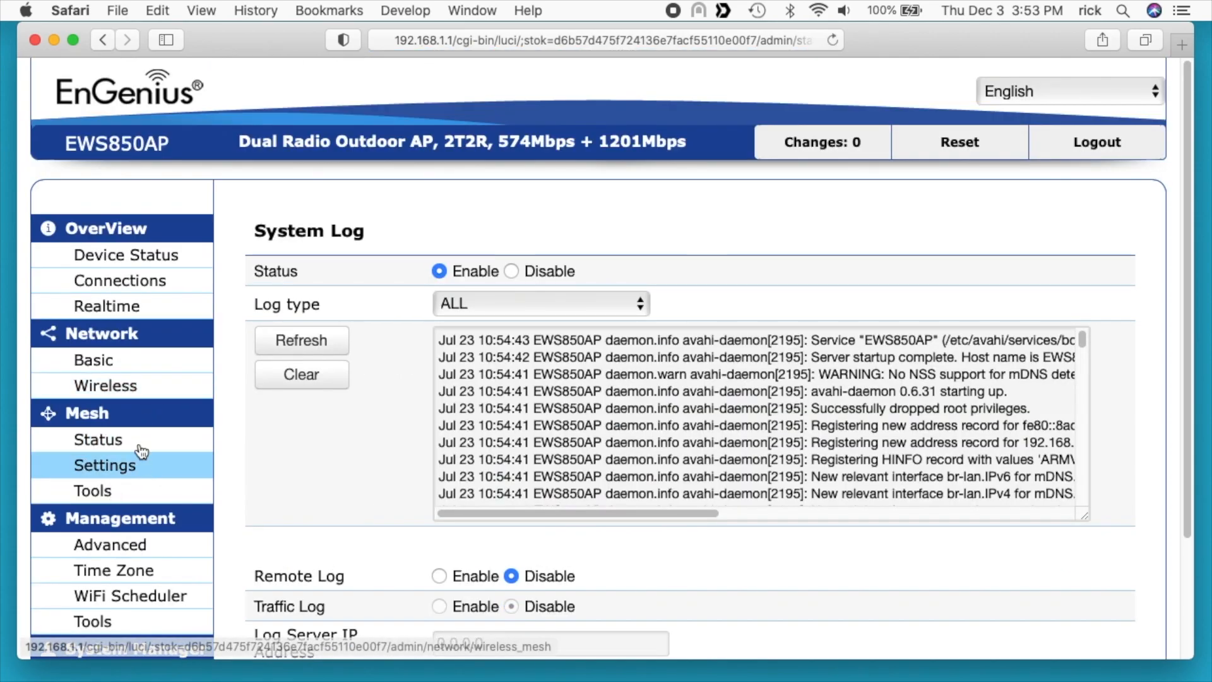
pyautogui.click(92, 360)
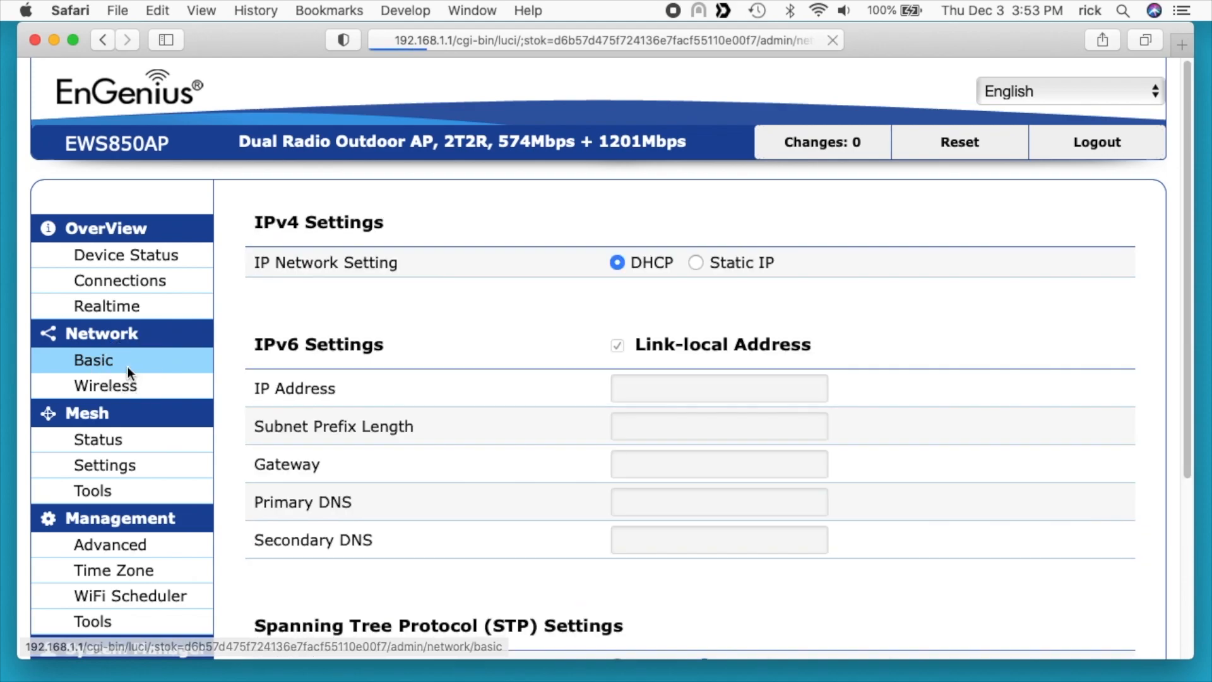
pyautogui.click(694, 263)
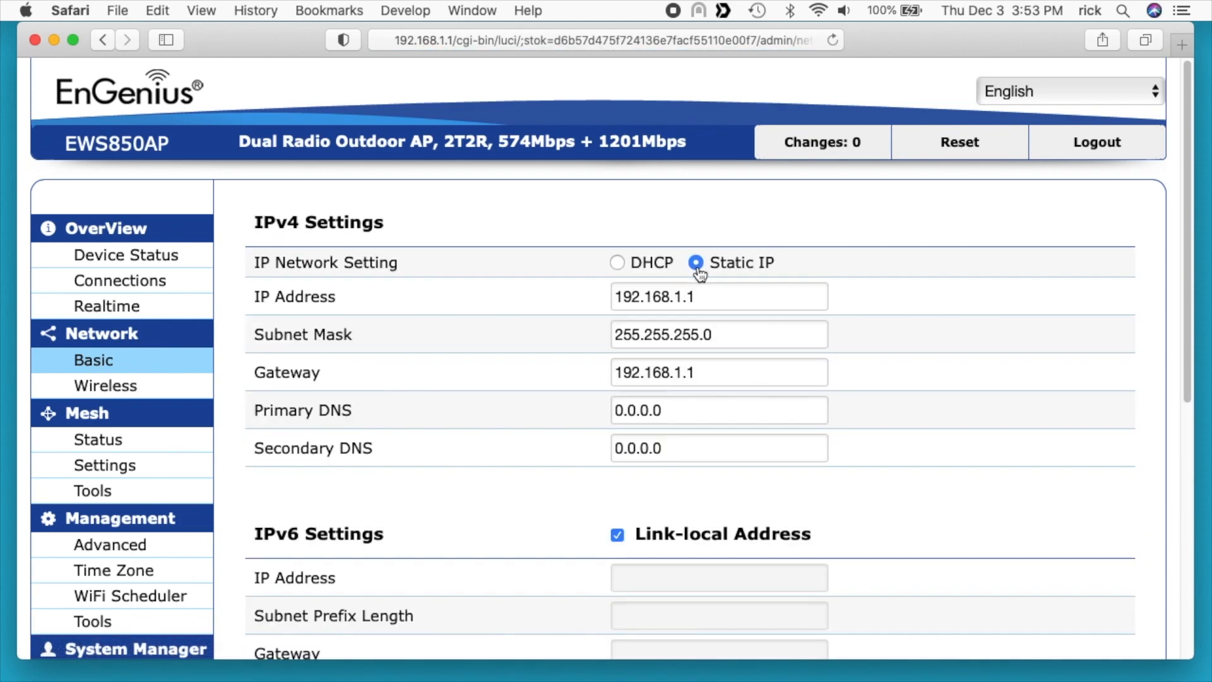
pyautogui.moveTo(709, 286)
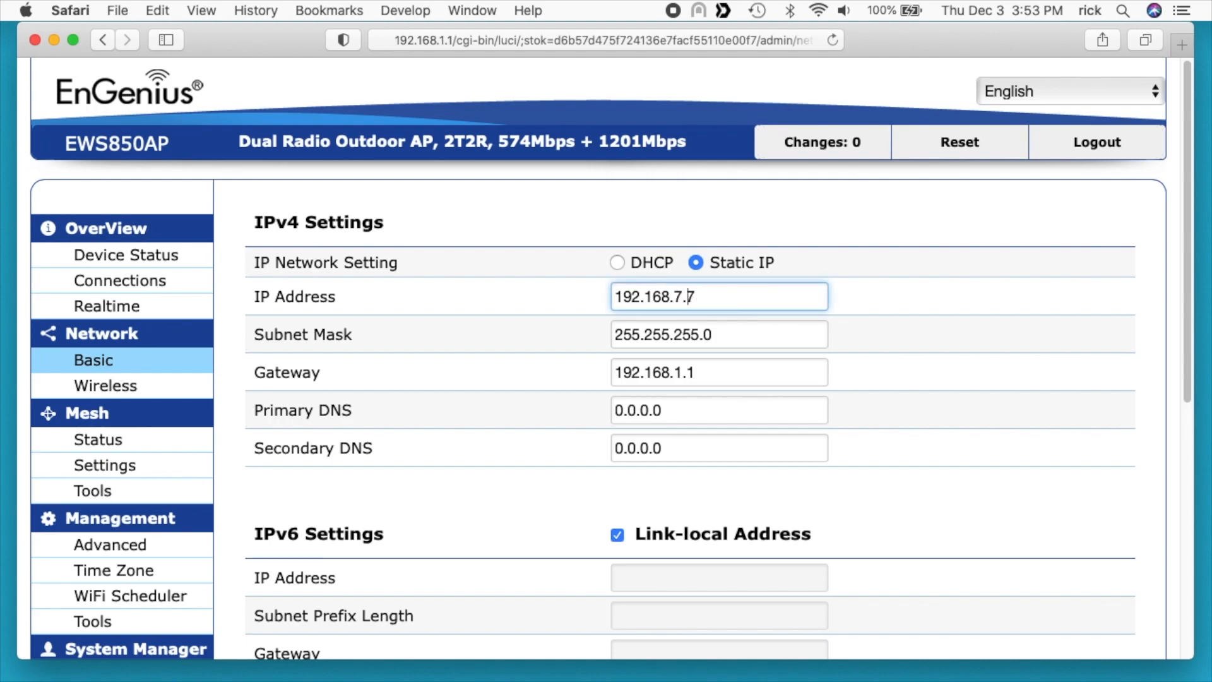
pyautogui.click(719, 371)
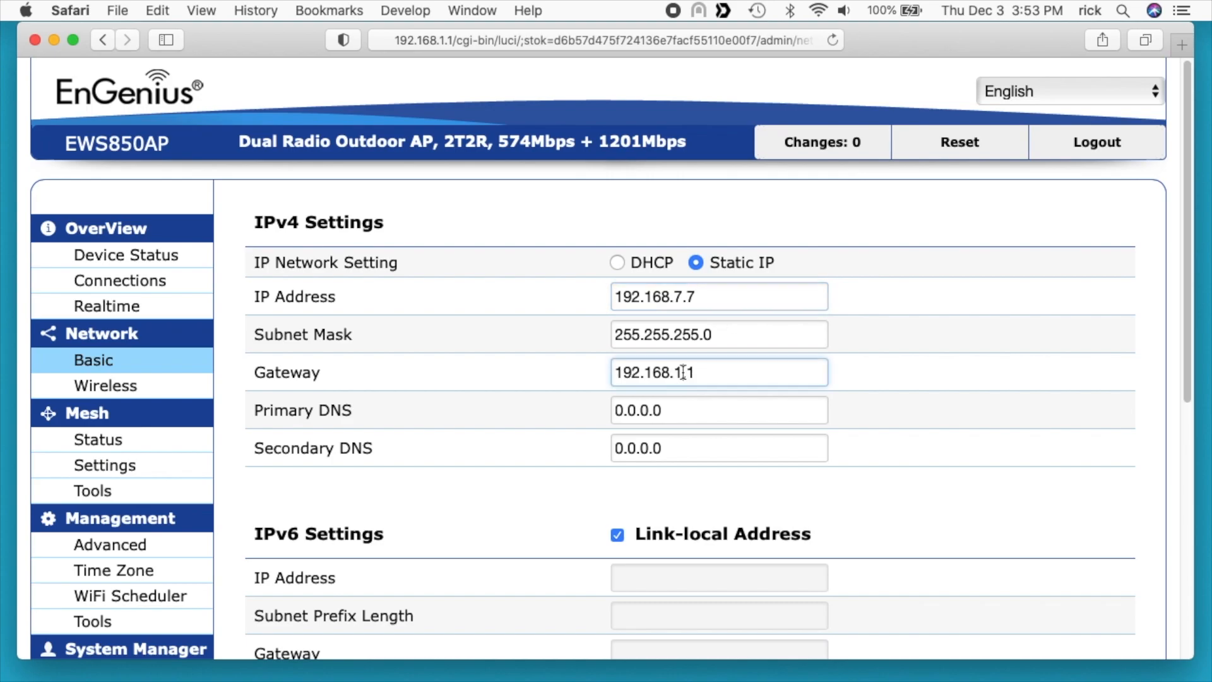
pyautogui.click(718, 409)
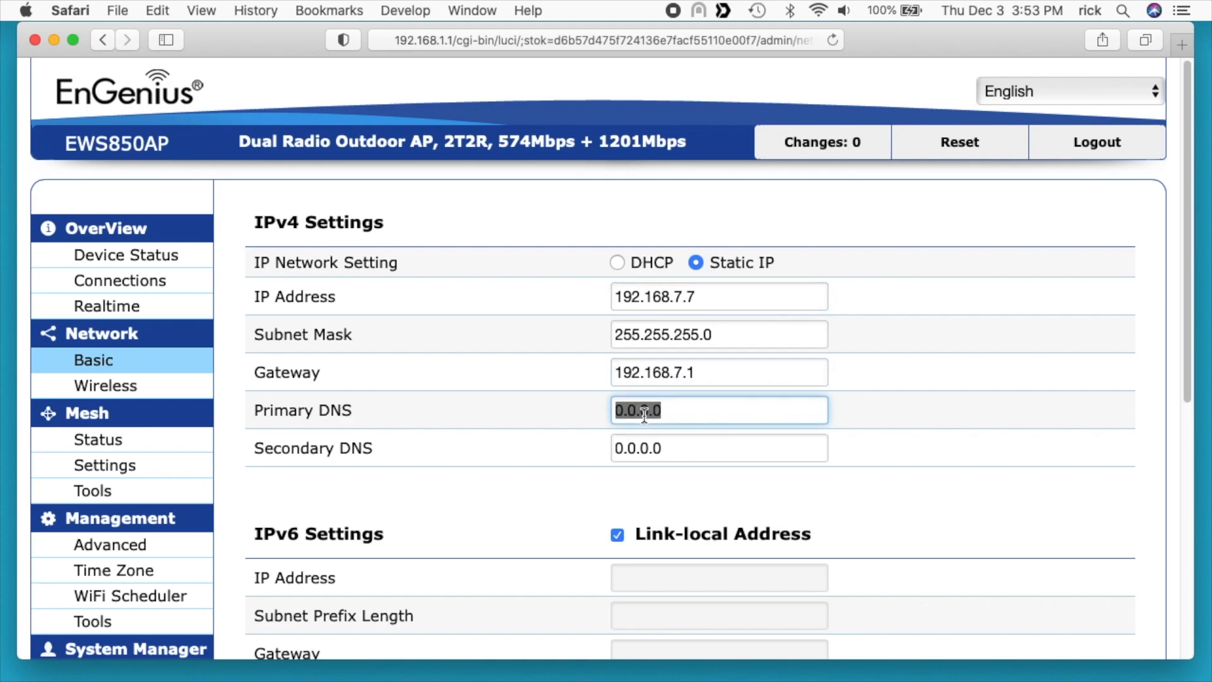
pyautogui.write('192.168.7.1')
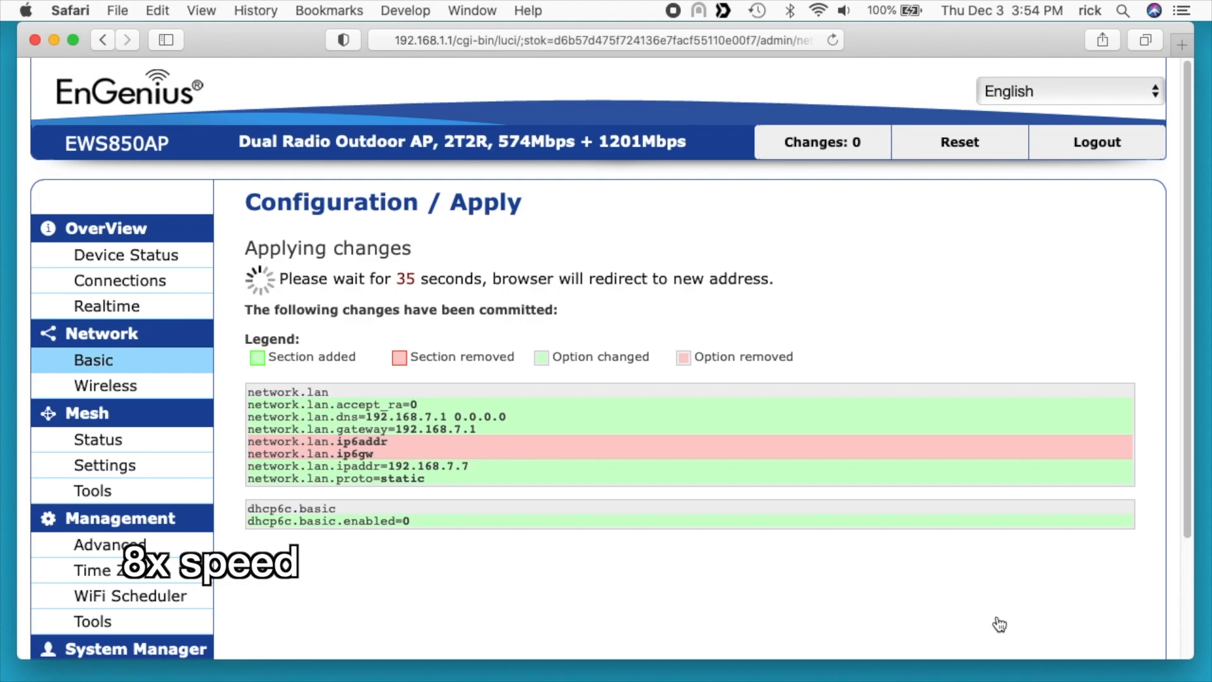
pyautogui.moveTo(838, 282)
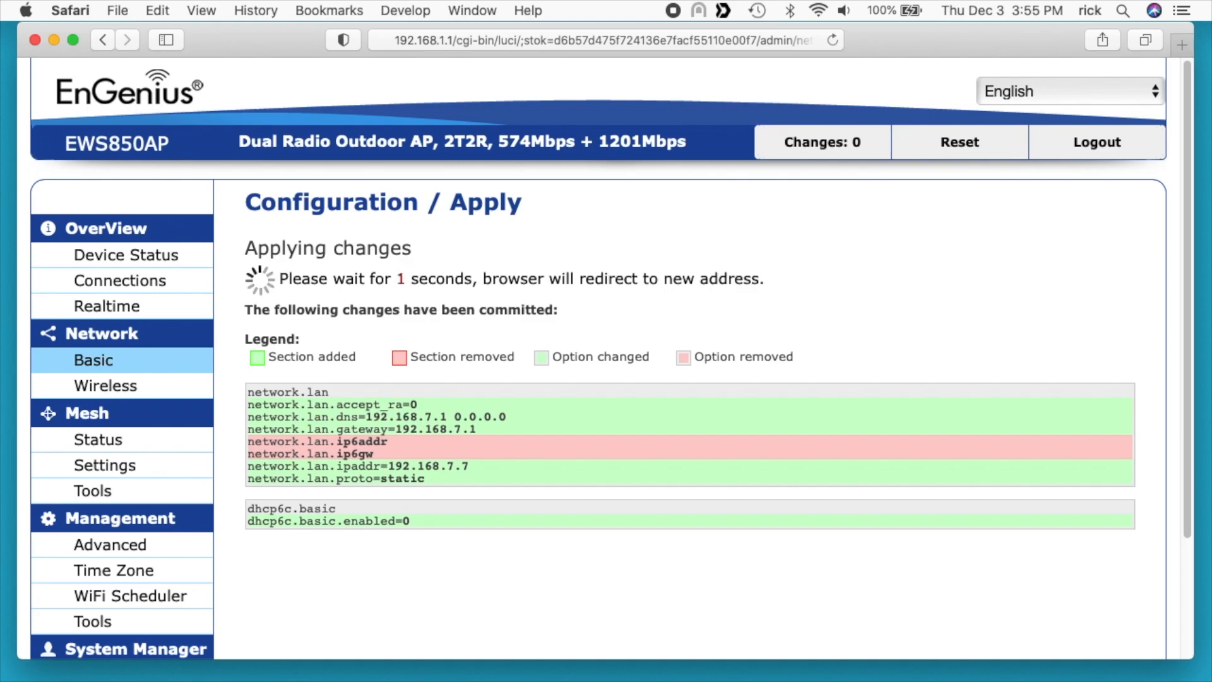
pyautogui.write('http://192.168.7.7')
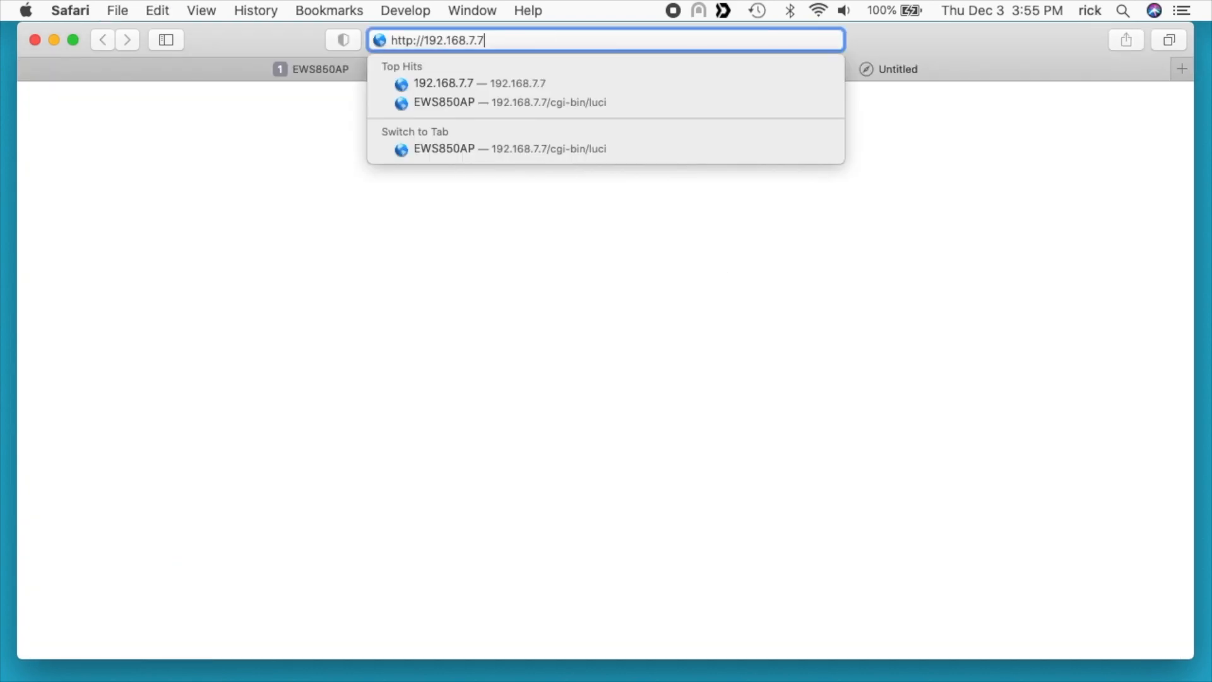
pyautogui.click(509, 102)
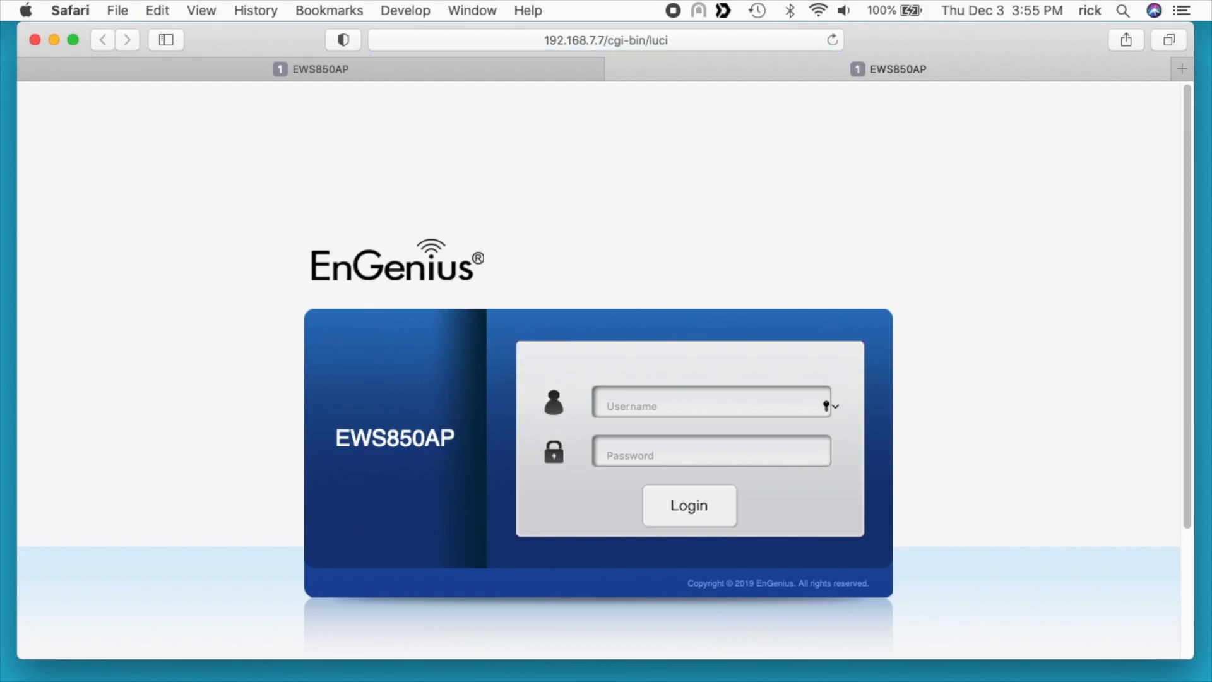
pyautogui.click(687, 505)
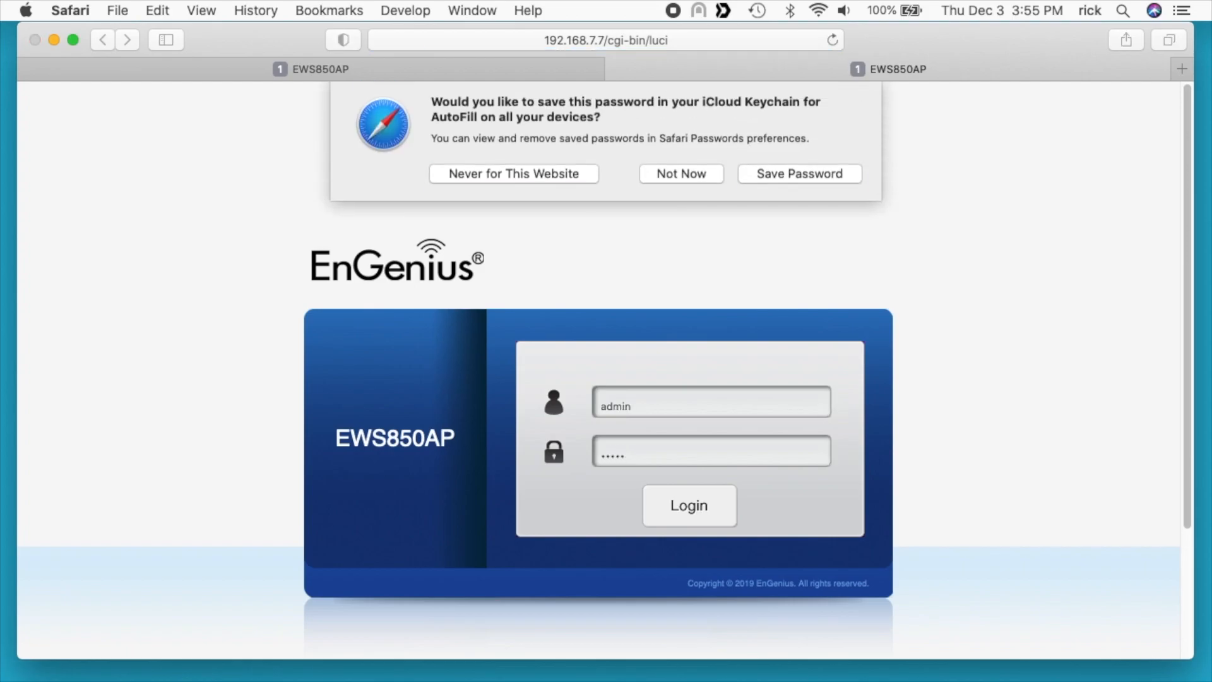
pyautogui.click(687, 505)
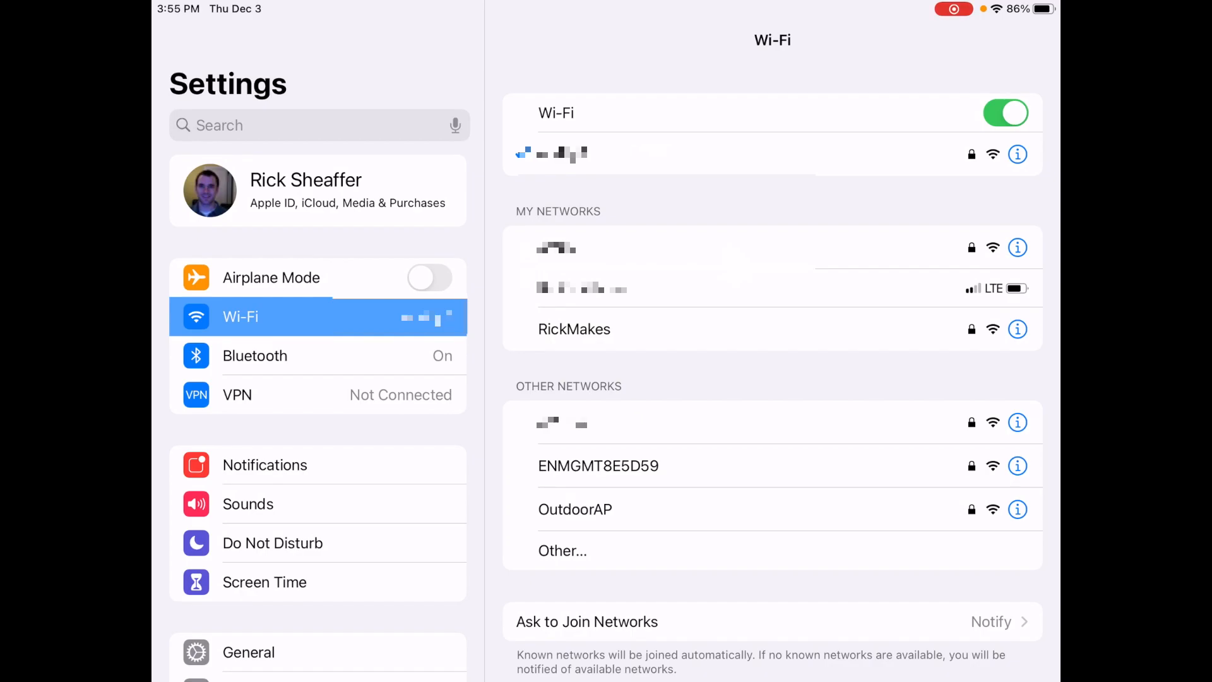
# Step: Join the OutdoorAP network from the iPad's Wi-Fi list with its password
pyautogui.click(576, 508)
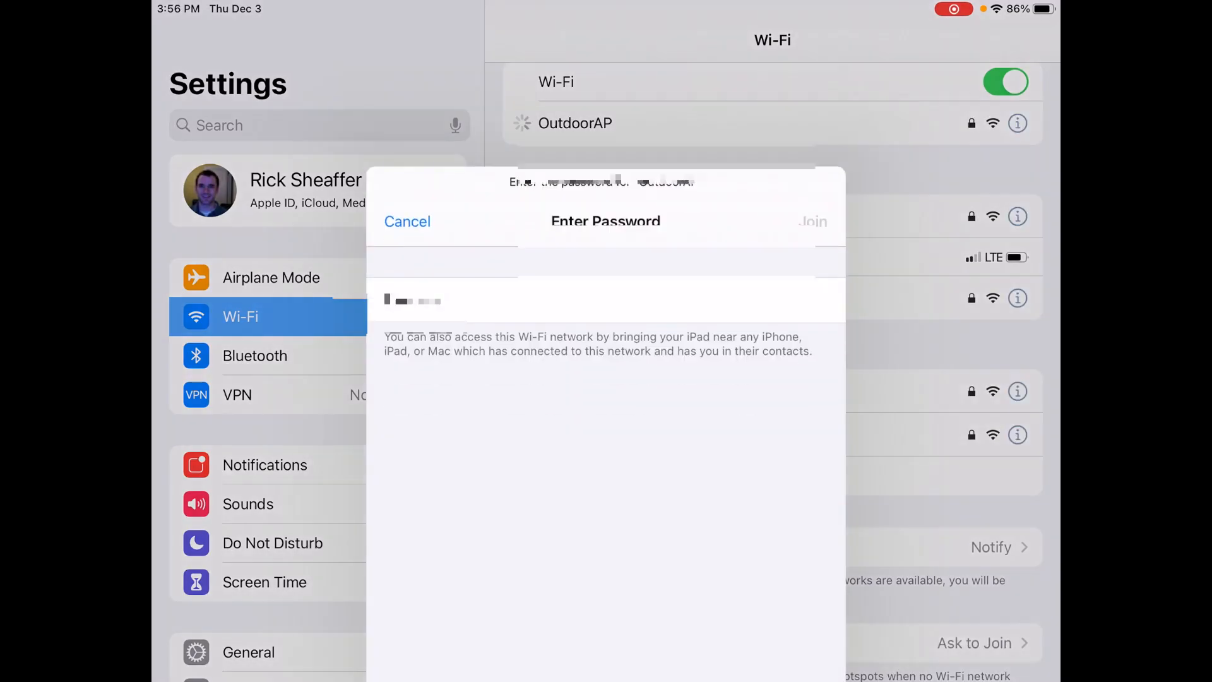
pyautogui.click(812, 222)
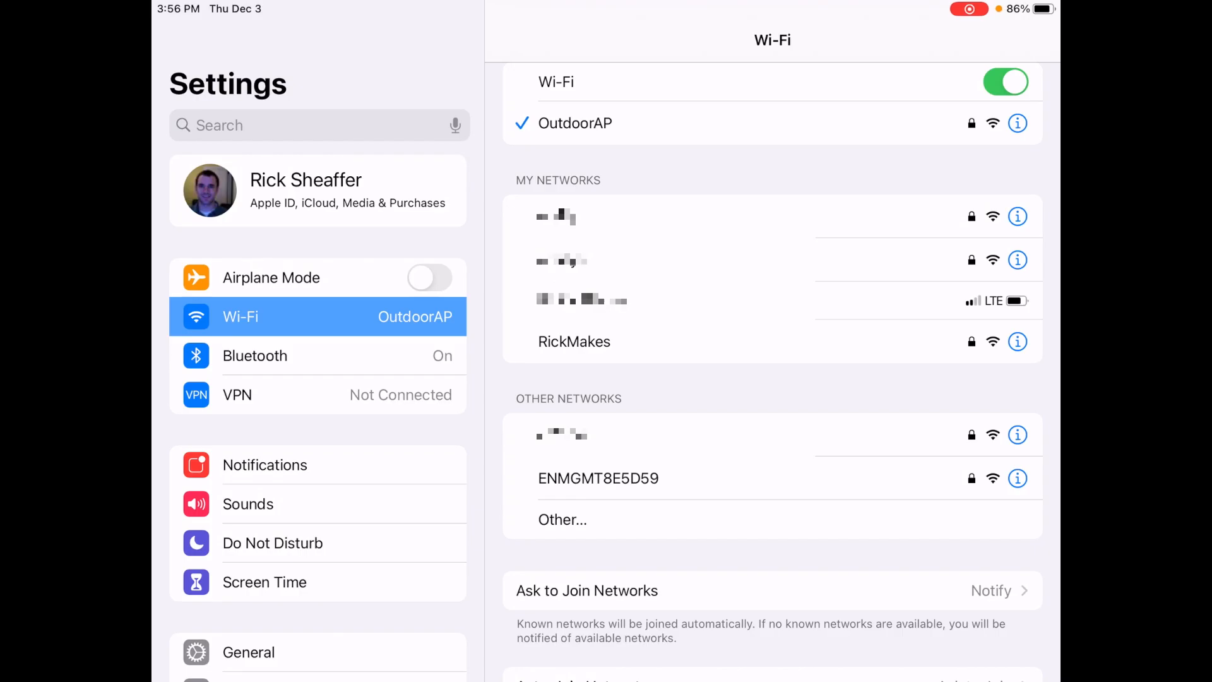